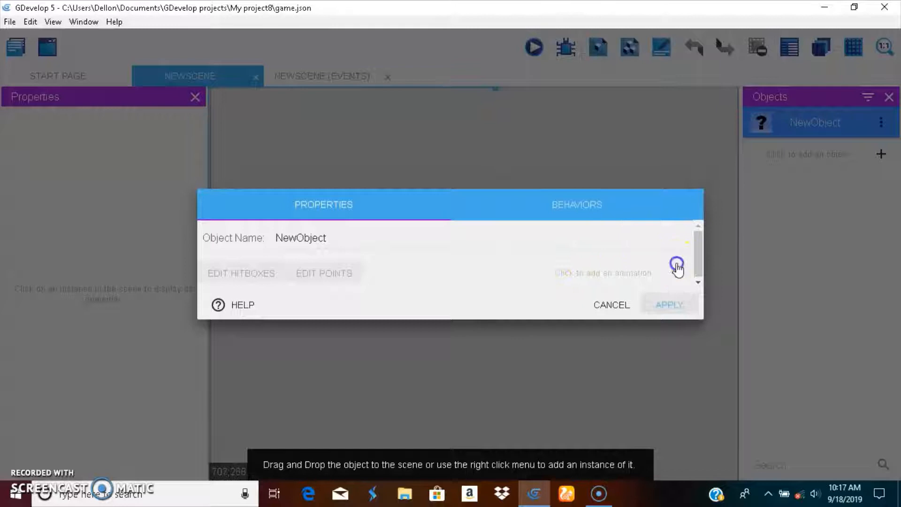
Draw a solid green square in Piskel as NewObject's animation image and apply it.
click(676, 272)
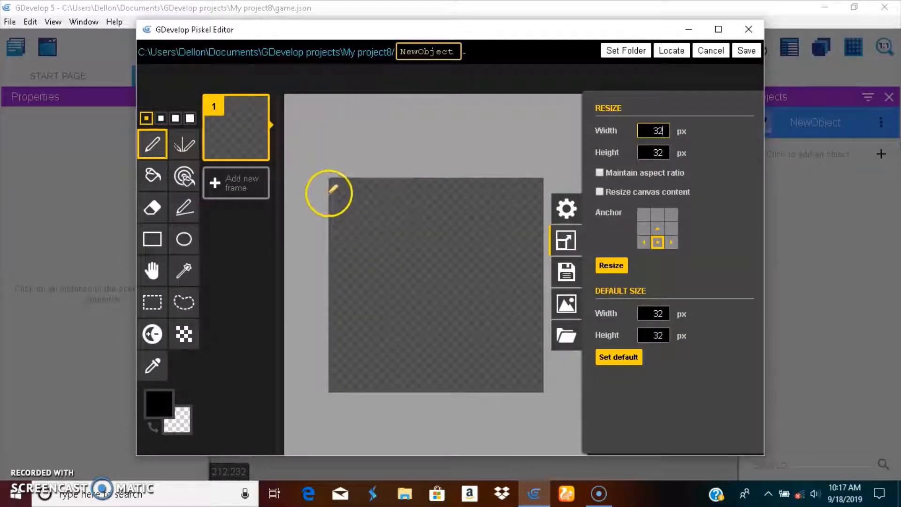
mouse_move(160, 402)
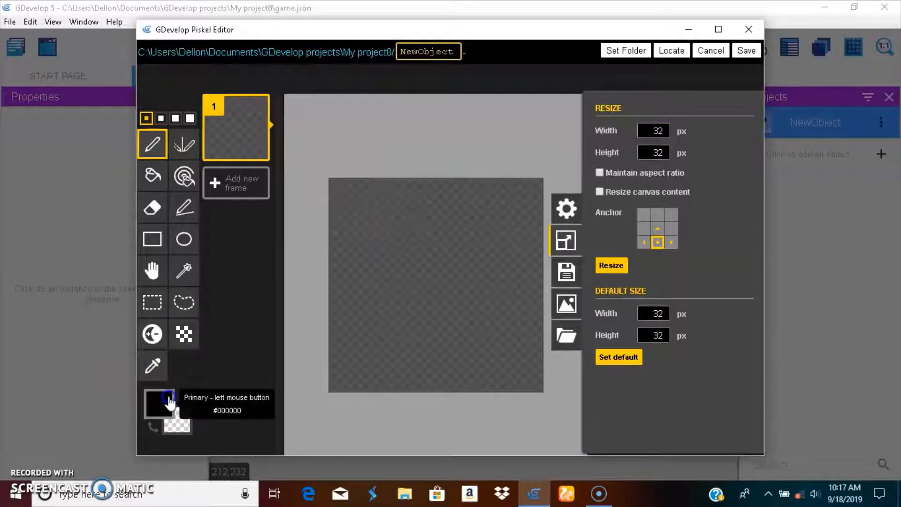
click(159, 403)
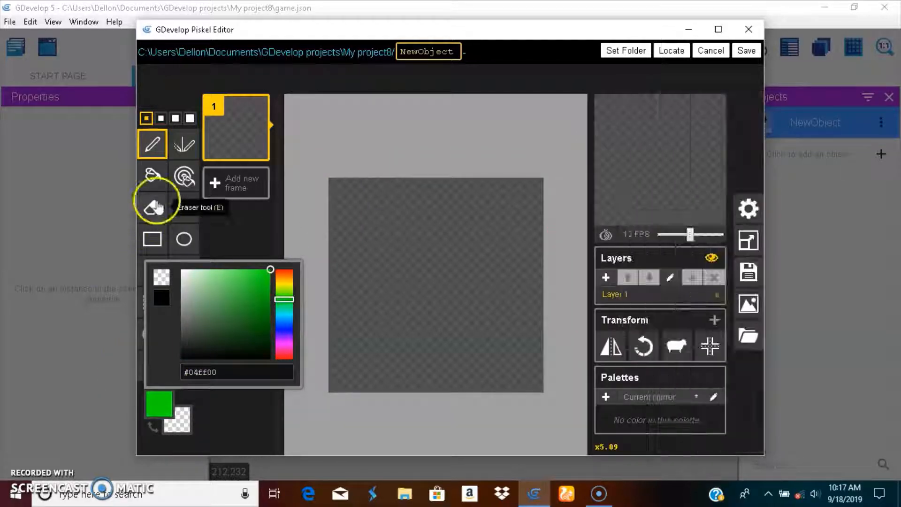
click(745, 50)
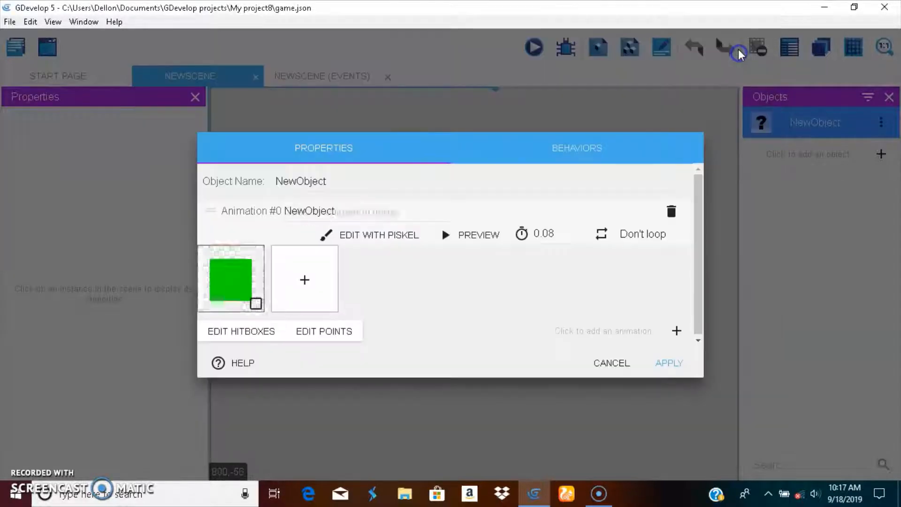
click(668, 363)
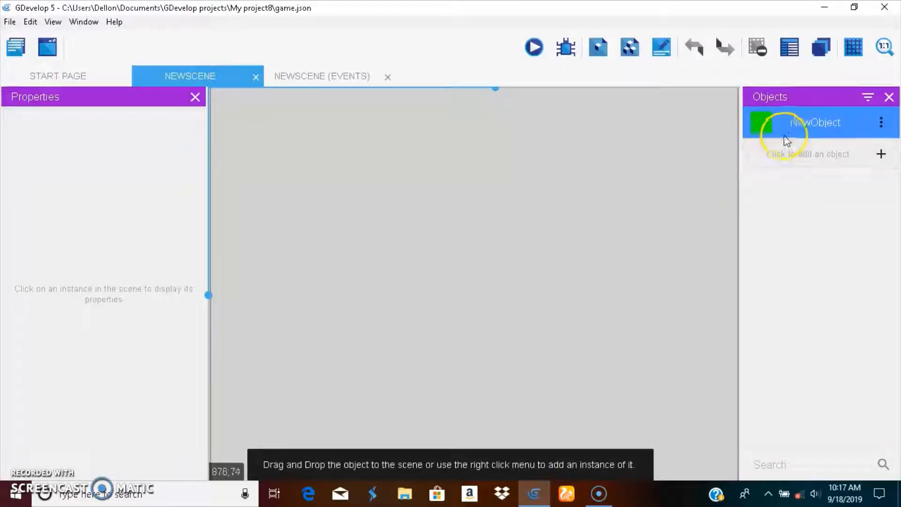
right_click(814, 123)
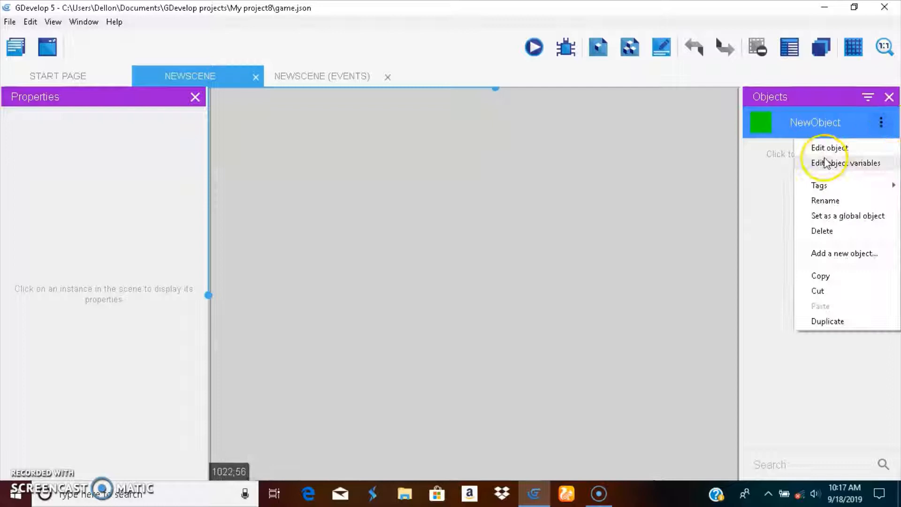
Edit NewObject's properties and type hungry_bar as its object name.
click(829, 148)
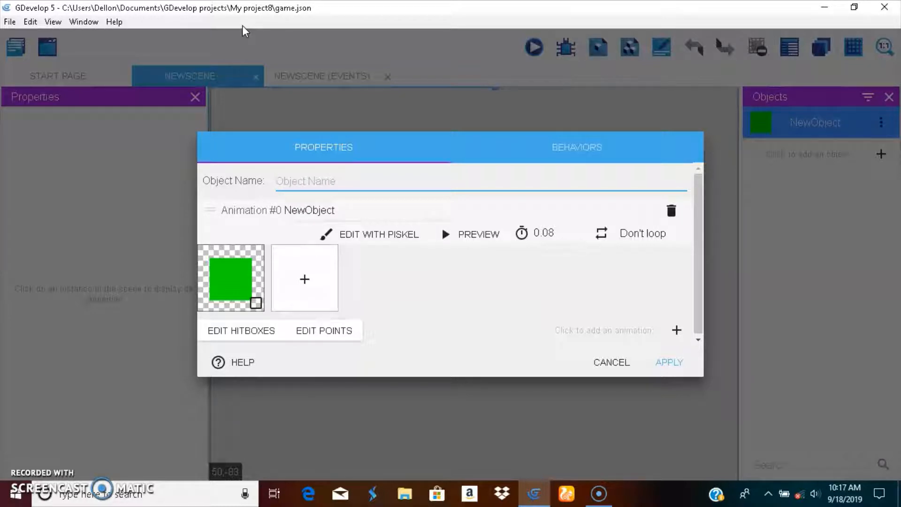
mouse_move(246, 11)
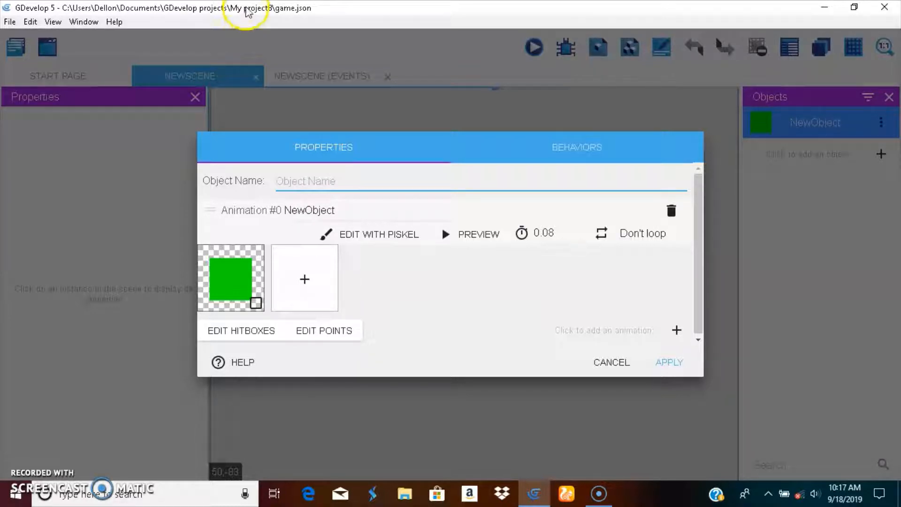
mouse_move(248, 10)
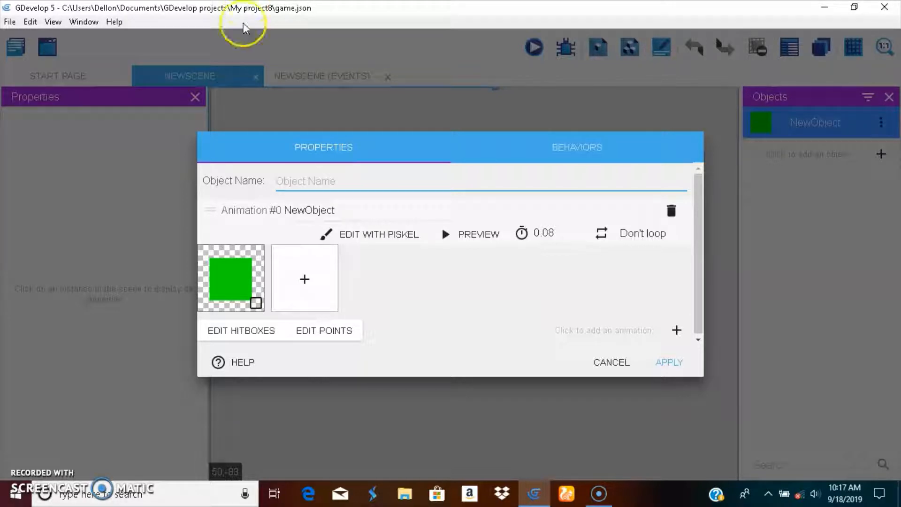
text(hungr)
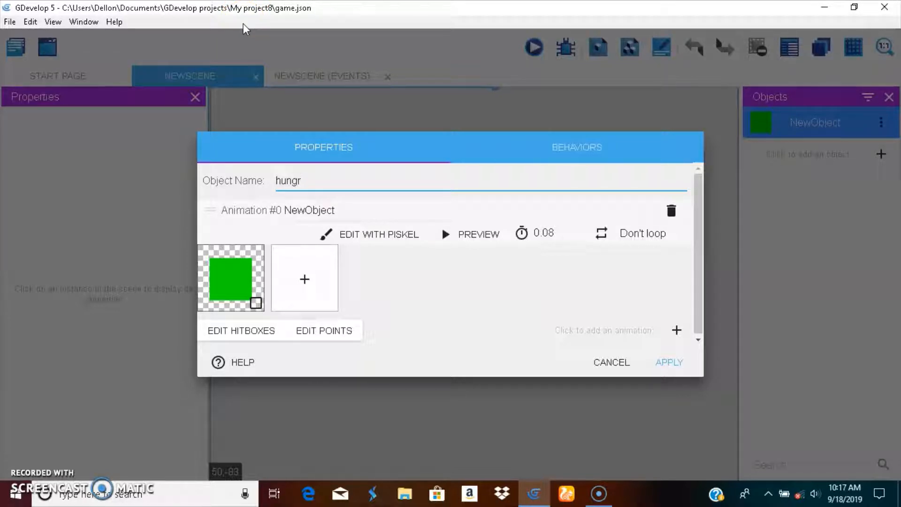
text(y)
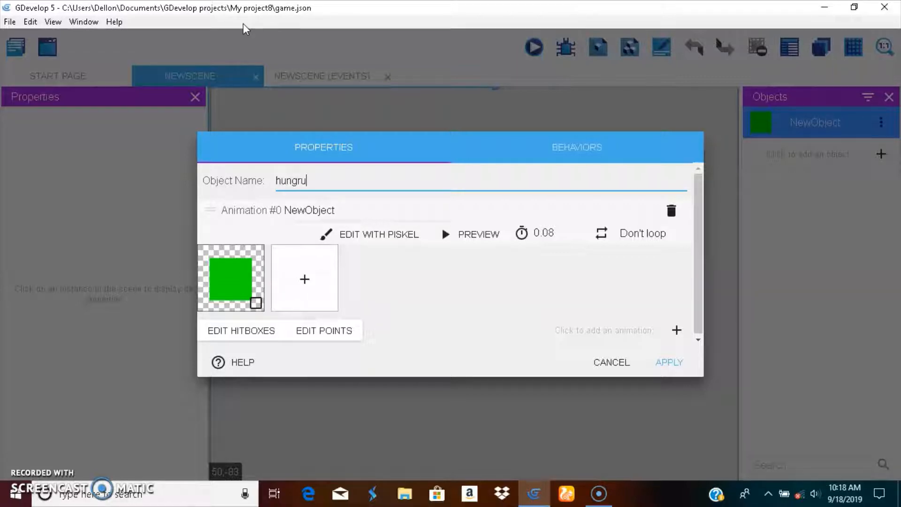
text(y)
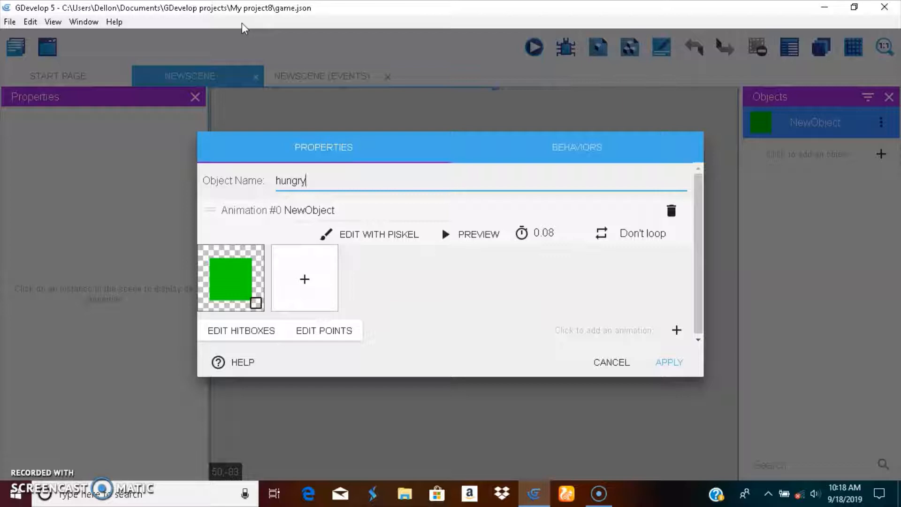
text(_bar)
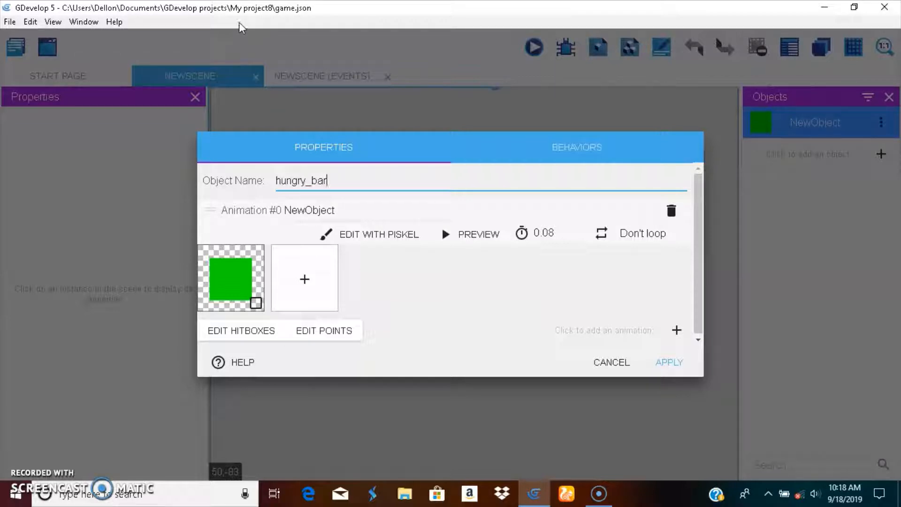
Apply hungry_bar, stretch it into a 229×20 bar at 8,8, and preview the scene.
click(668, 361)
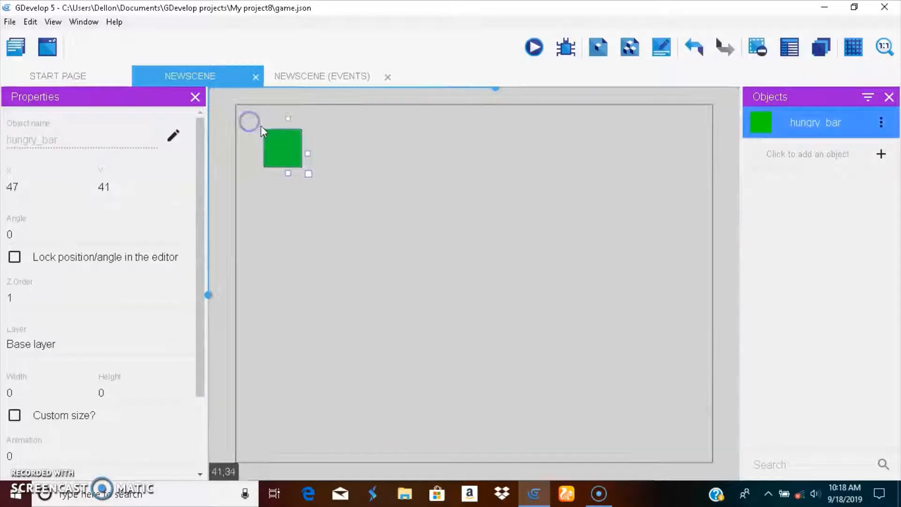
drag(281, 149, 259, 130)
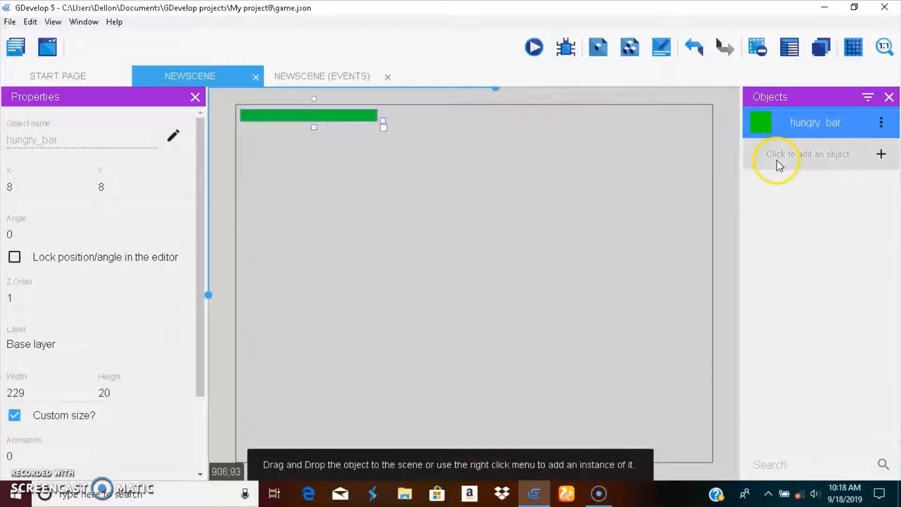
click(532, 47)
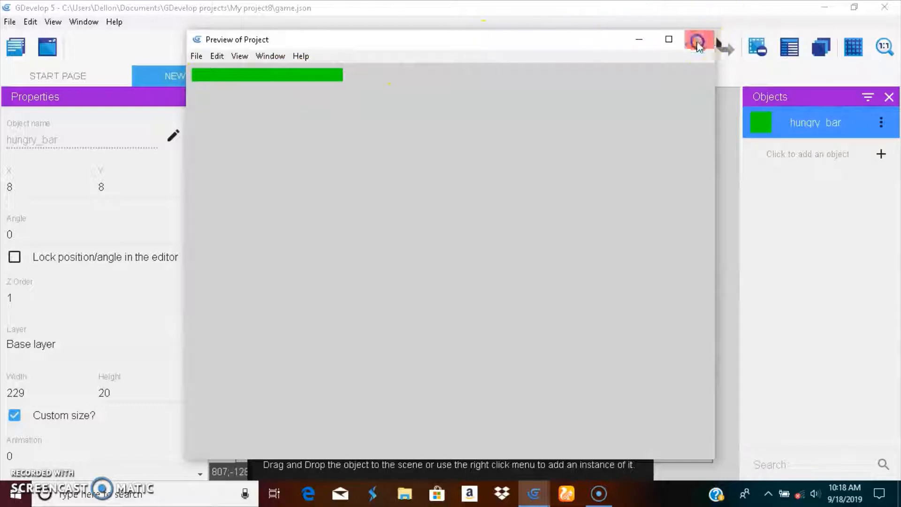
click(699, 41)
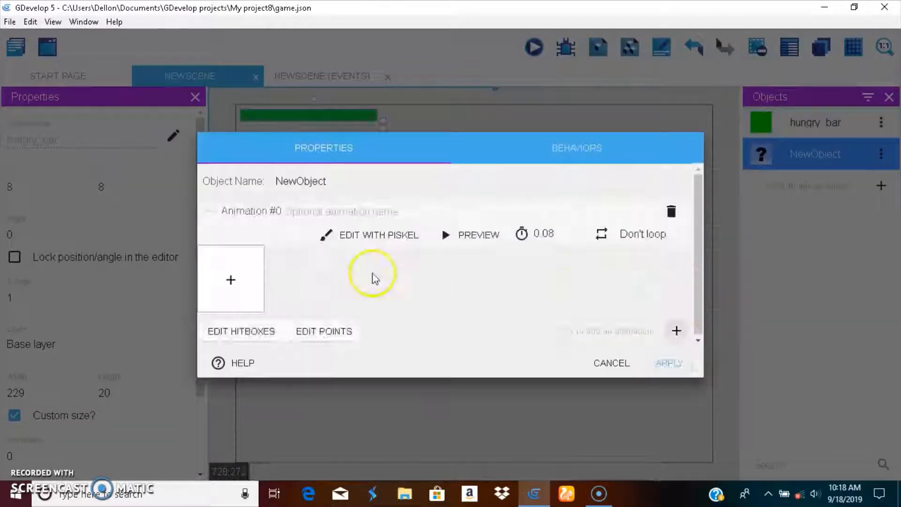
Fill the new object's Piskel canvas with red.
click(377, 234)
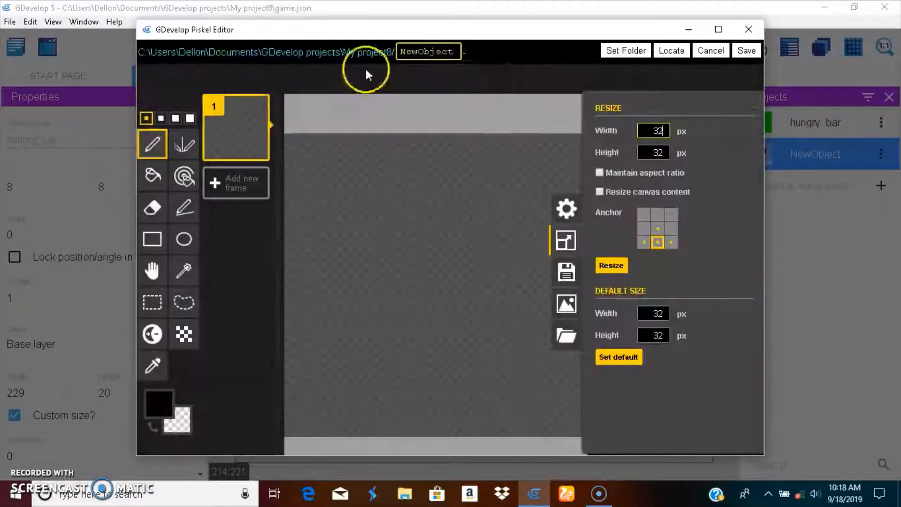
click(158, 402)
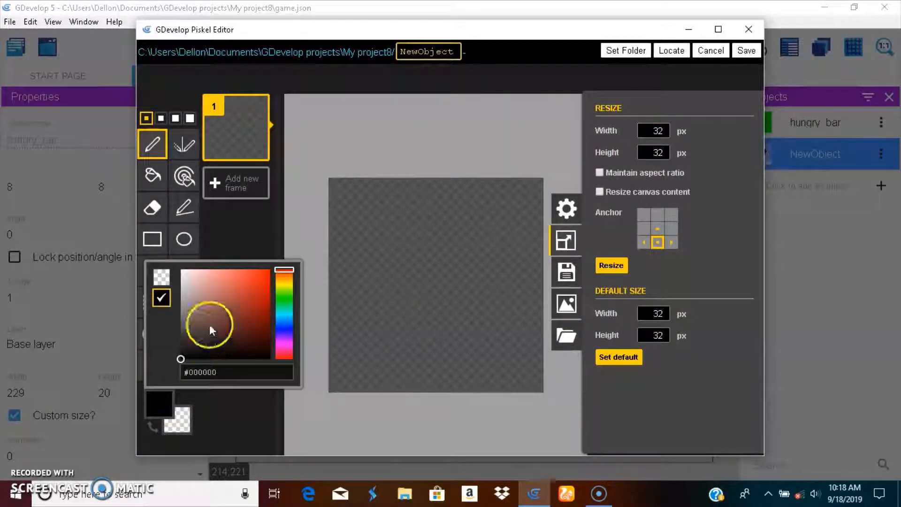
click(286, 339)
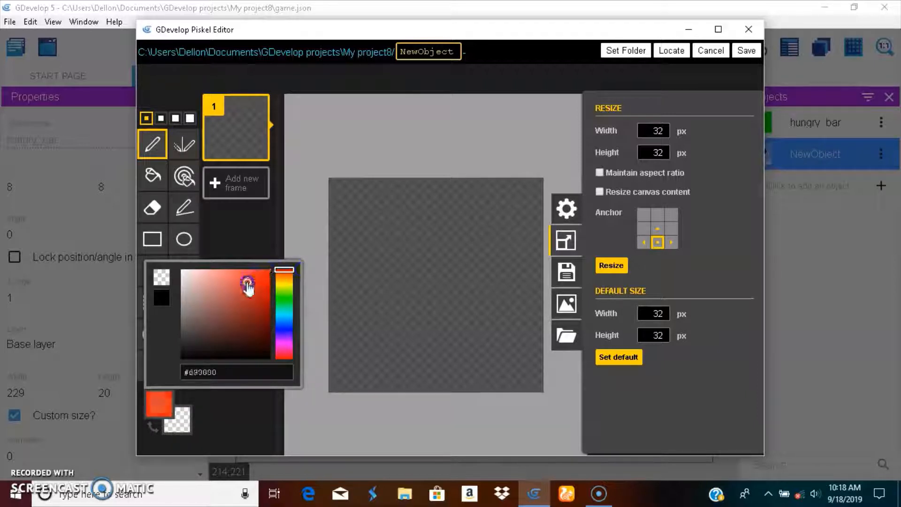
click(285, 294)
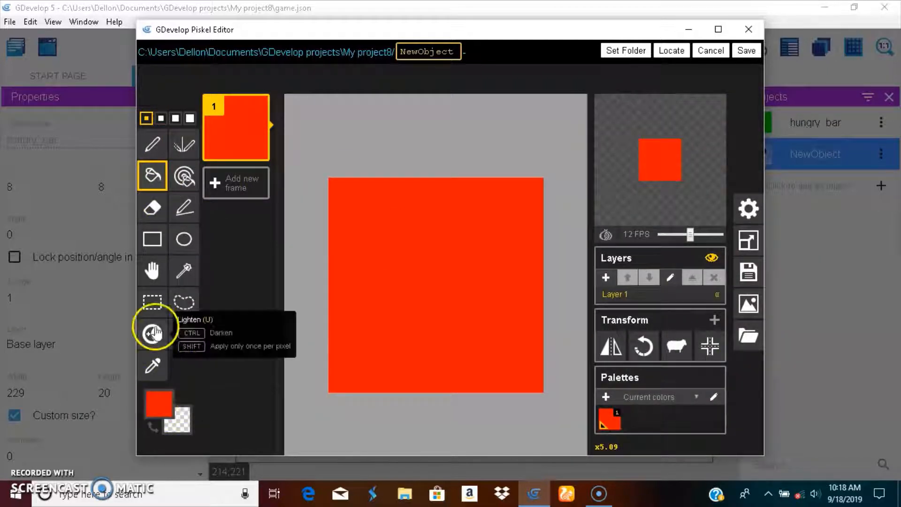
mouse_move(152, 143)
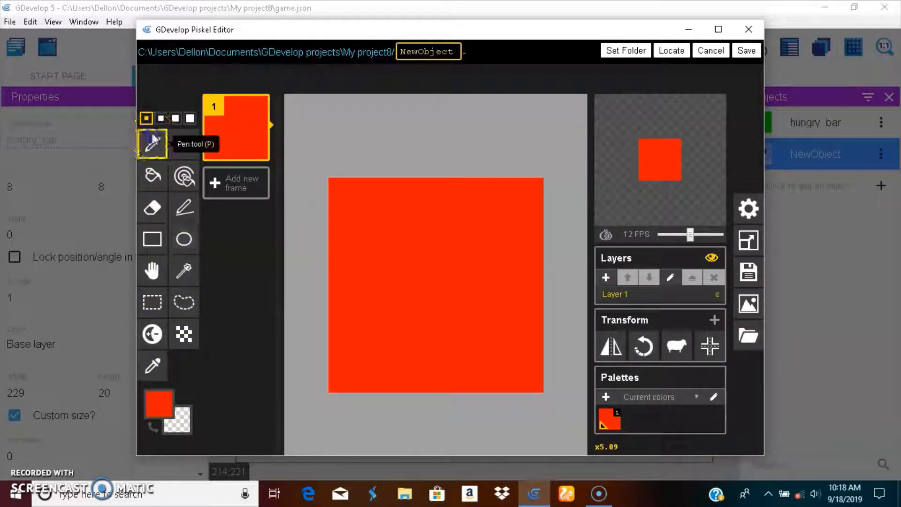
Draw a black face with a shape tool, then add a second frame in grey.
click(152, 238)
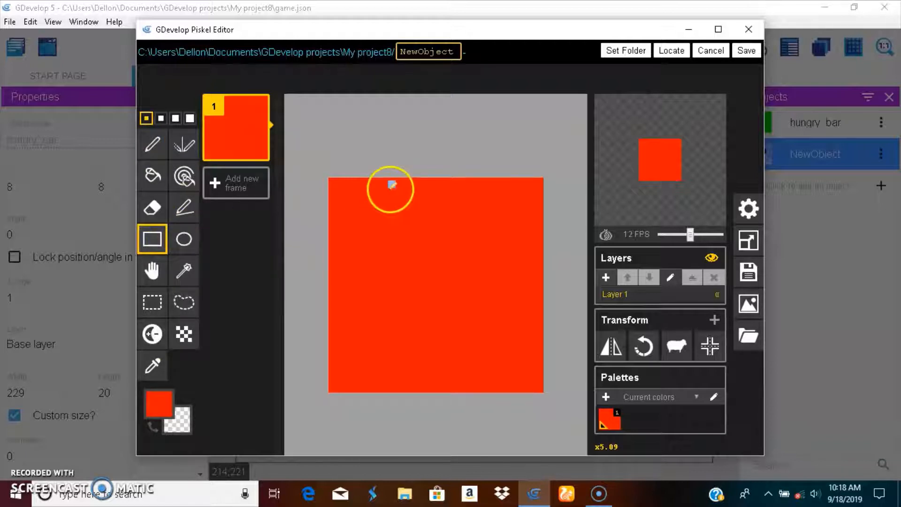
click(158, 402)
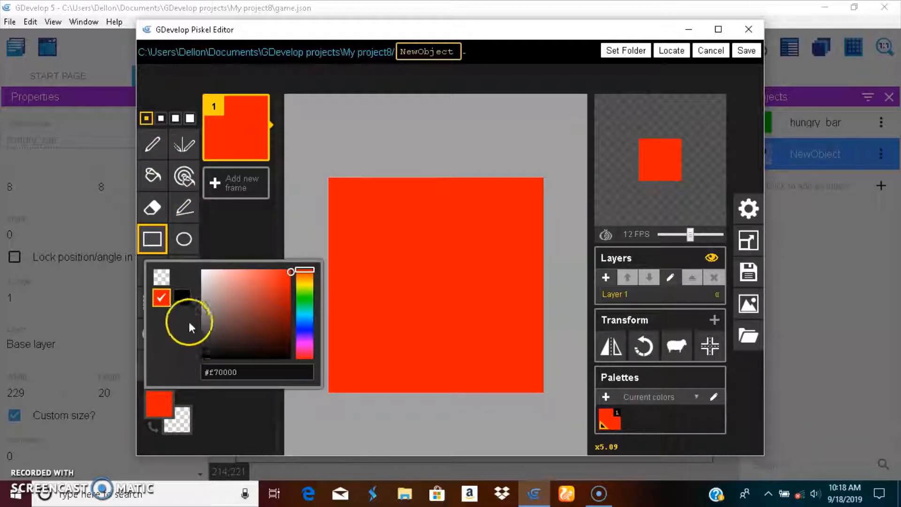
click(182, 238)
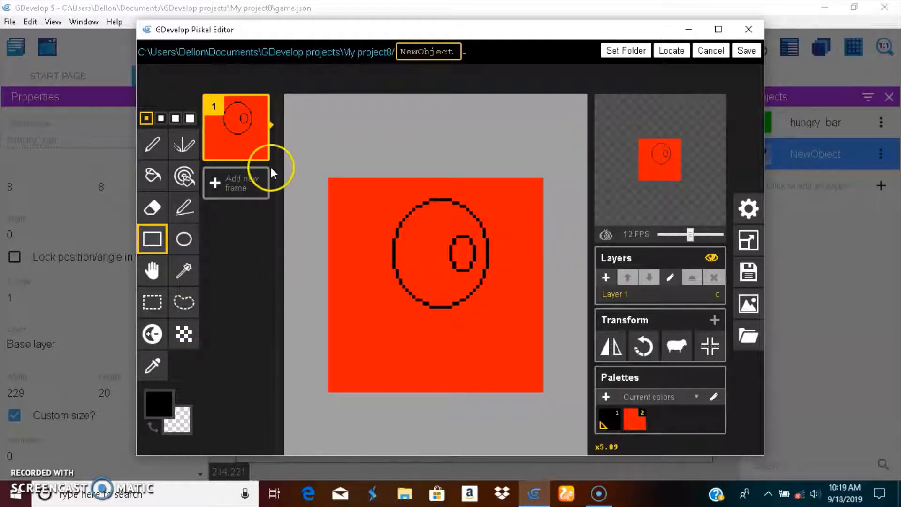
click(235, 182)
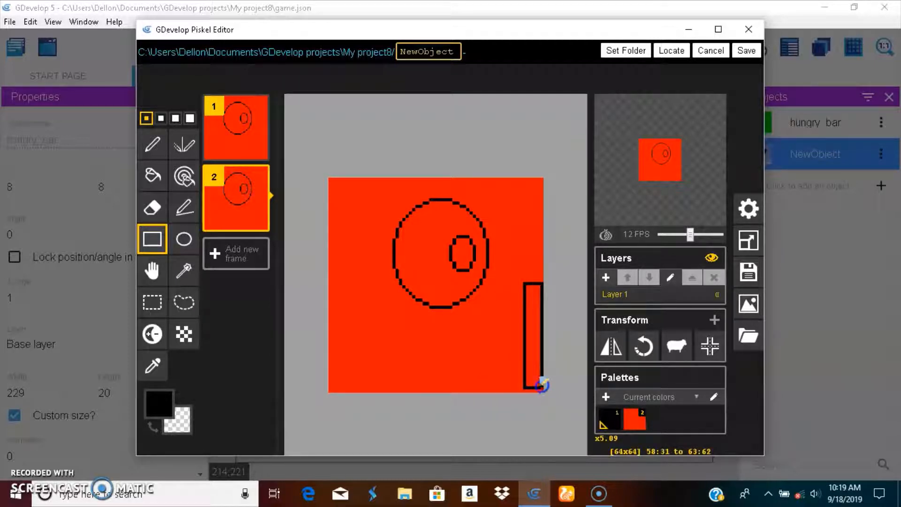
click(158, 394)
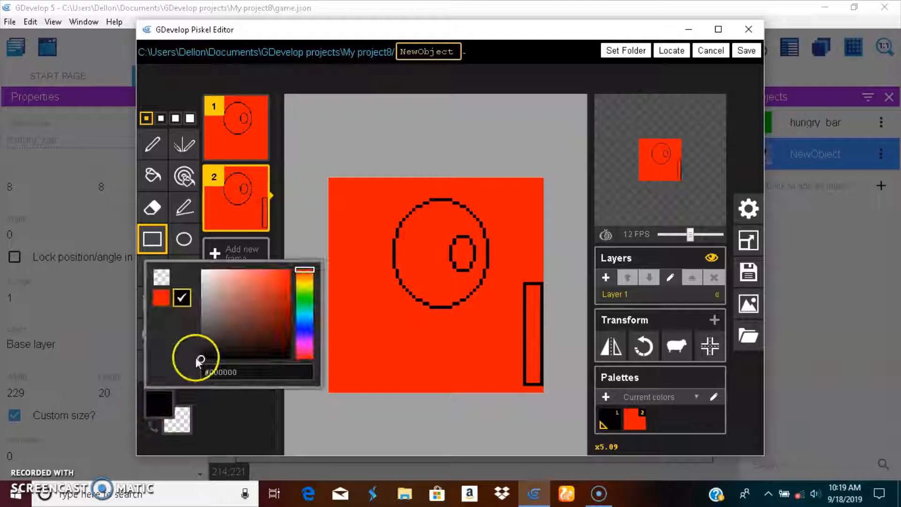
click(152, 175)
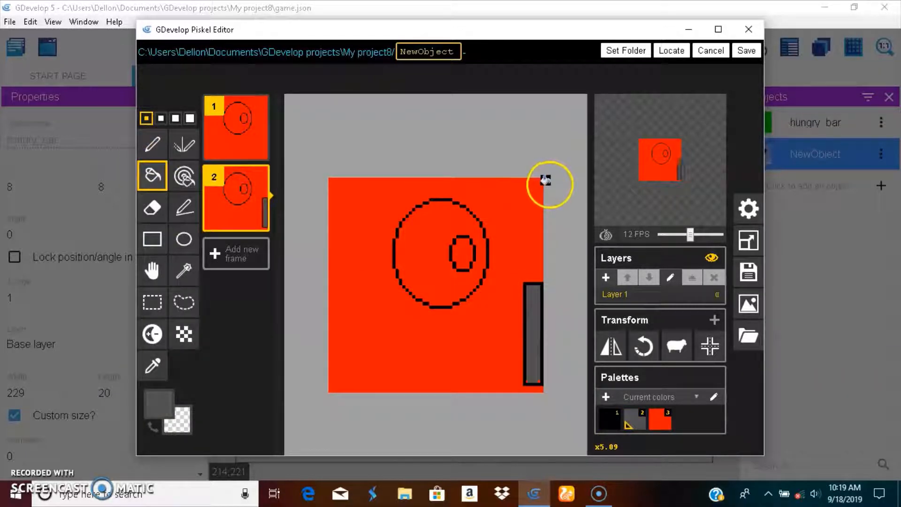
mouse_move(331, 221)
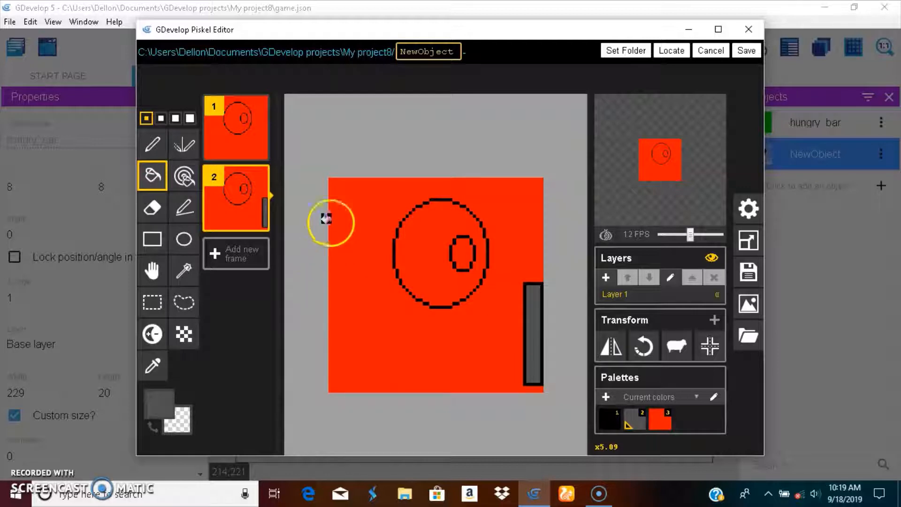
mouse_move(764, 51)
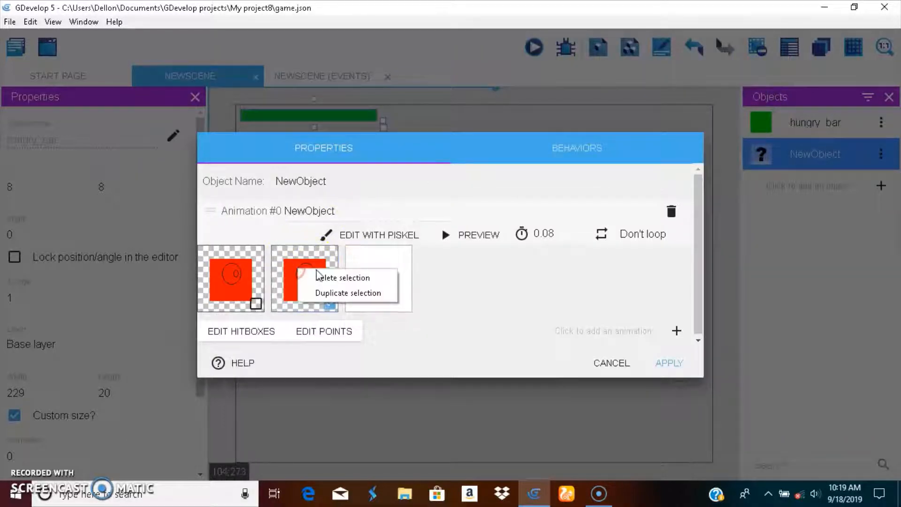
Remove the extra frame and load the NewObject-1 image into the second animation.
click(343, 278)
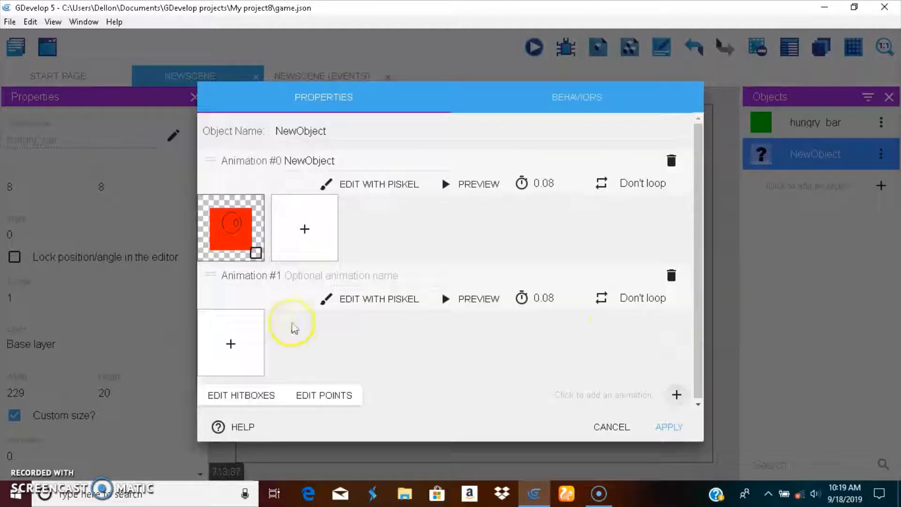
click(230, 344)
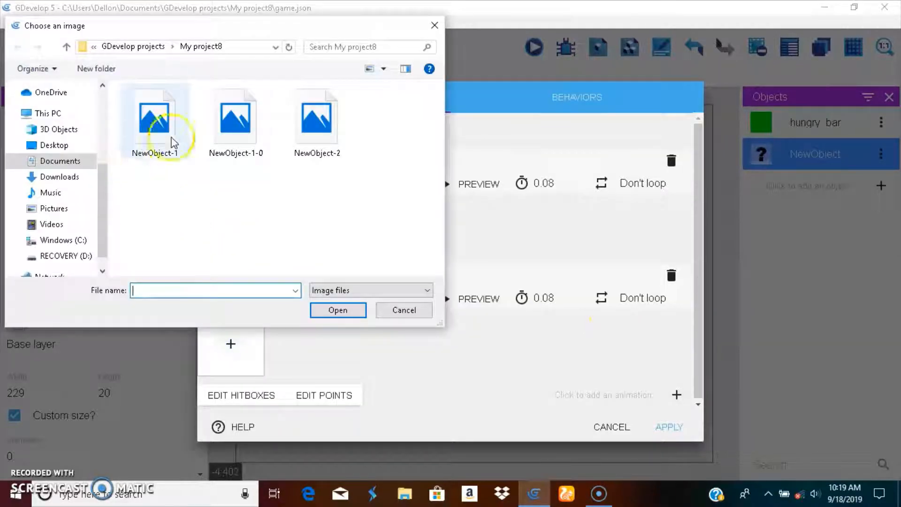
click(338, 309)
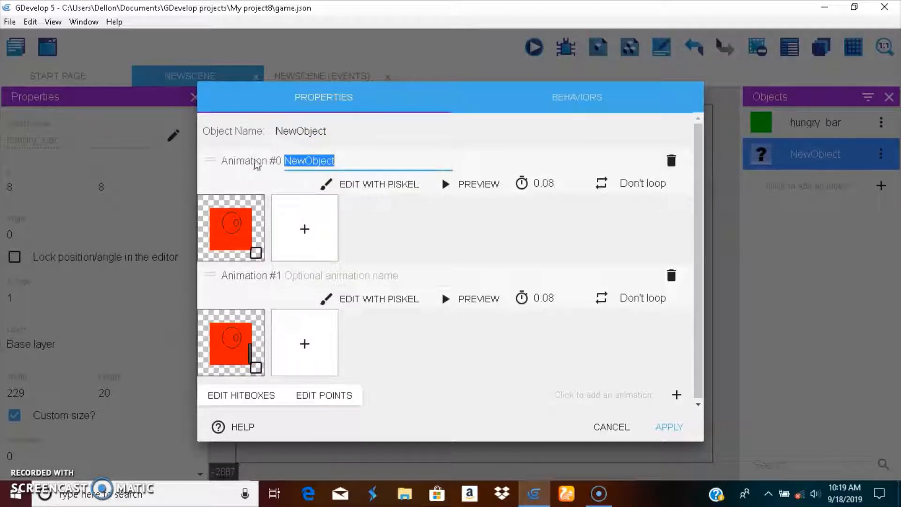
Name the animations mouth and mouth_1 and apply the object.
key(Delete)
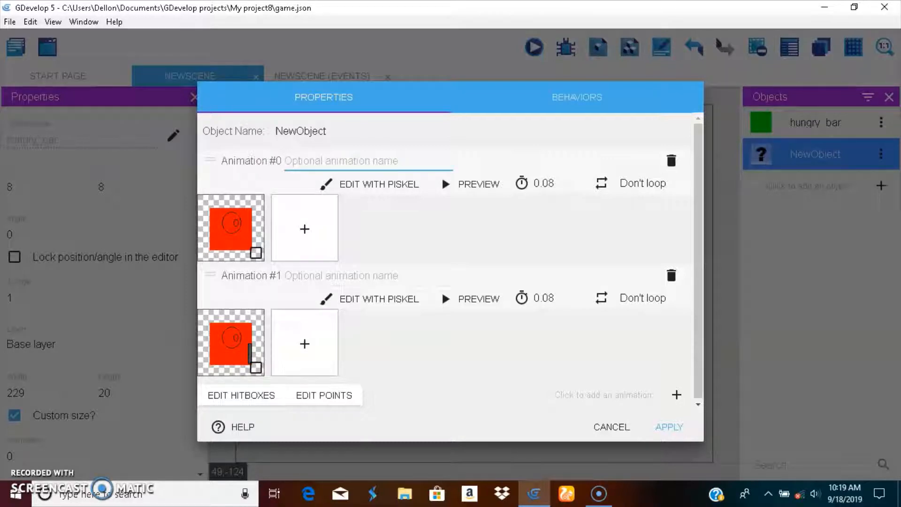
text(no)
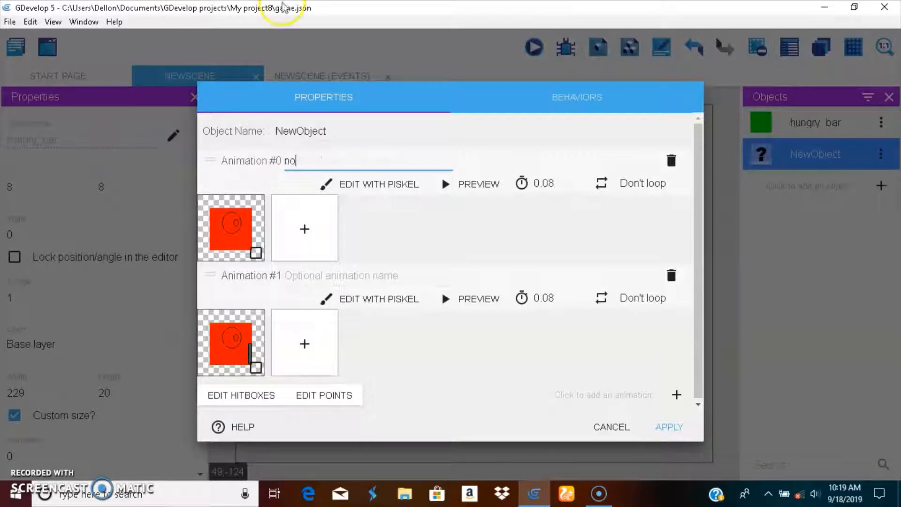
key(Backspace)
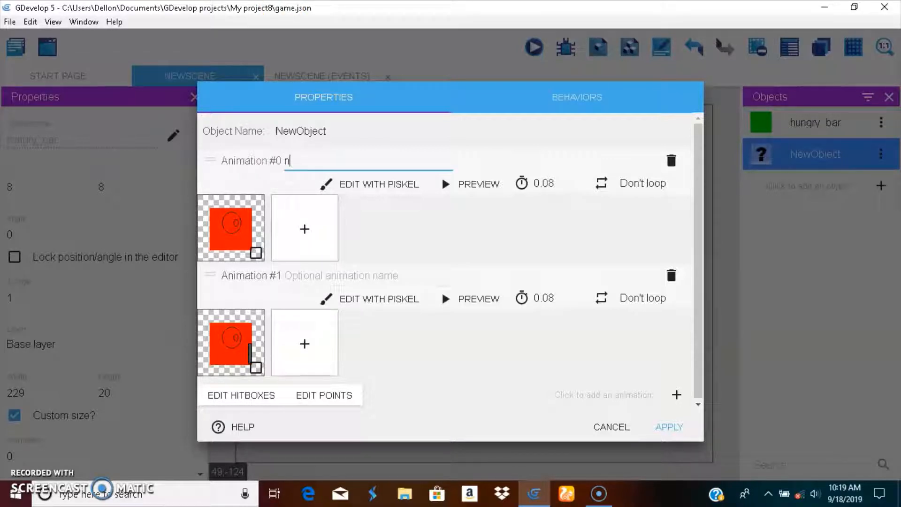
text(mouth)
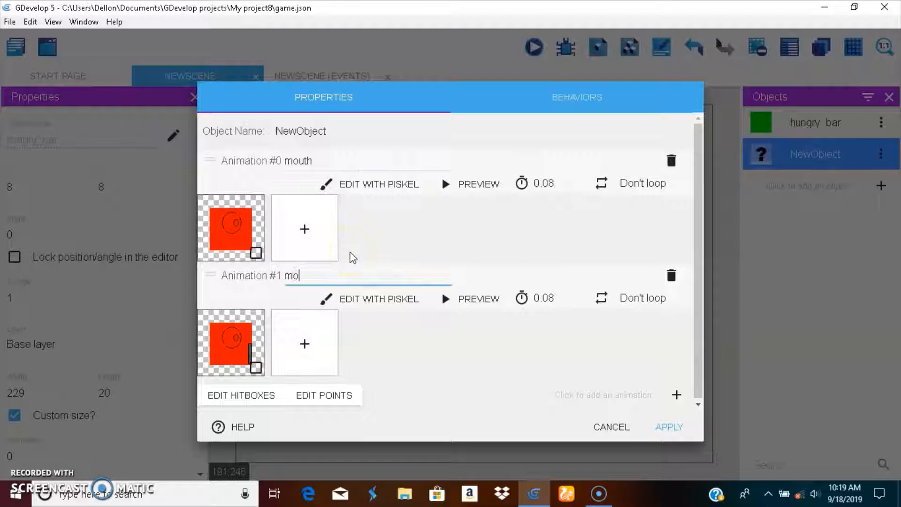
text(uth_1)
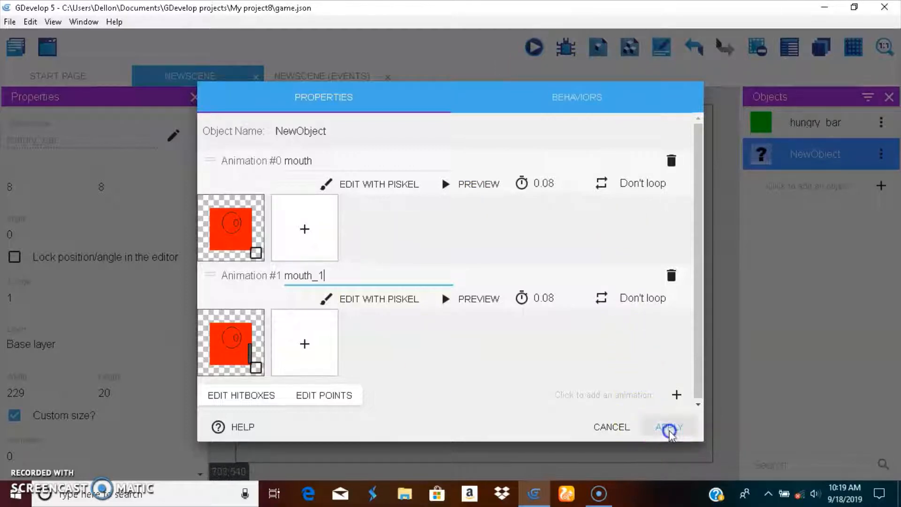
click(668, 427)
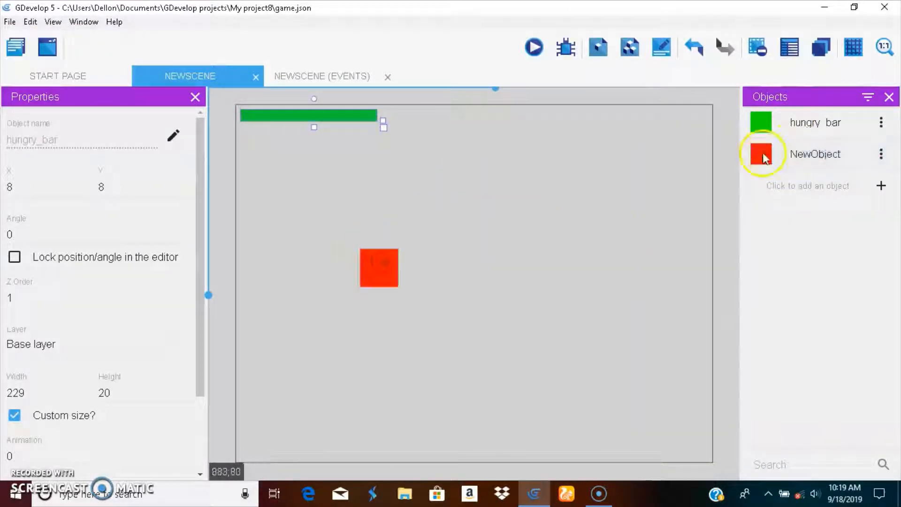
mouse_move(826, 238)
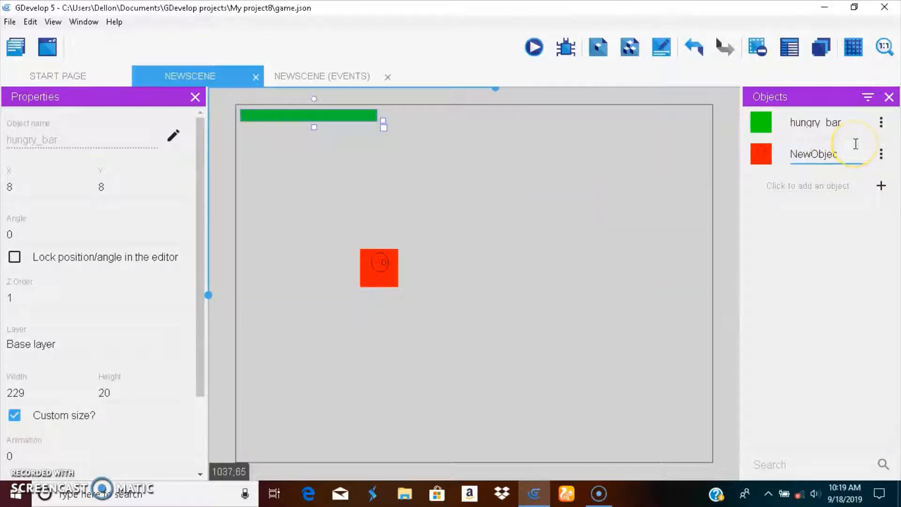
Rename the red object to PLAYER.
text(PLAYER)
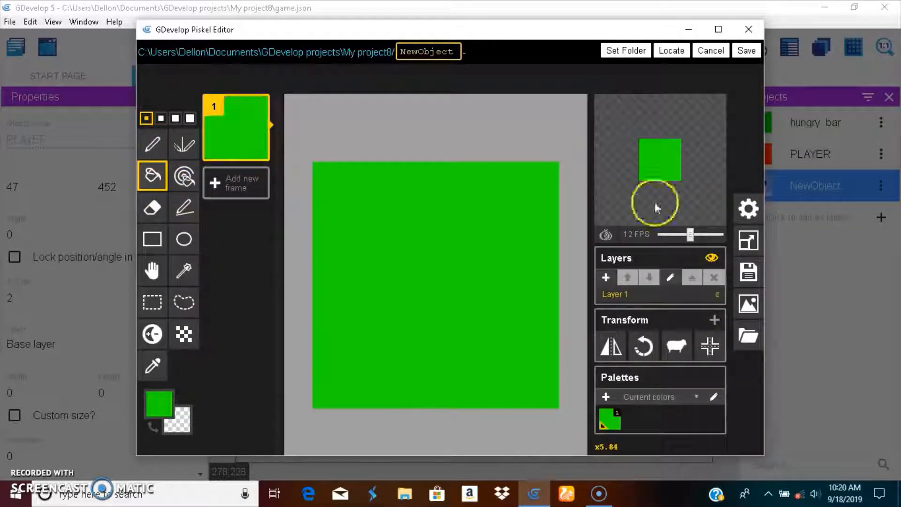
Draw circles for a face on the green image, save it, name it FOOD and apply.
click(565, 240)
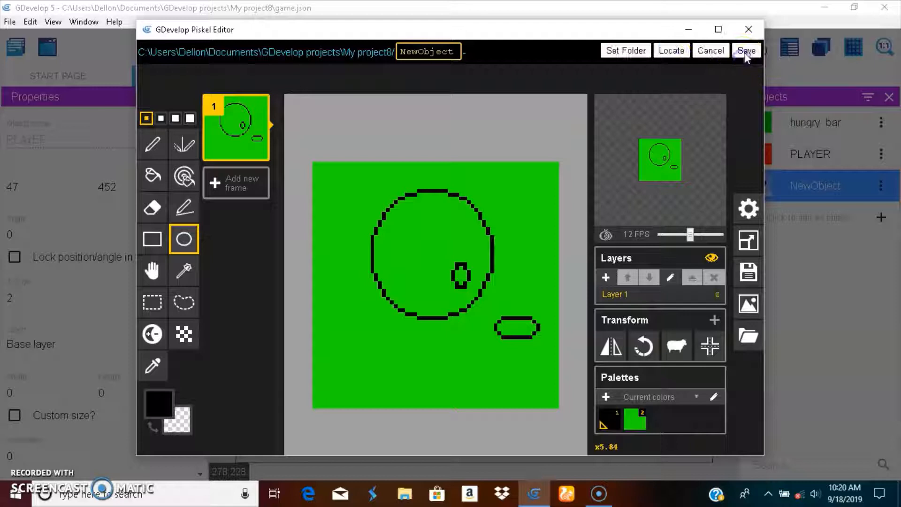
click(745, 51)
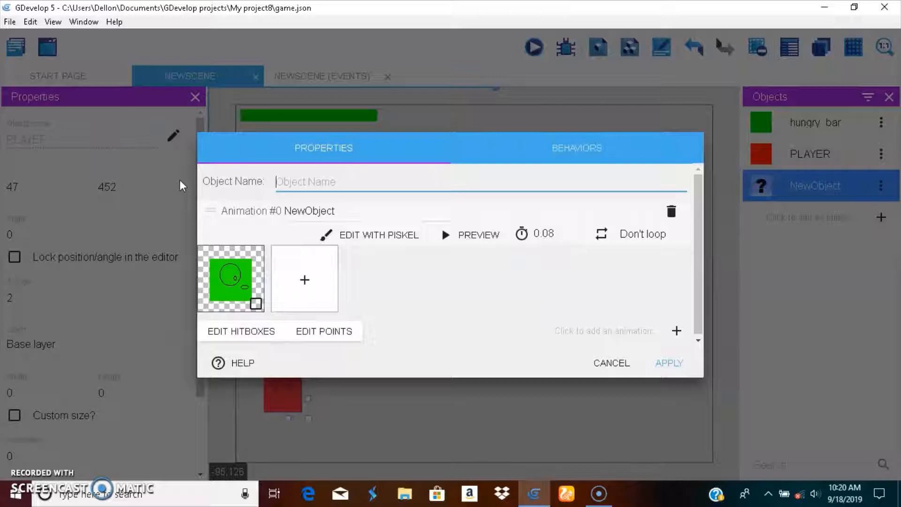
text(FOOD)
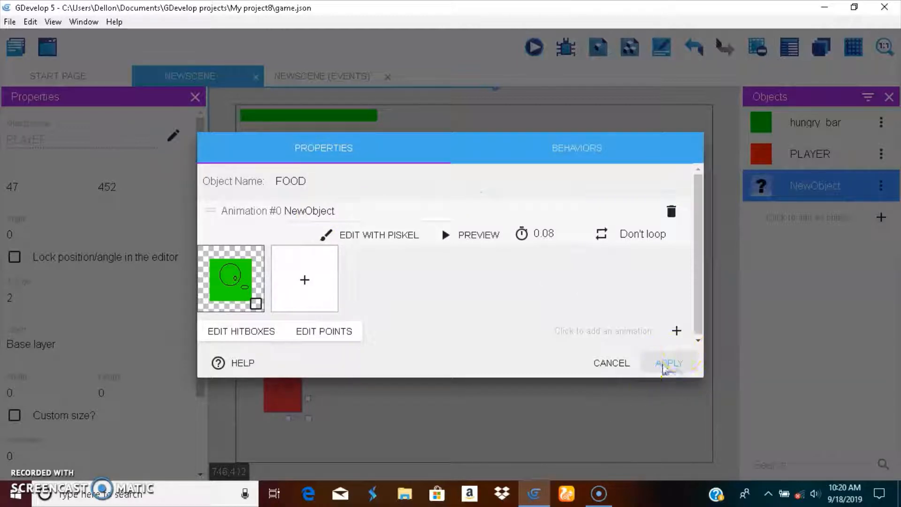
click(669, 363)
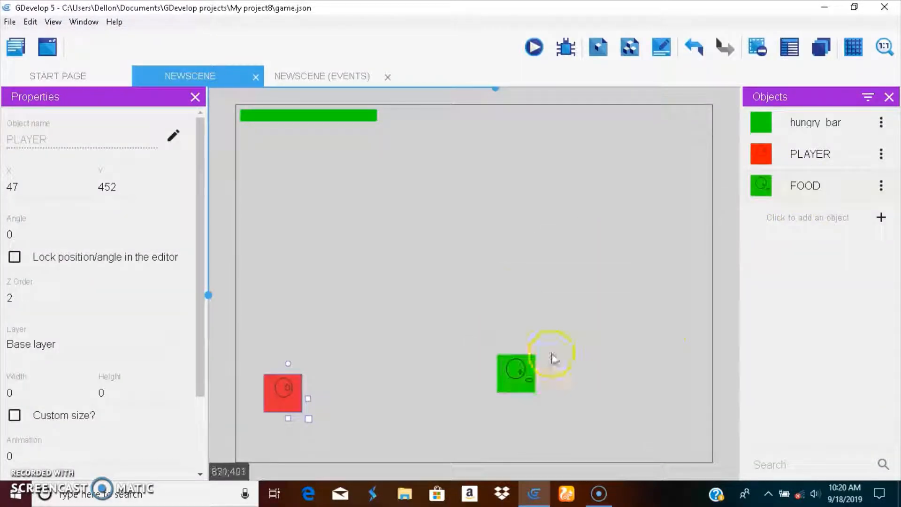
Add a new sprite object with a white Piskel image and apply it.
click(881, 218)
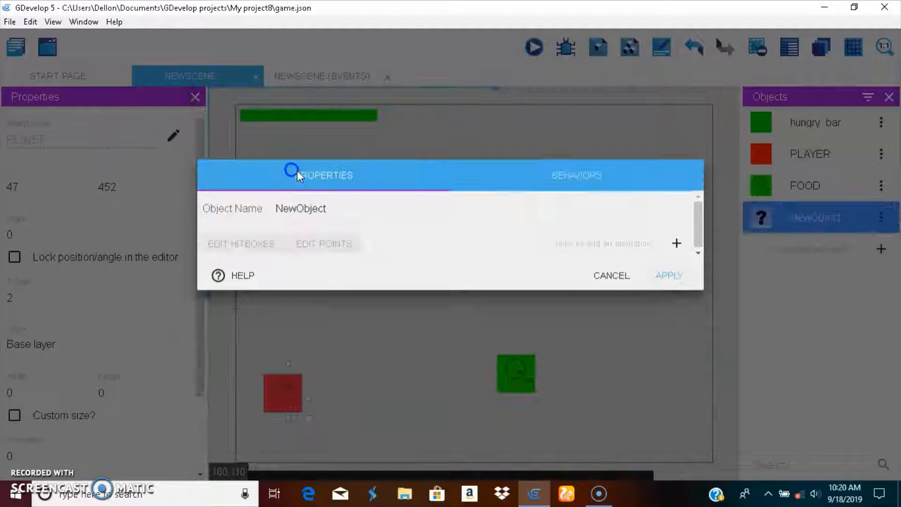
click(676, 243)
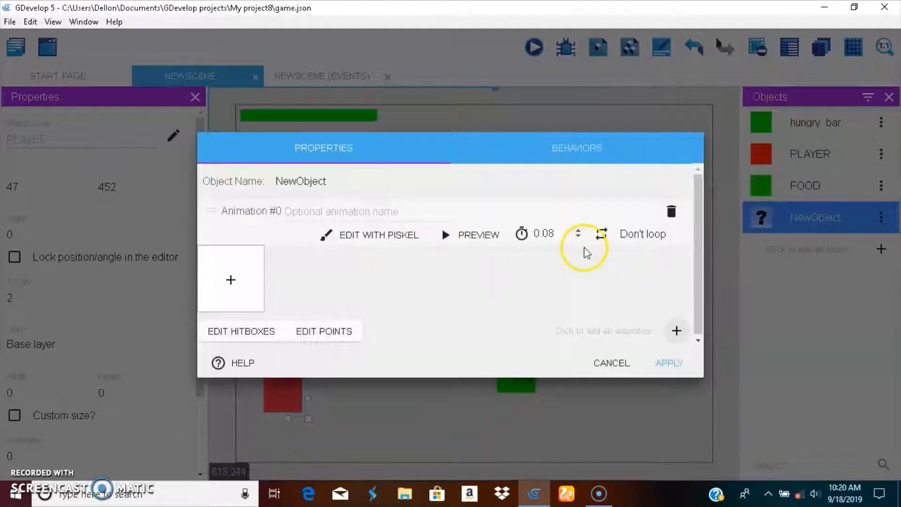
click(378, 235)
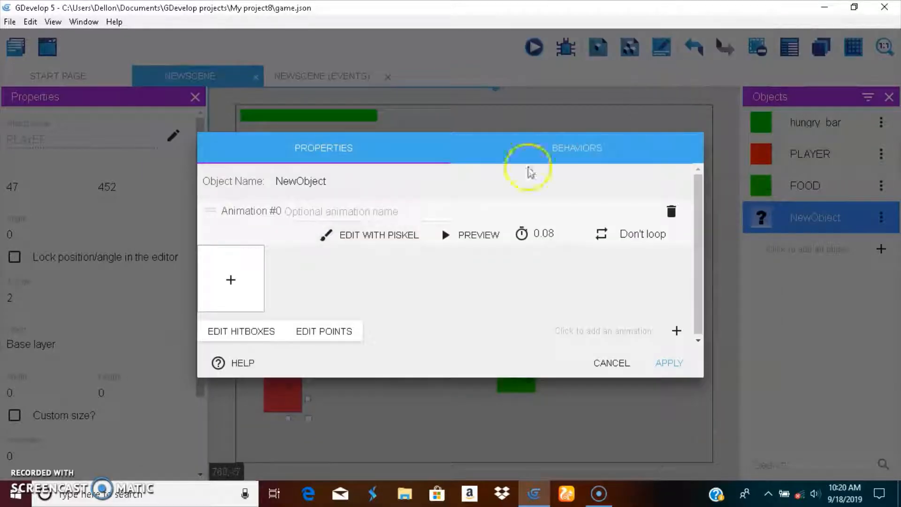
click(378, 235)
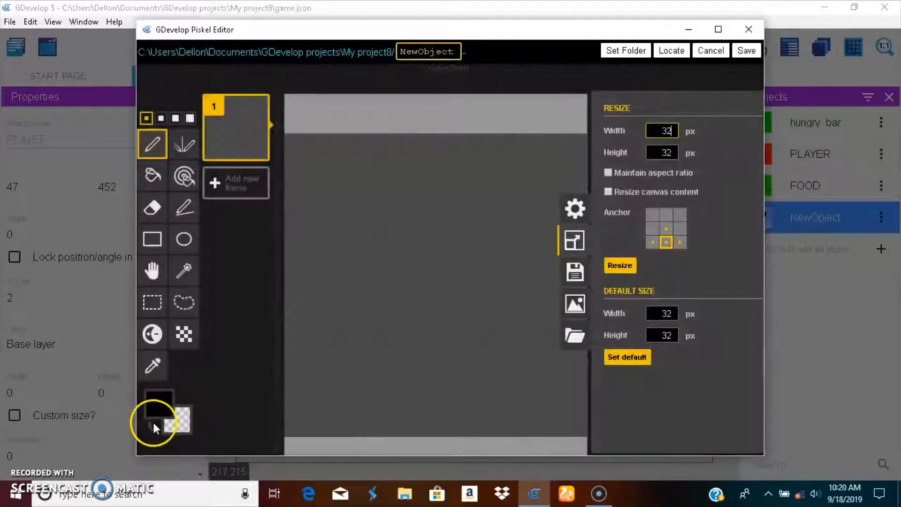
click(159, 402)
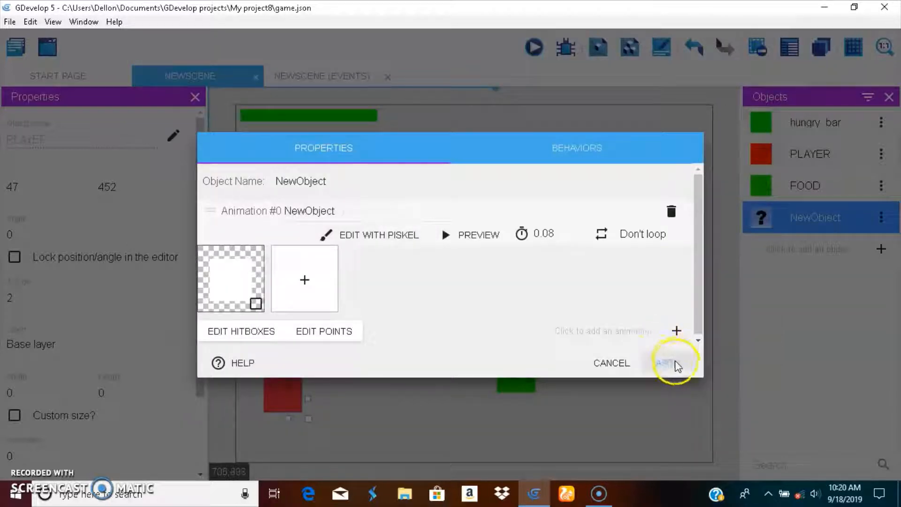
click(666, 363)
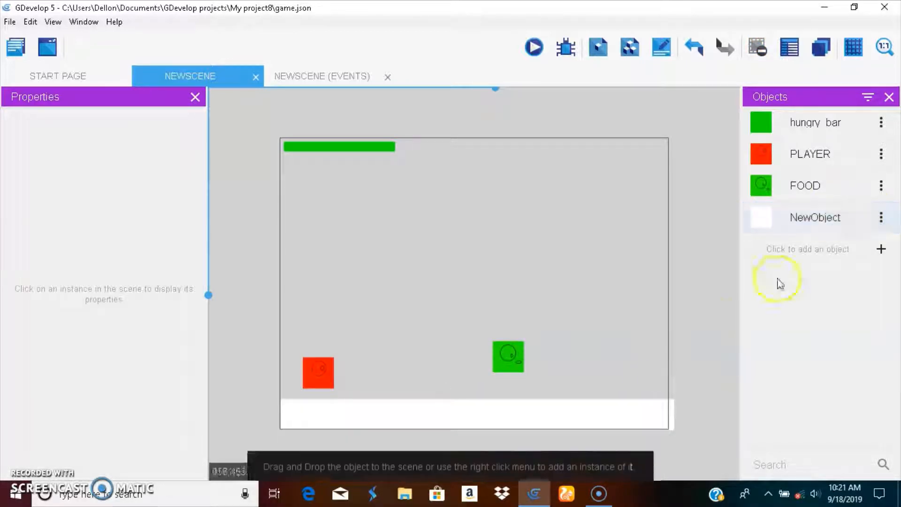
Rename the white object to ground and browse behaviors for ground and PLAYER.
double_click(814, 217)
text(gr)
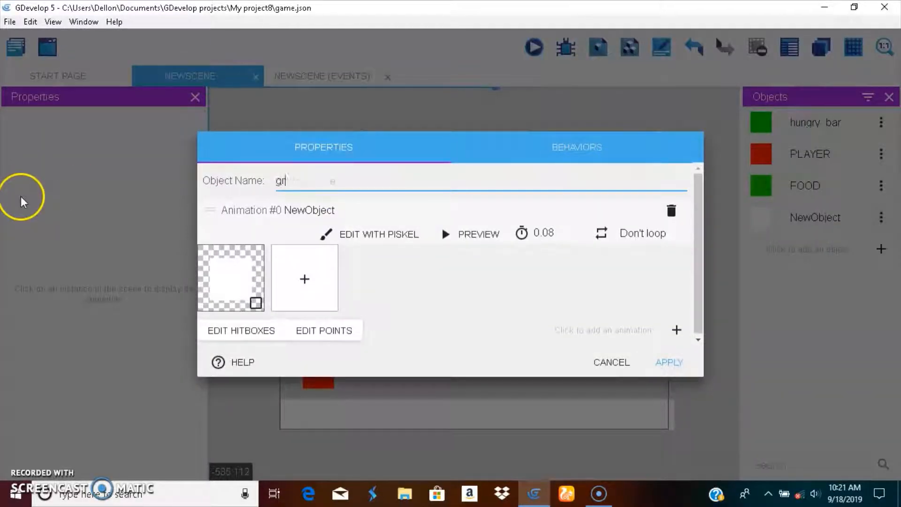
text(ound)
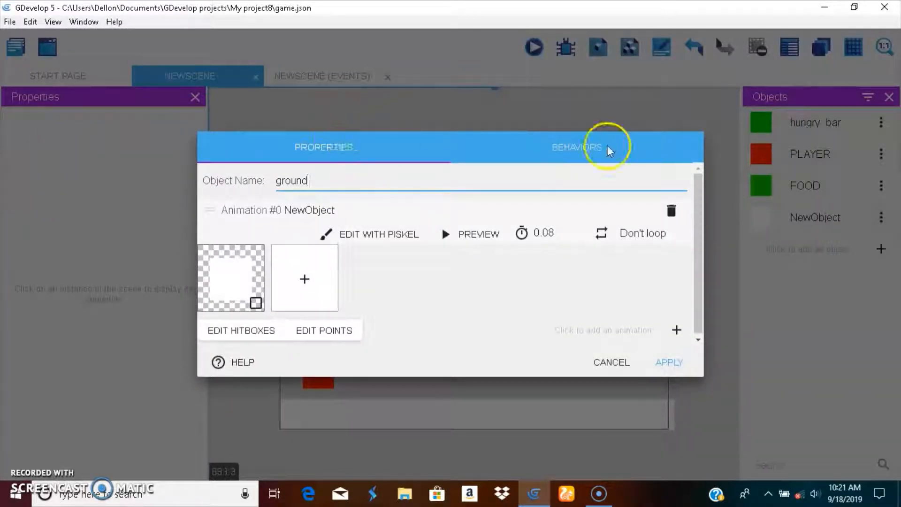
click(577, 146)
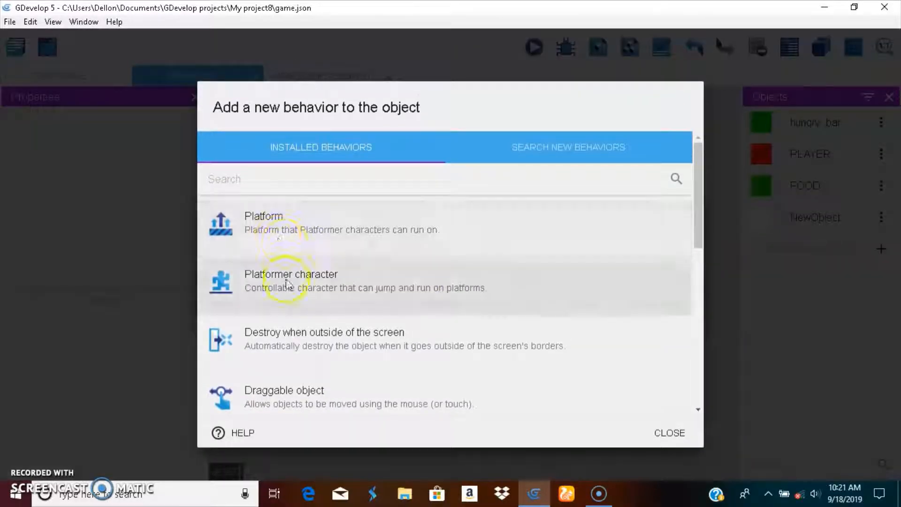
click(669, 432)
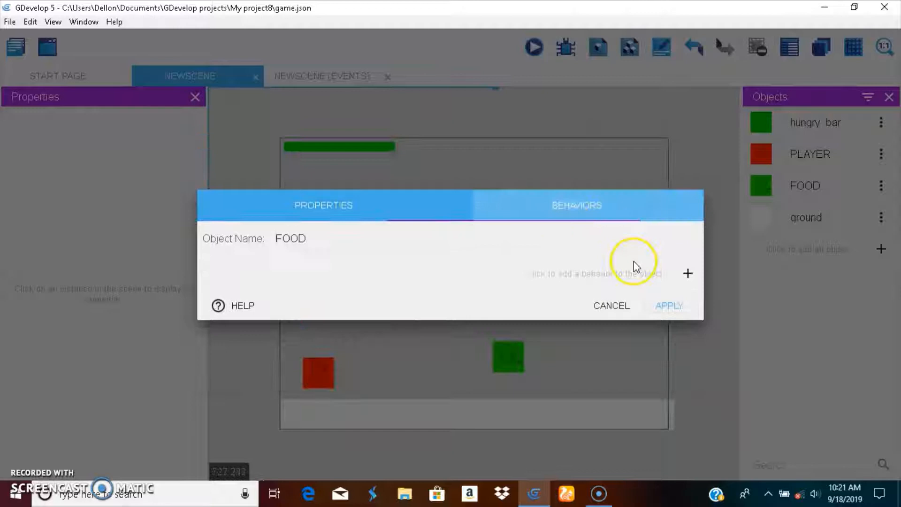
click(688, 273)
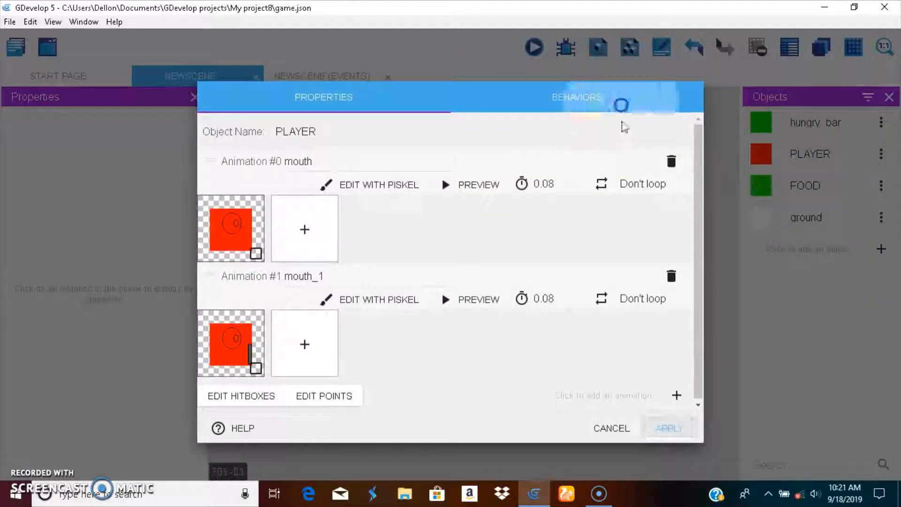
click(576, 97)
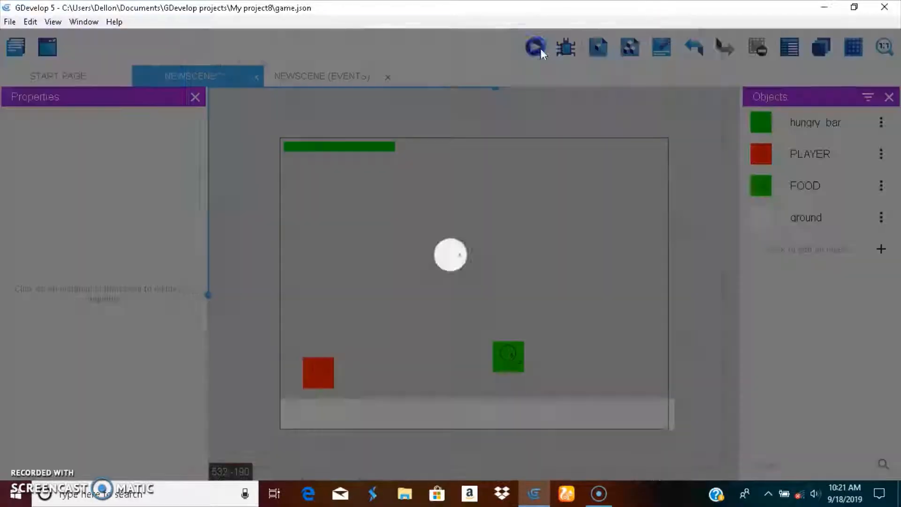
Preview the scene, set the FOOD instance to 25×25, and preview again.
click(534, 47)
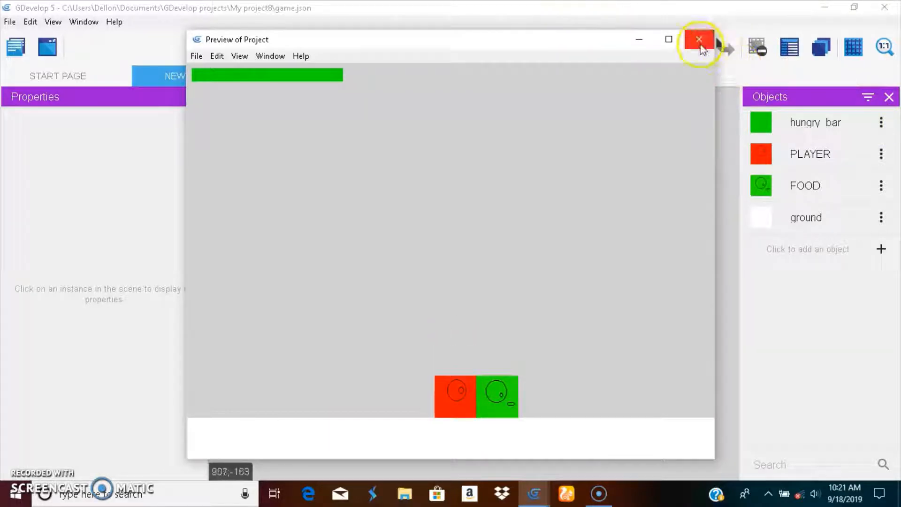
click(698, 39)
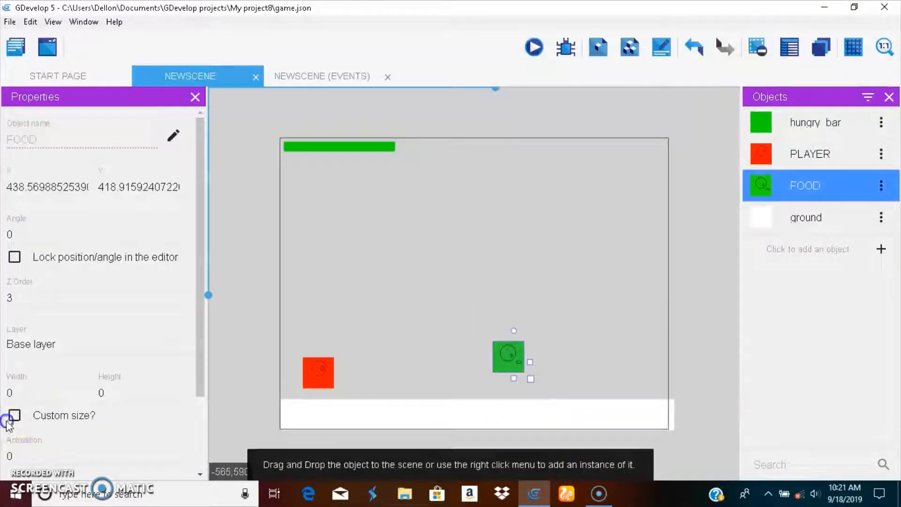
click(15, 415)
text(25)
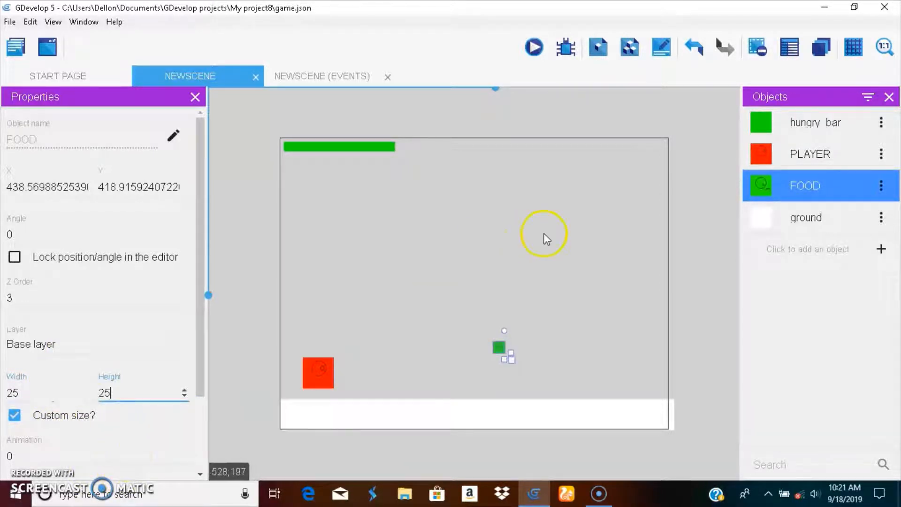
click(532, 47)
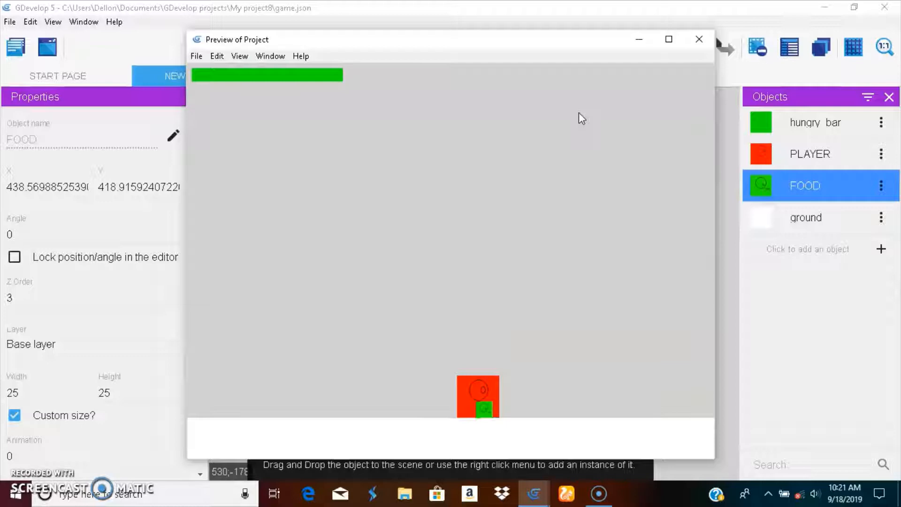
click(698, 39)
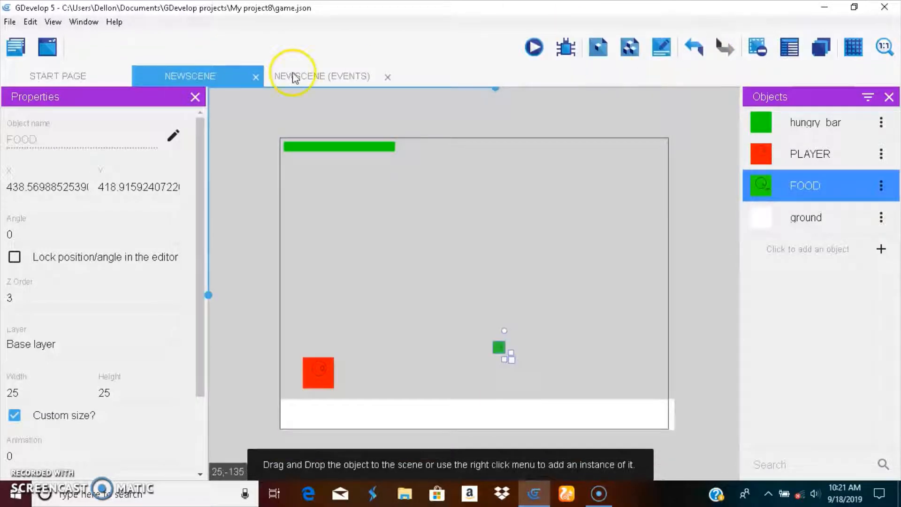
On the NEWSCENE events sheet, create event group hungry_Susyem holding four empty events.
click(321, 76)
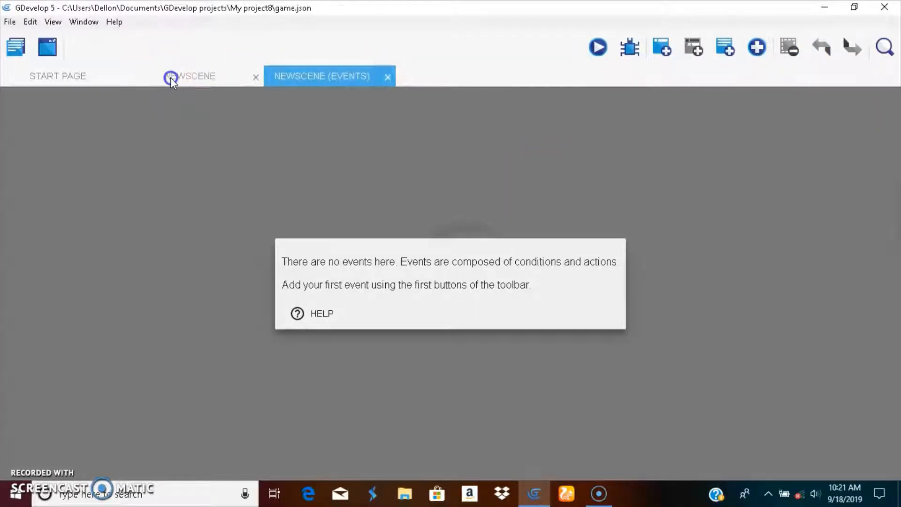
click(190, 76)
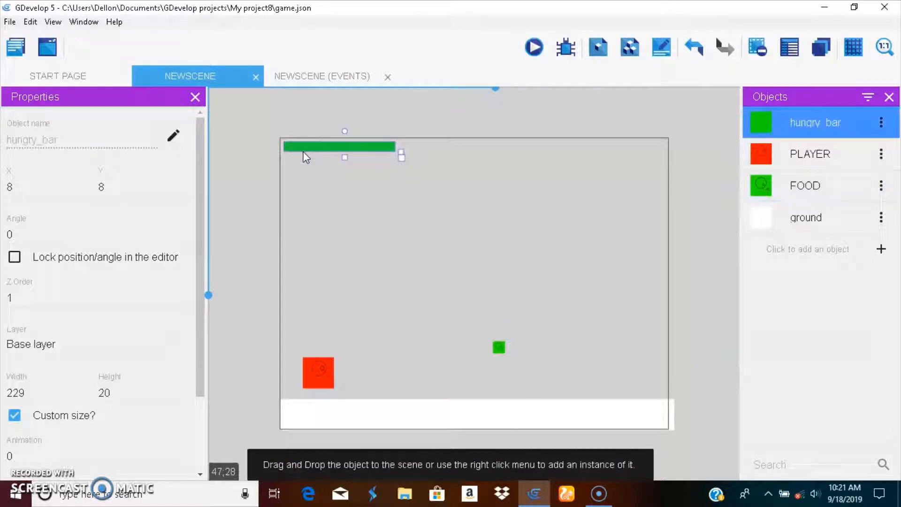
click(321, 76)
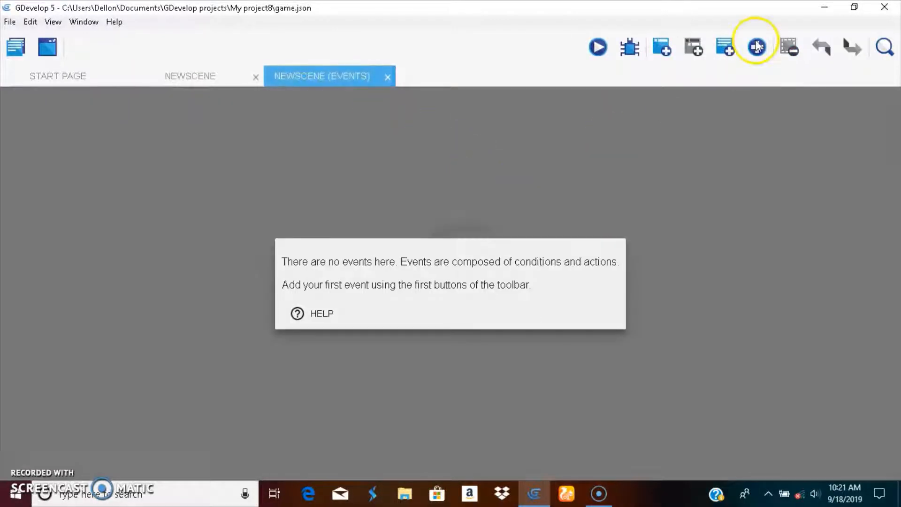
click(757, 47)
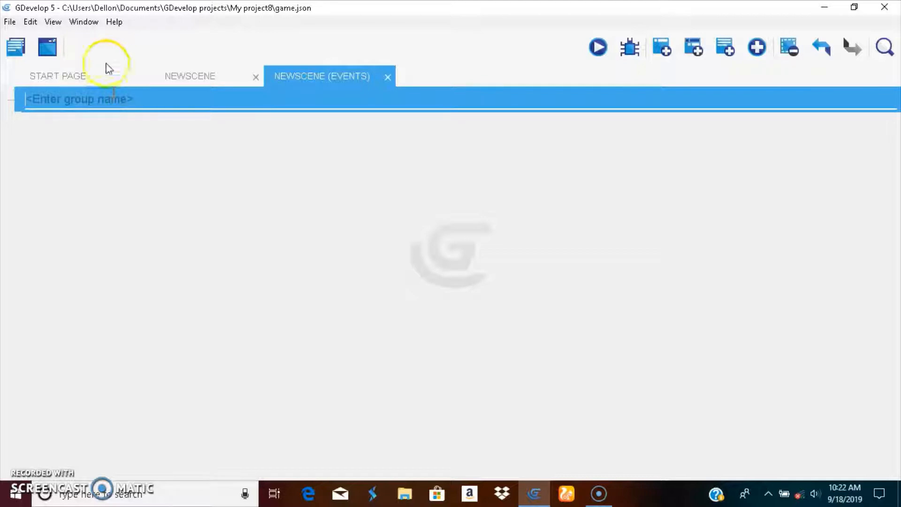
mouse_move(142, 119)
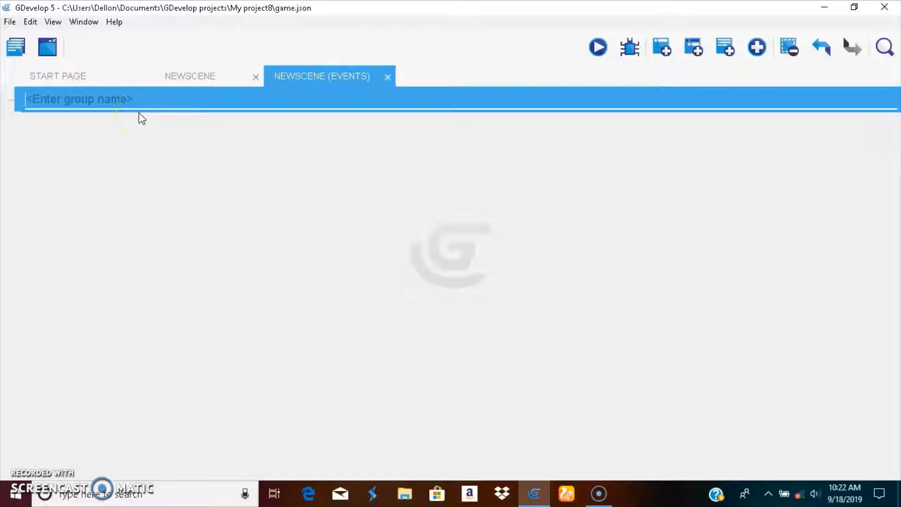
text(hungrt)
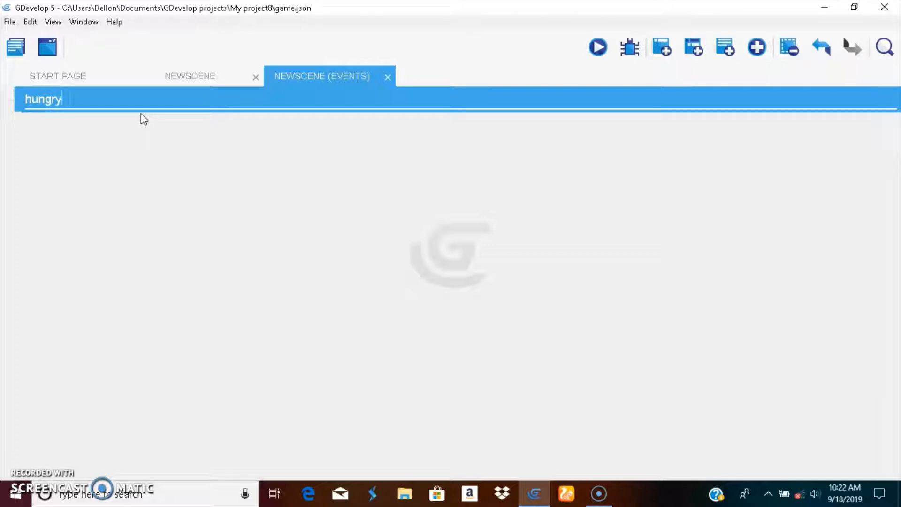
text(_Susyem)
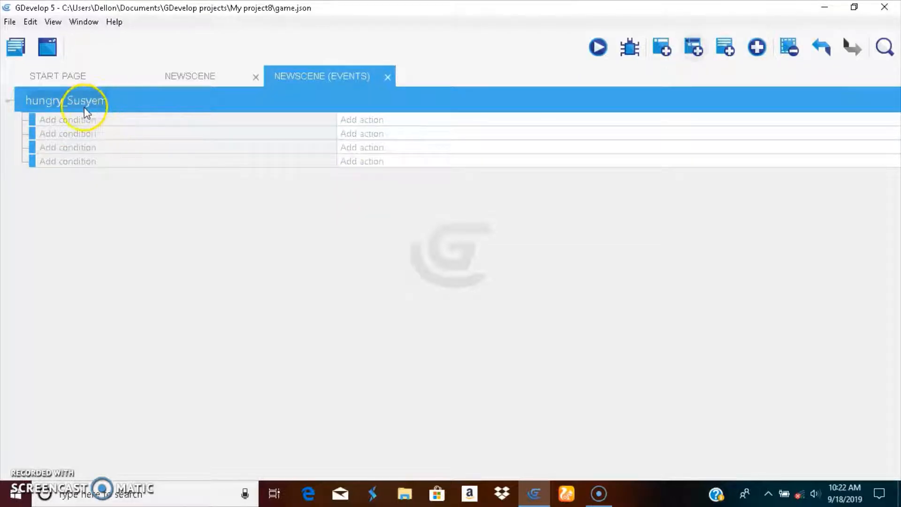
click(362, 120)
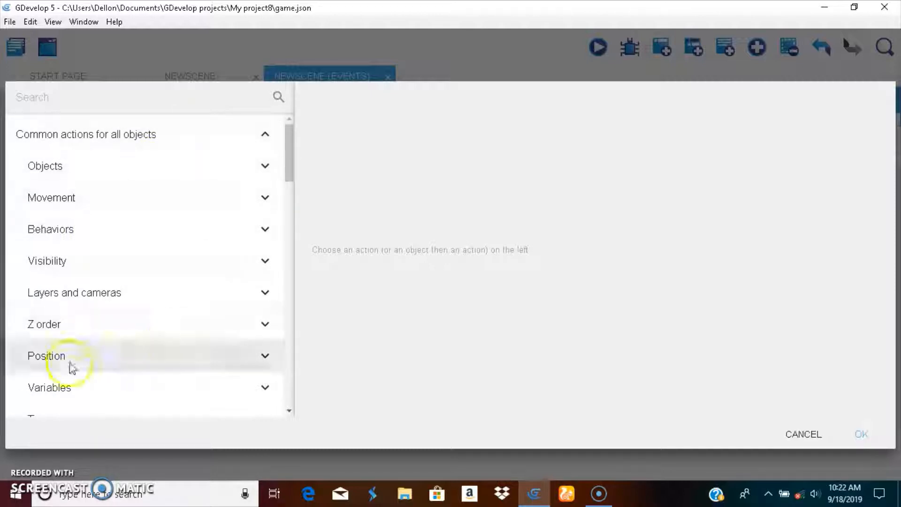
click(803, 433)
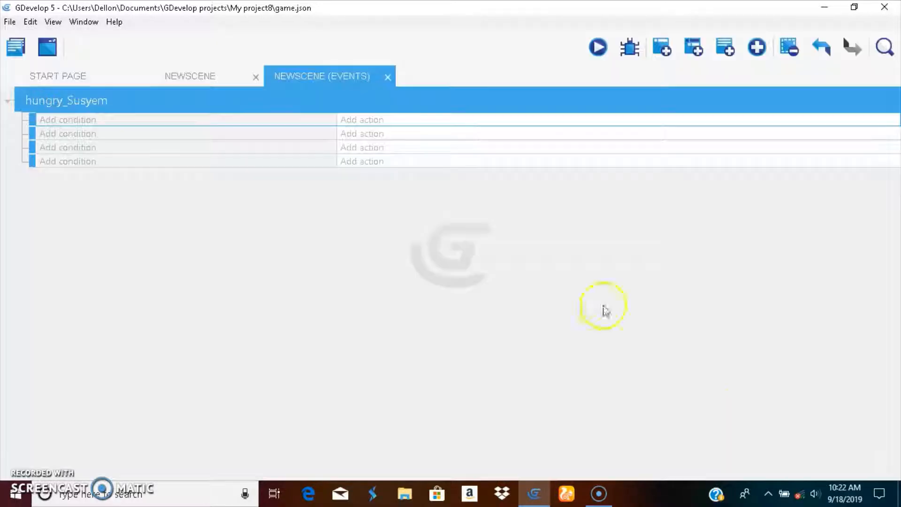
Add object variable 'hungry' with value 100 to hungry_bar.
click(189, 75)
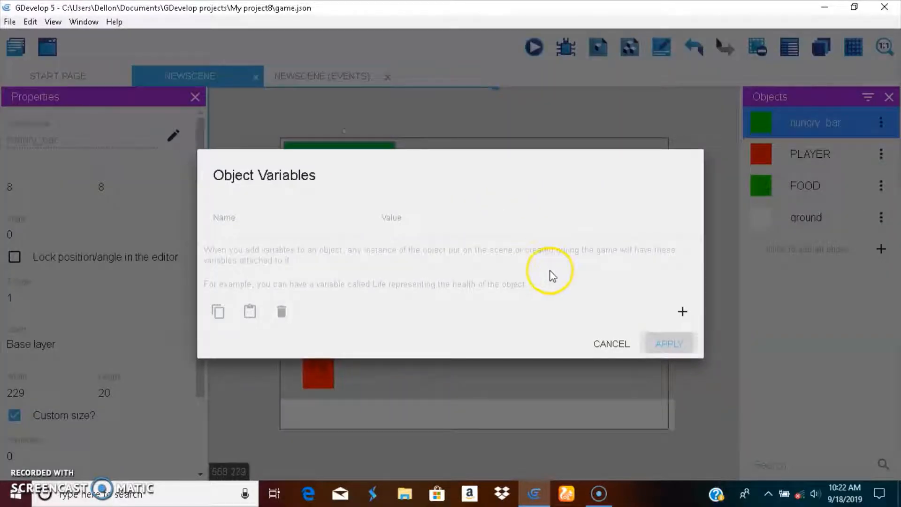
click(682, 311)
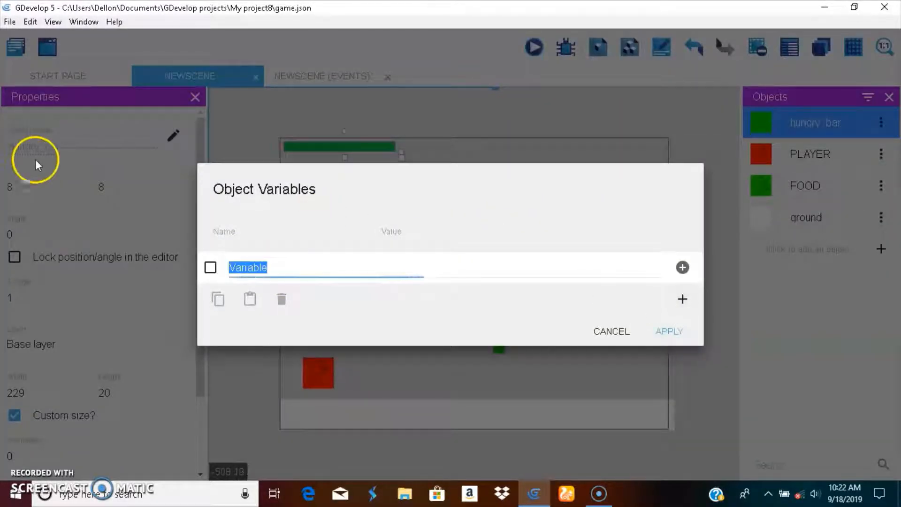
text(h)
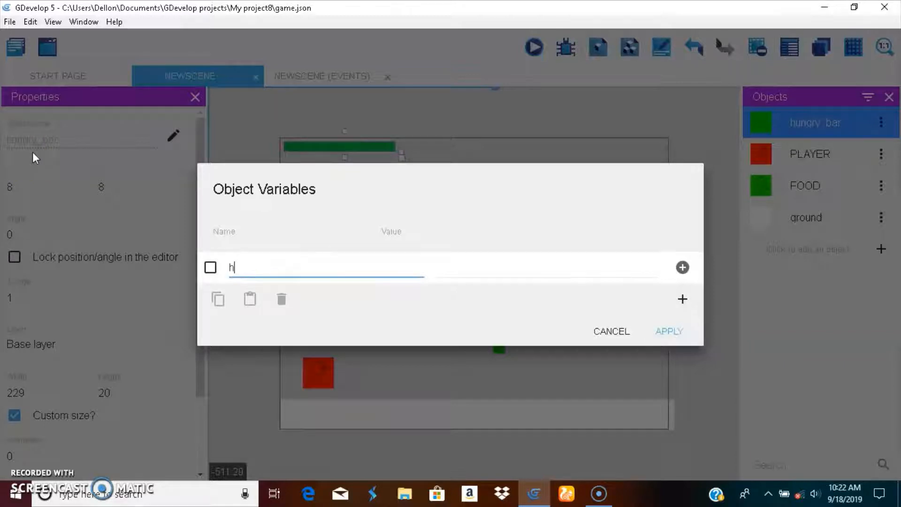
text(ung)
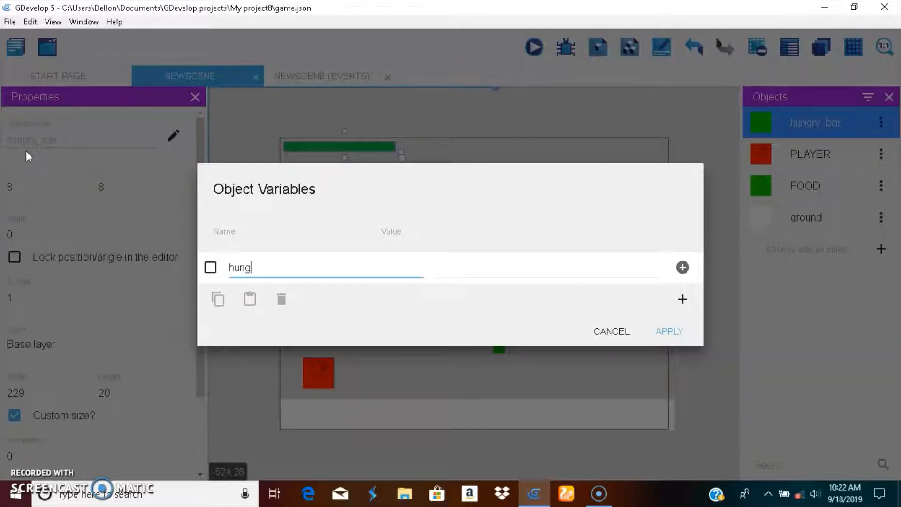
text(ry)
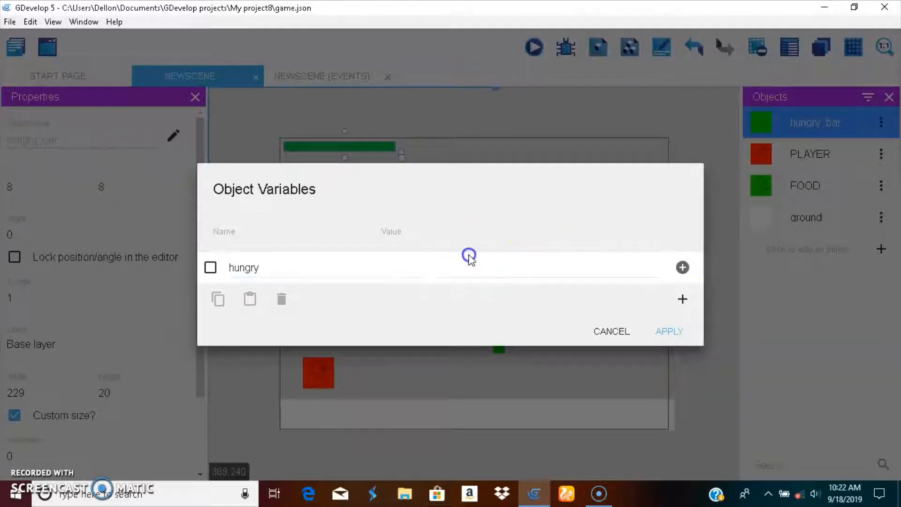
text(100)
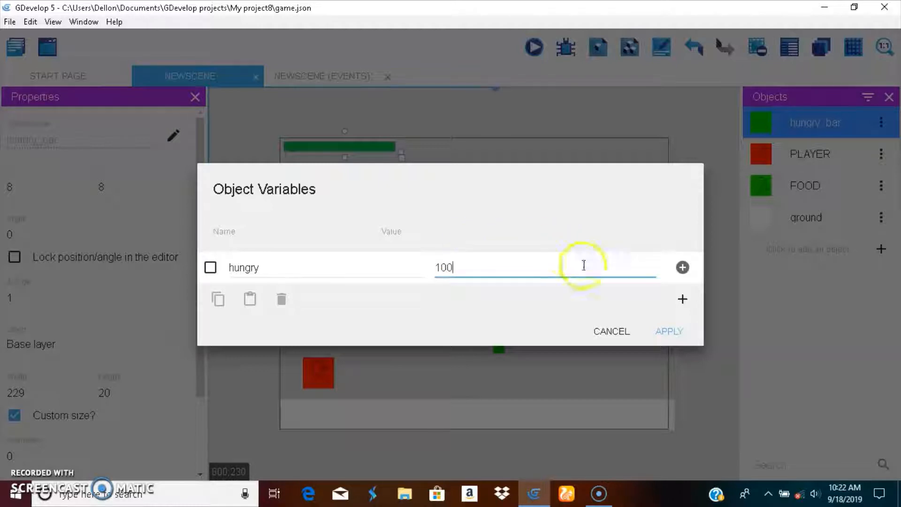
click(669, 330)
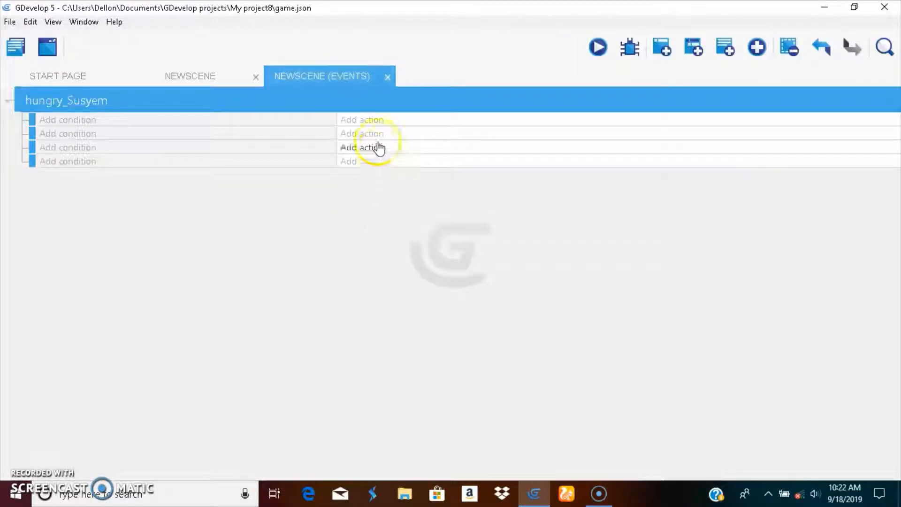
Add a Scale on X axis action for hungry_bar using PLAYER's hungry variable.
click(363, 147)
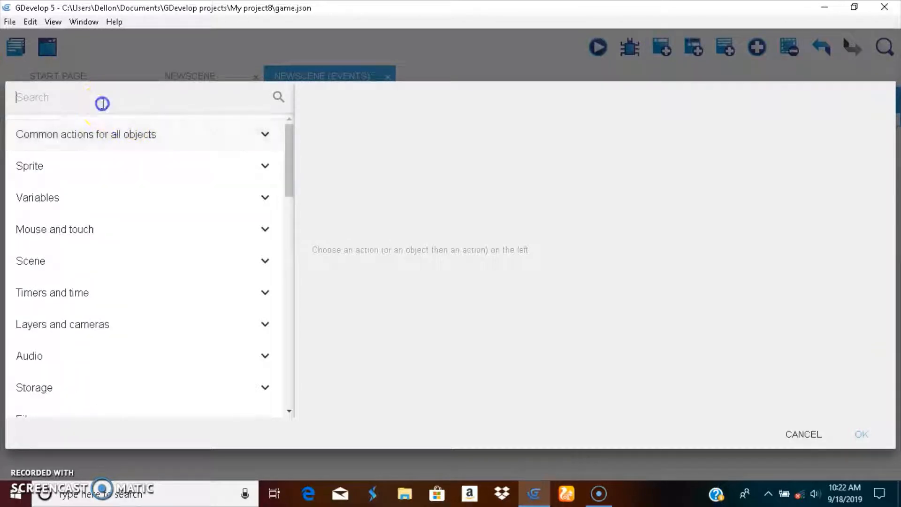
text(size)
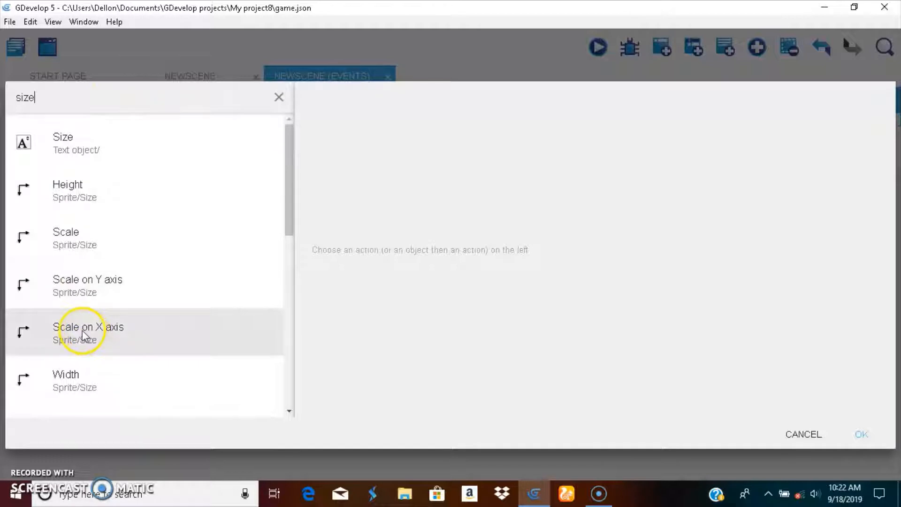
mouse_move(168, 315)
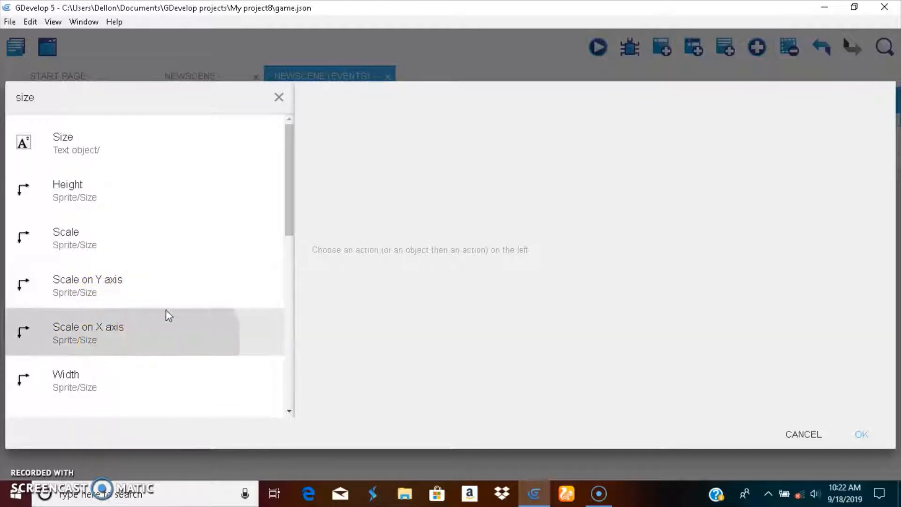
click(87, 327)
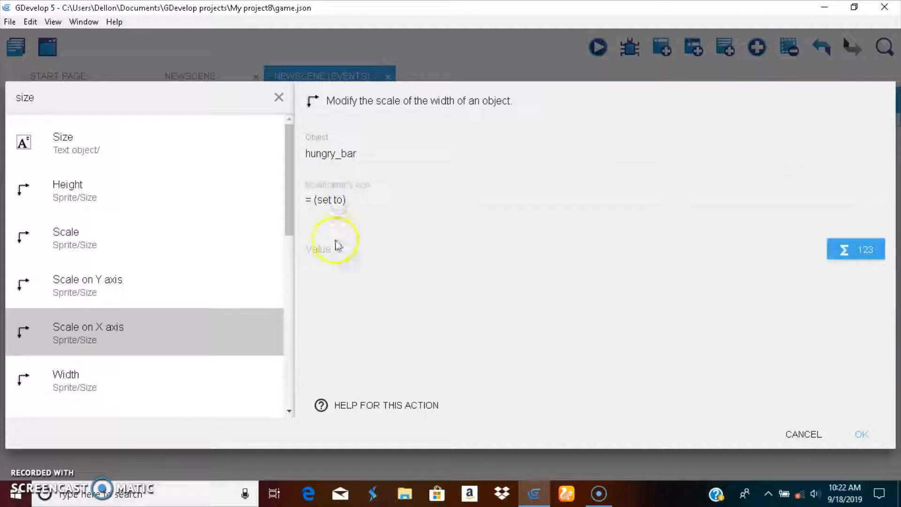
mouse_move(856, 248)
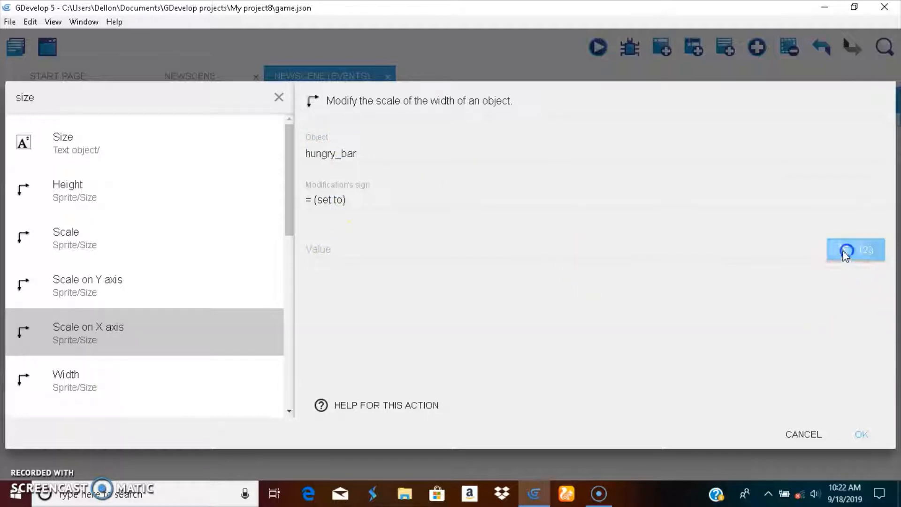
click(855, 248)
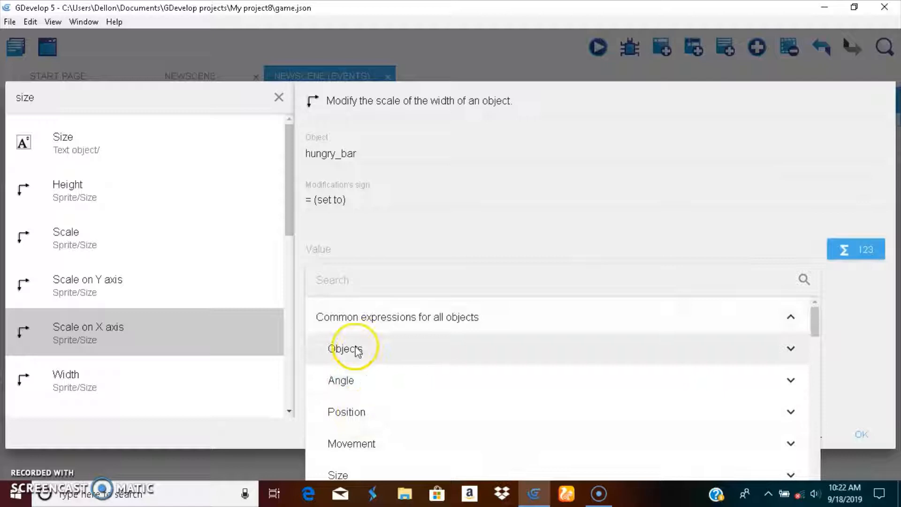
scroll(down, 3)
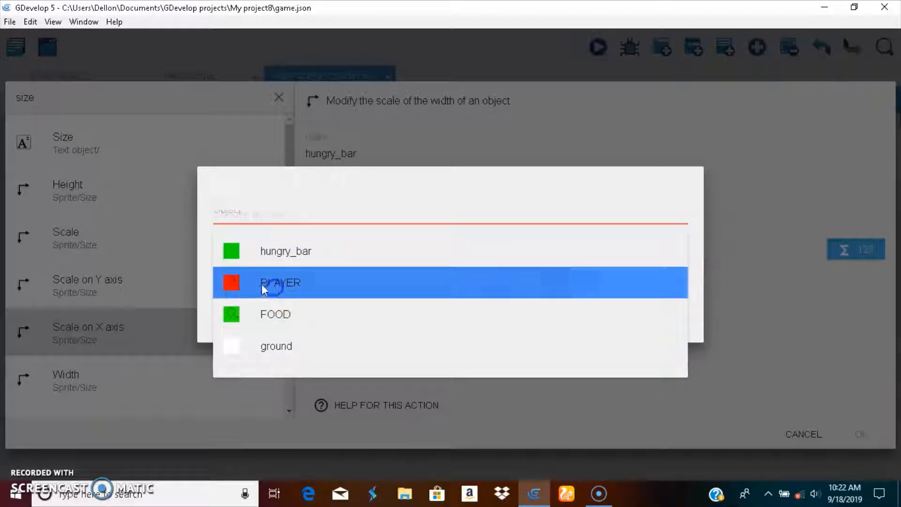
click(279, 282)
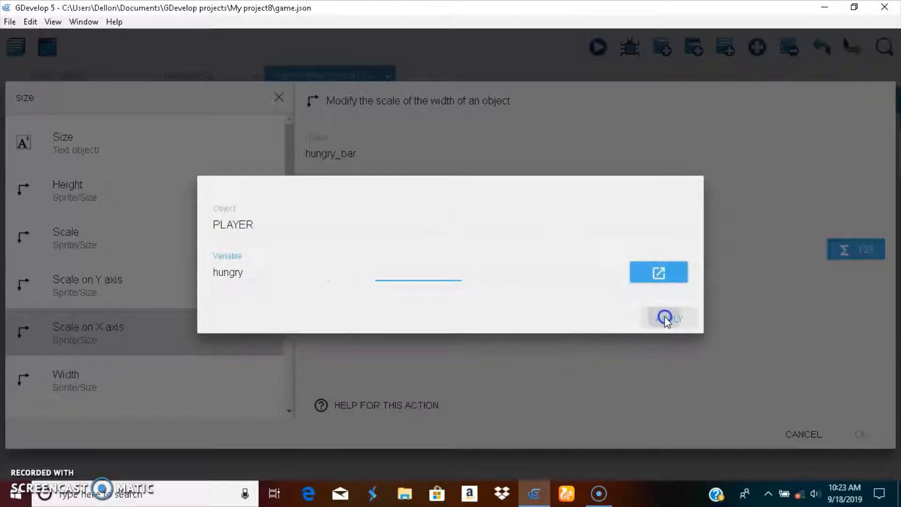
click(667, 318)
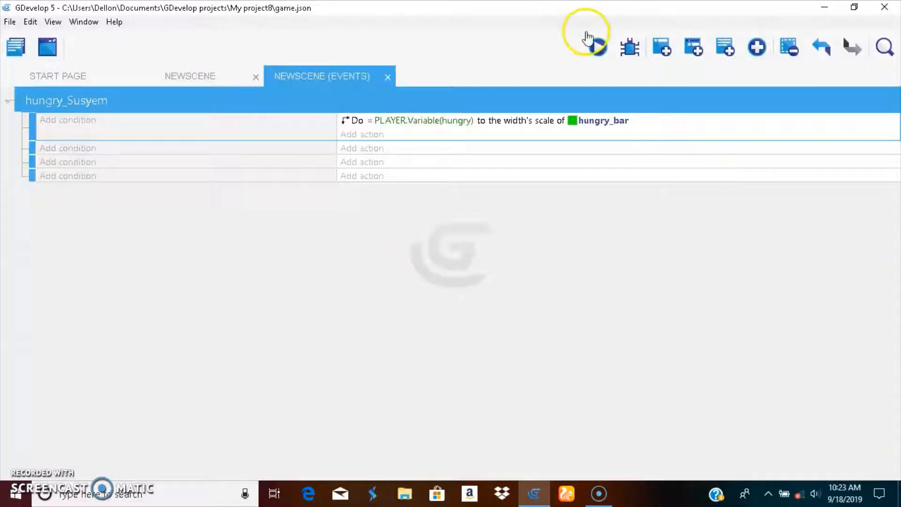
After a preview, change hungry_bar's width scale value to PLAYER.Variable(hungry)/40.
click(597, 47)
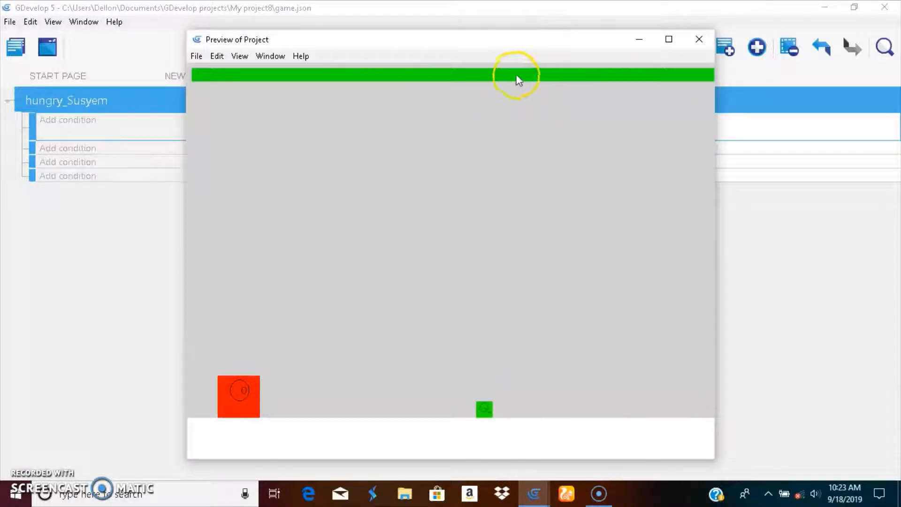
click(698, 39)
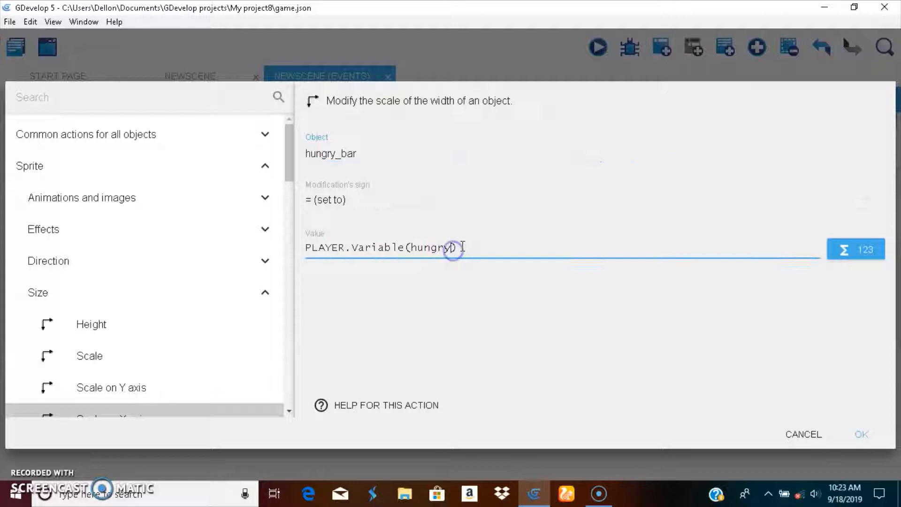
text(?)
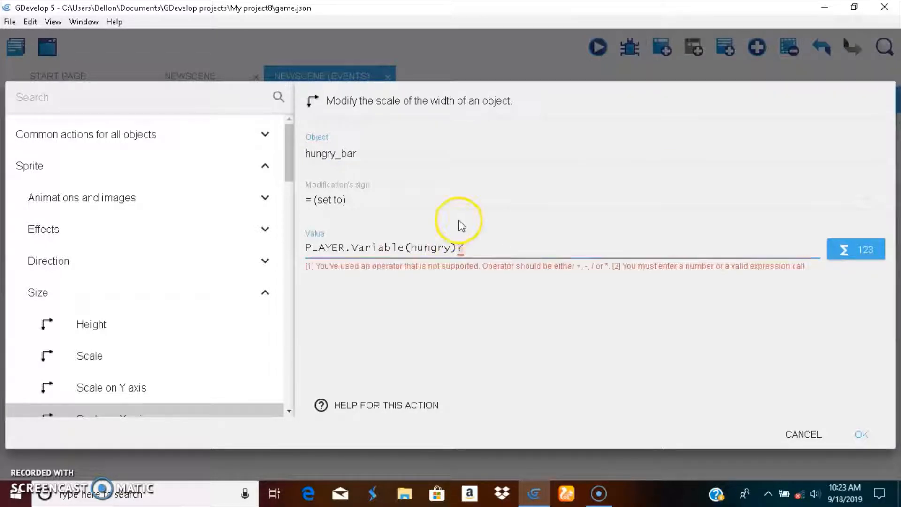
text(/)
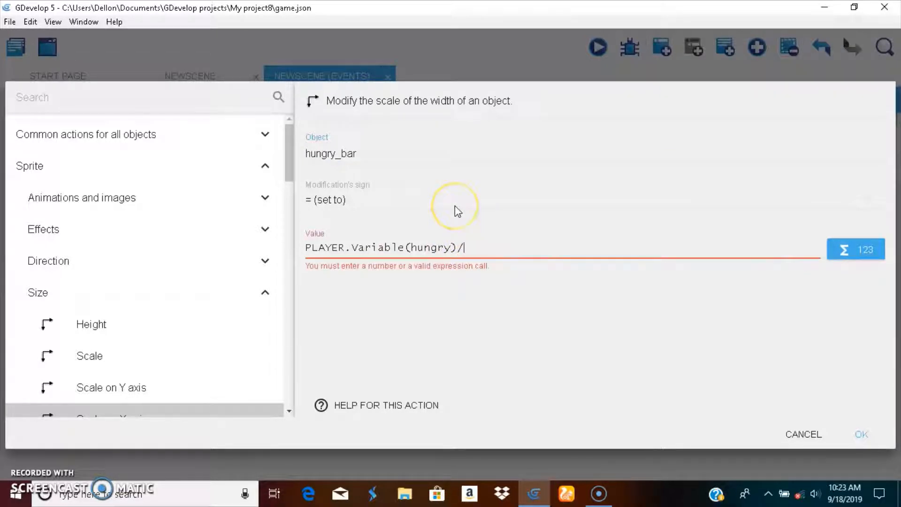
text(40)
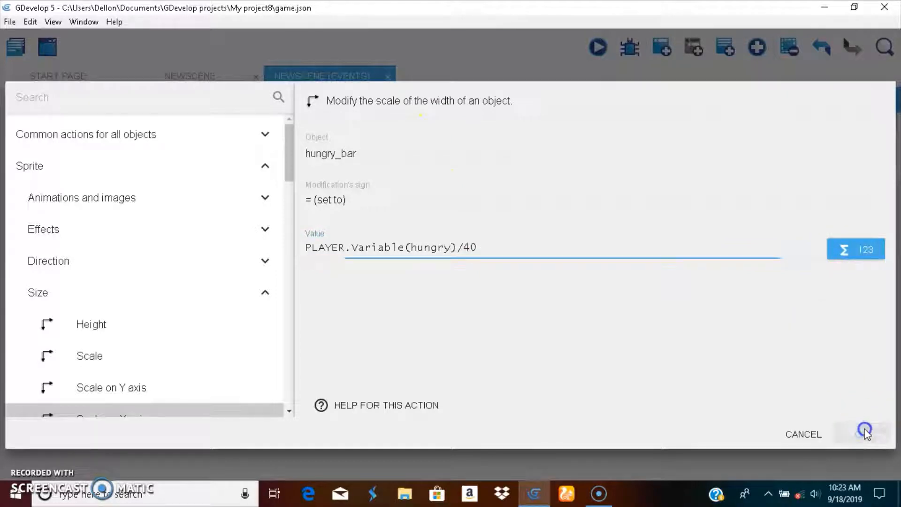
click(865, 433)
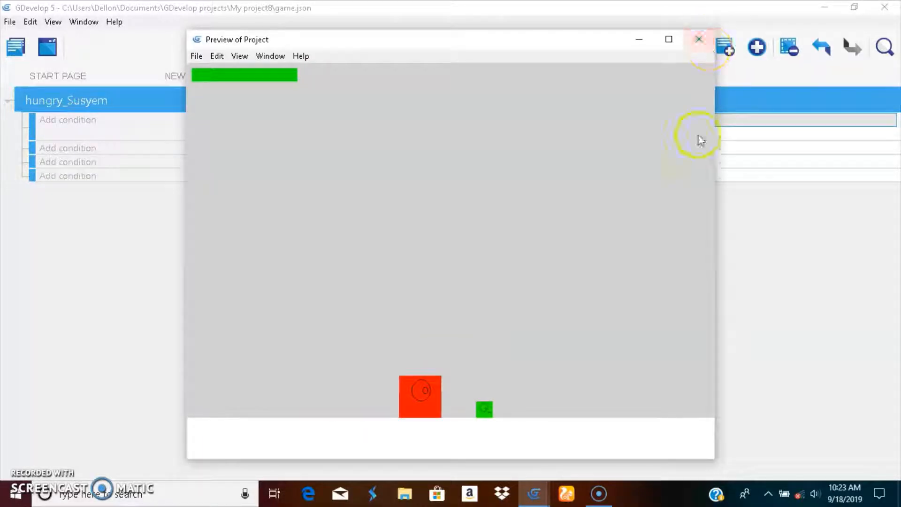
click(698, 39)
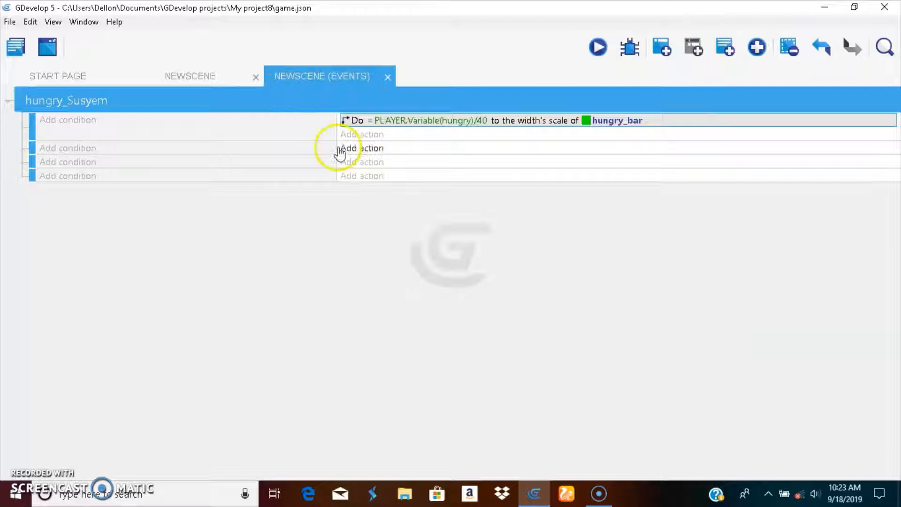
click(67, 119)
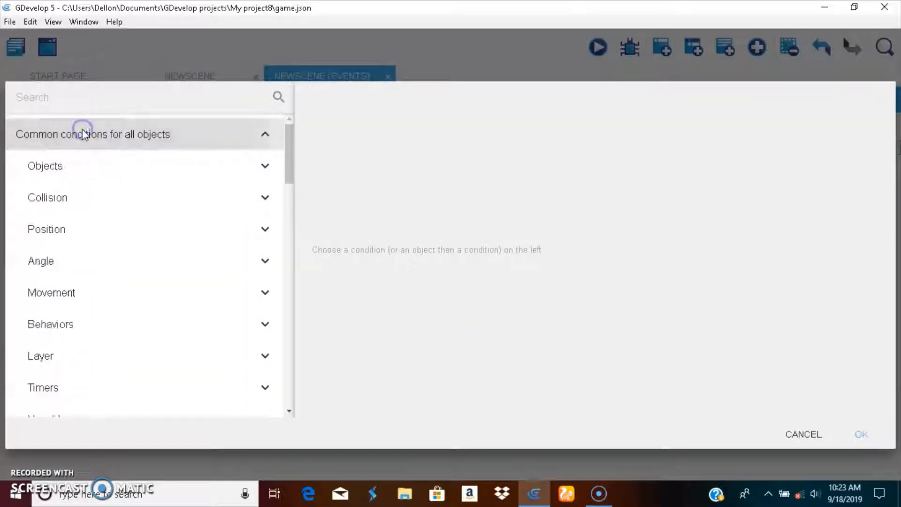
mouse_move(72, 96)
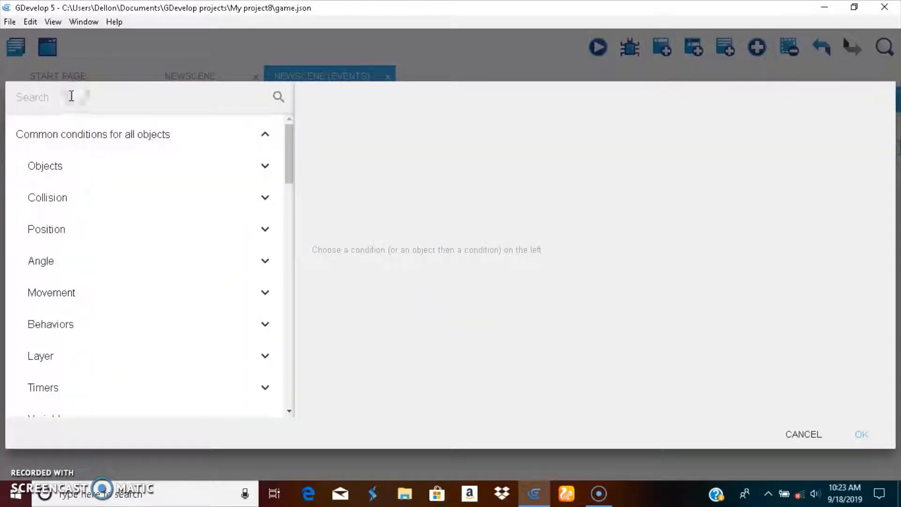
Add a 'Value of a scene timer' condition: greater than 0.5 seconds.
text(time)
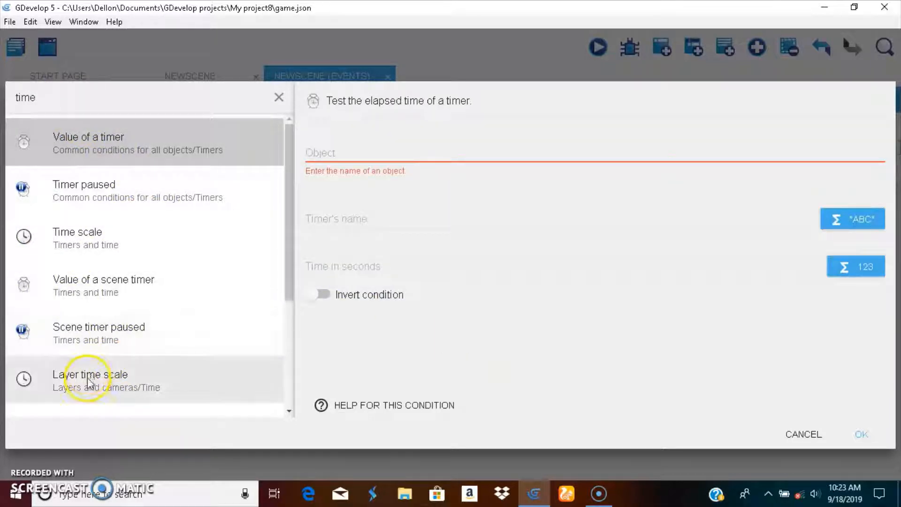
click(105, 284)
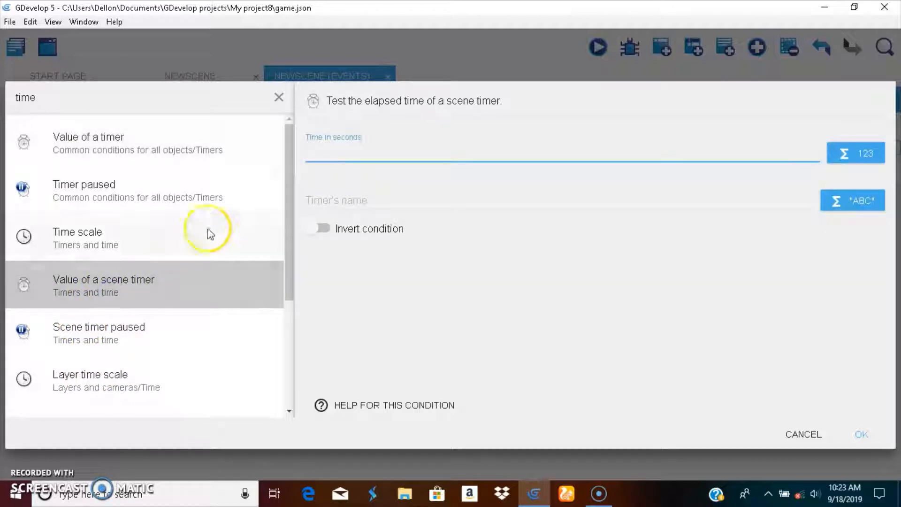
click(517, 152)
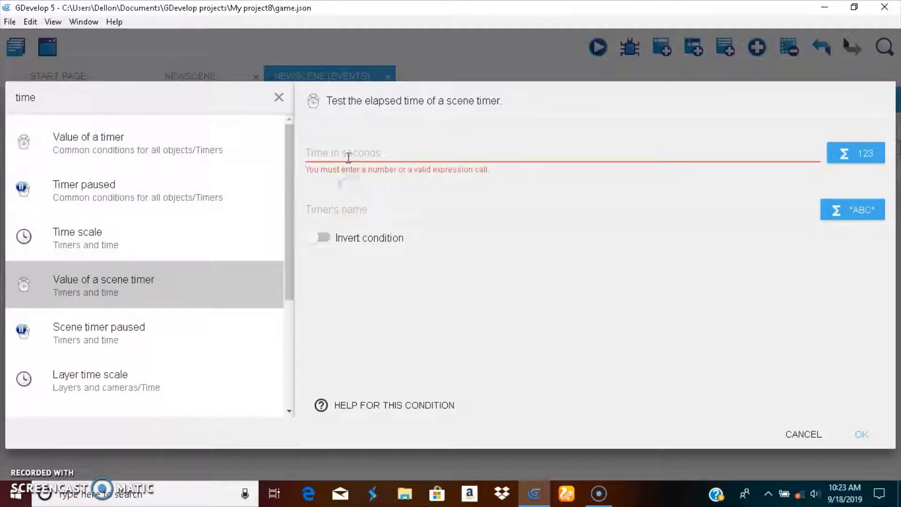
click(77, 238)
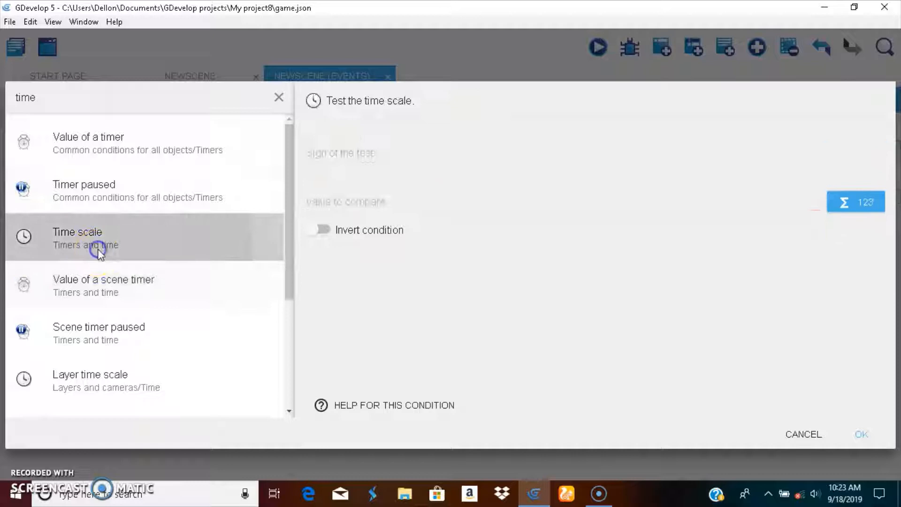
click(103, 286)
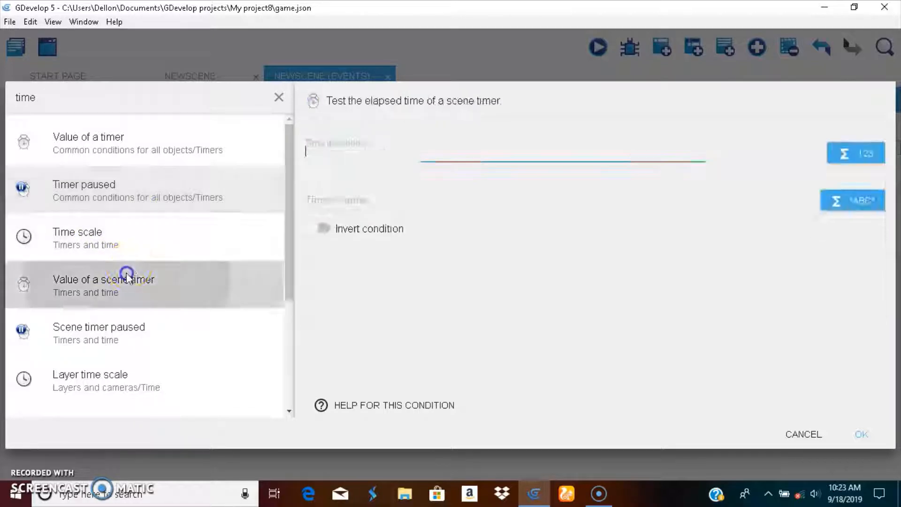
text(0.5)
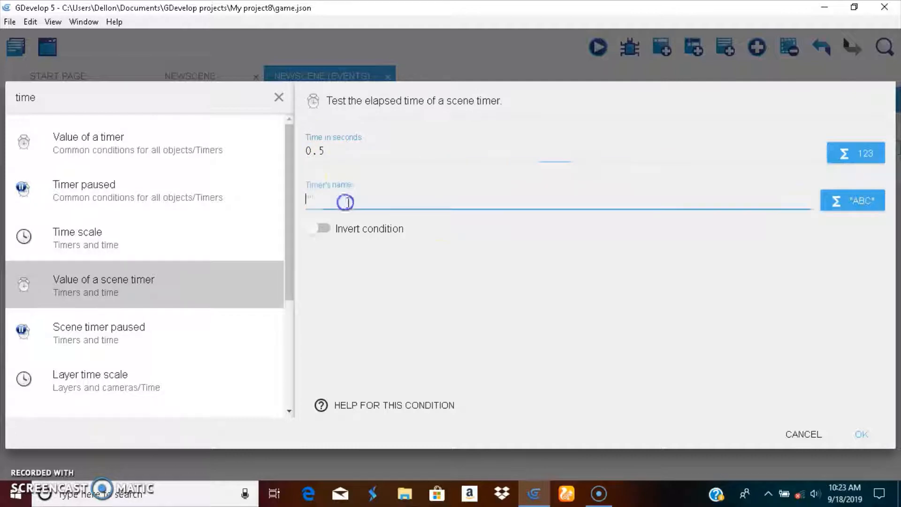
click(860, 433)
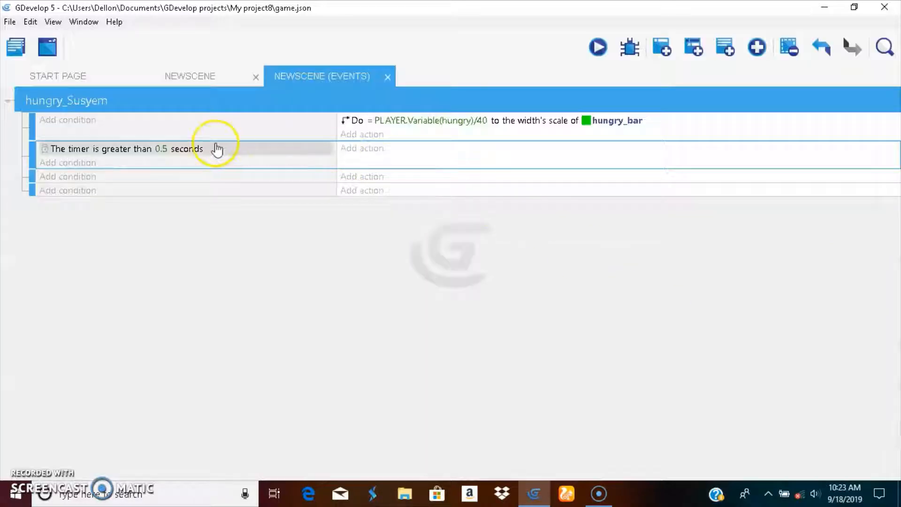
mouse_move(89, 154)
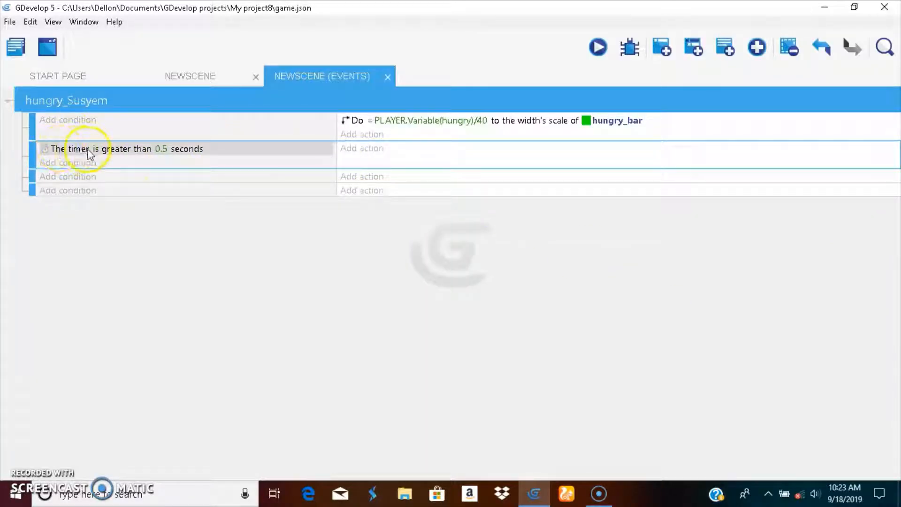
mouse_move(184, 152)
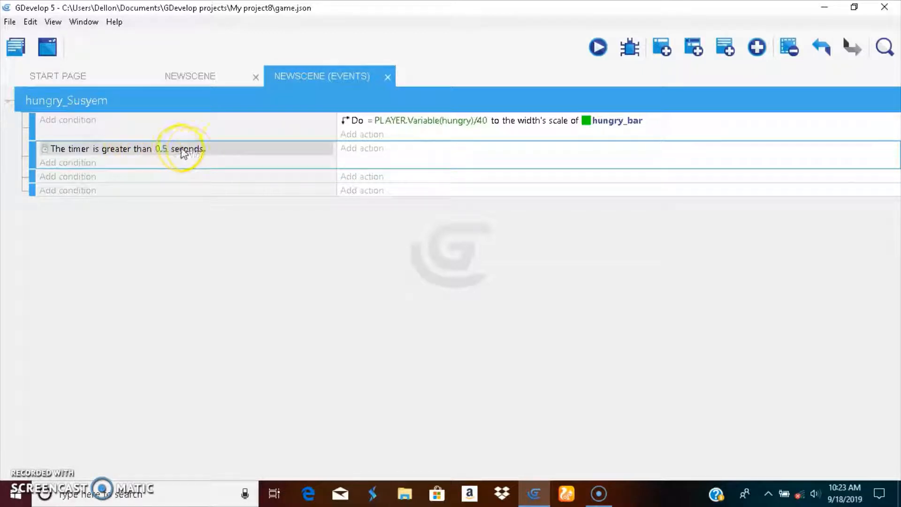
Change the timer condition's threshold from 0.5 to 40 seconds.
click(362, 133)
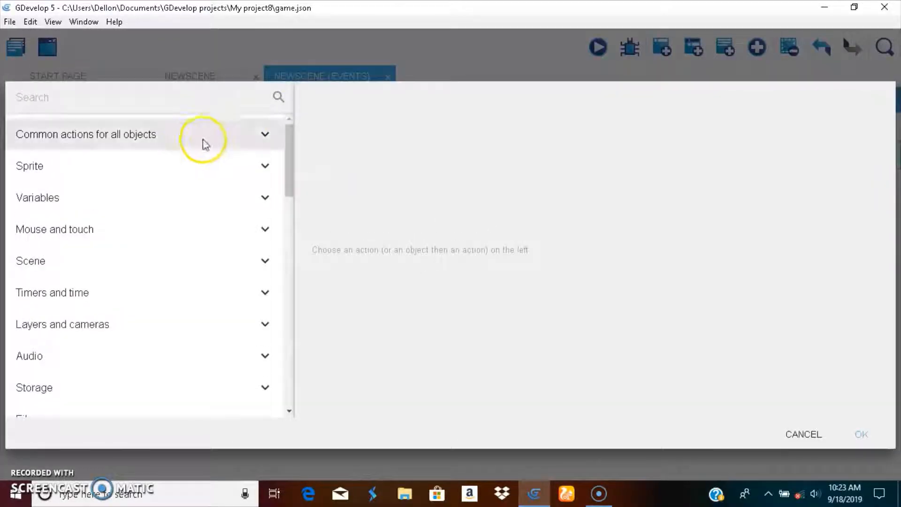
mouse_move(848, 428)
text(0.5)
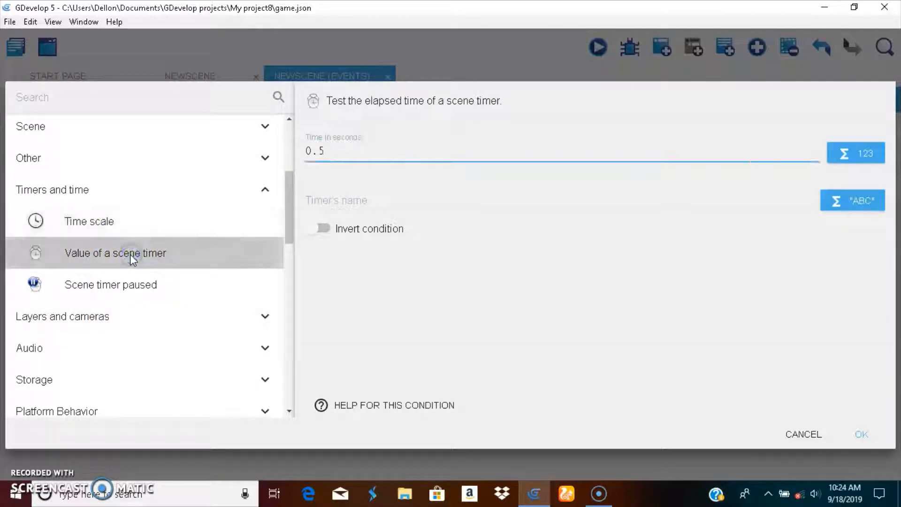
click(330, 151)
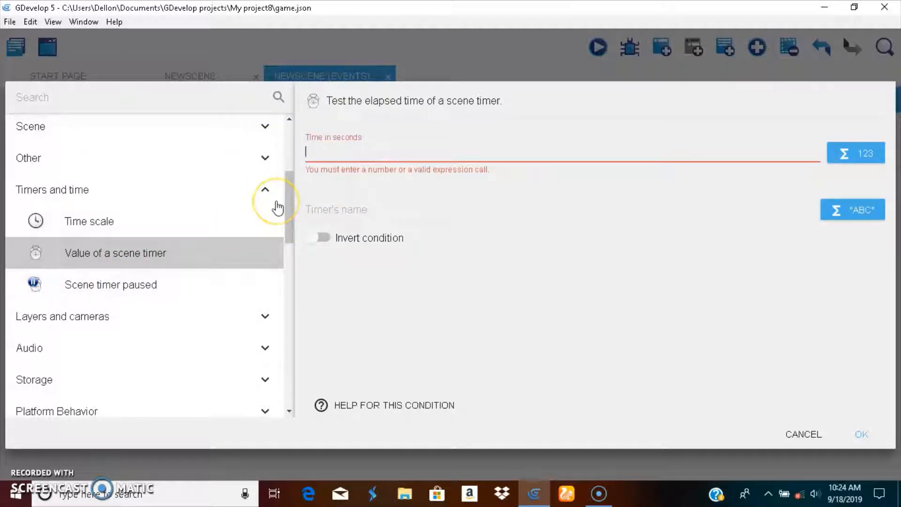
mouse_move(277, 205)
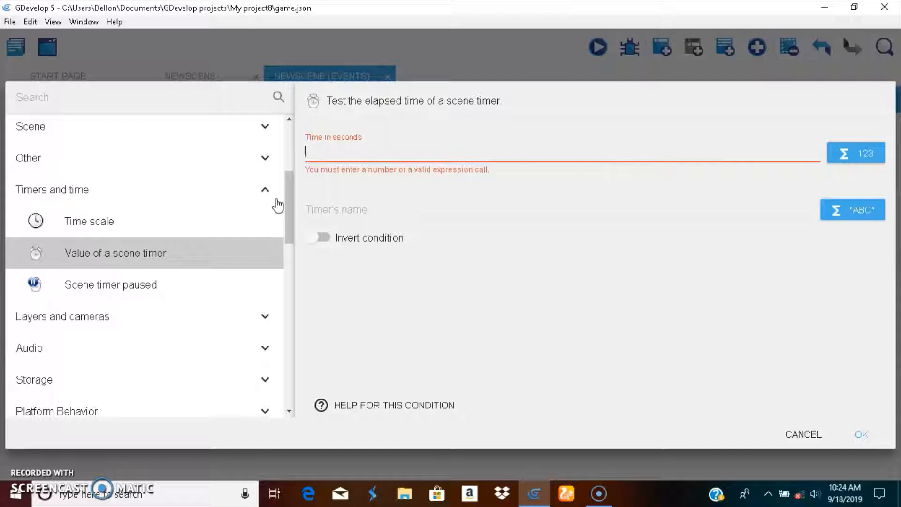
text(40)
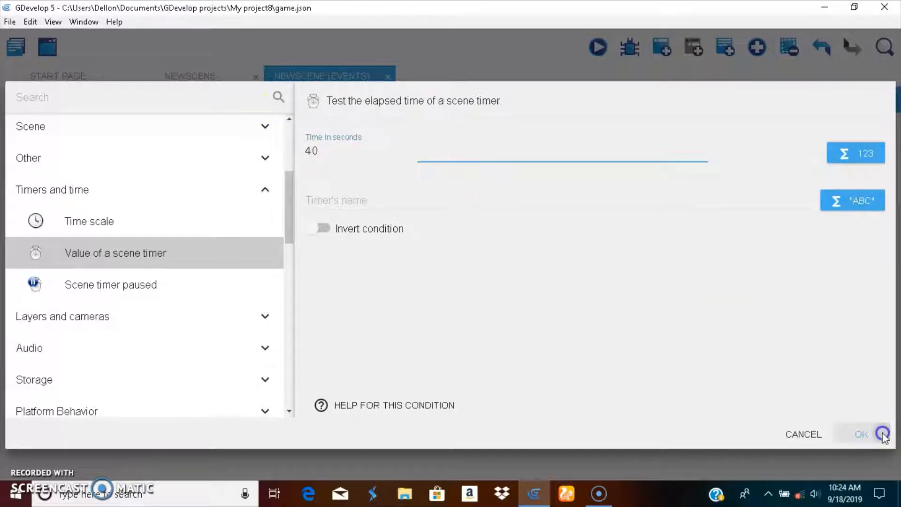
click(861, 433)
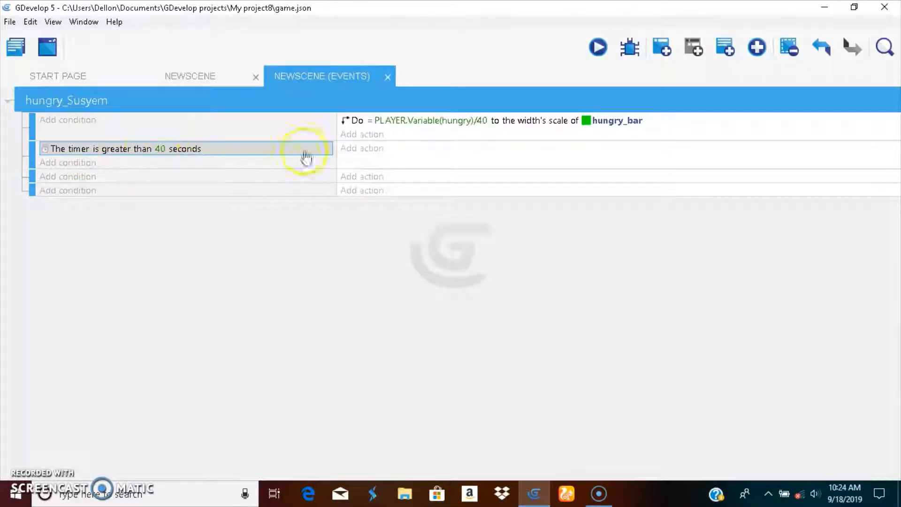
click(361, 147)
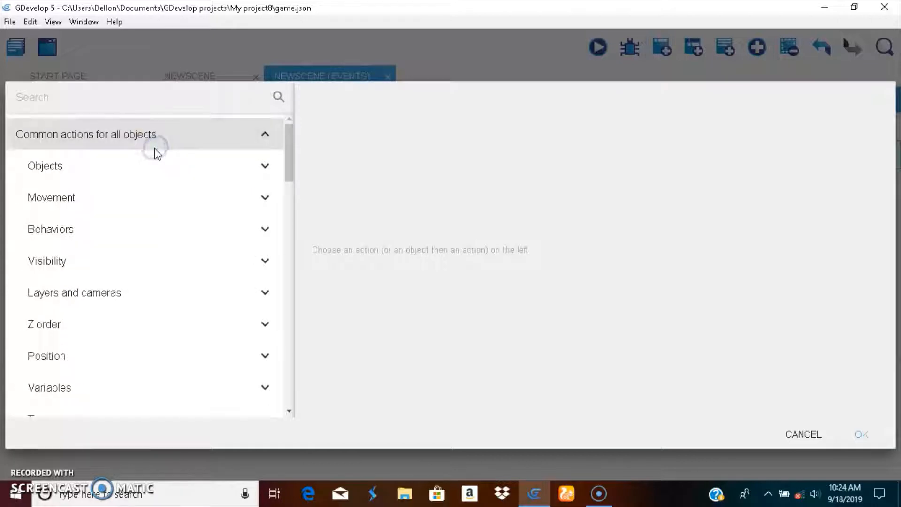
mouse_move(114, 362)
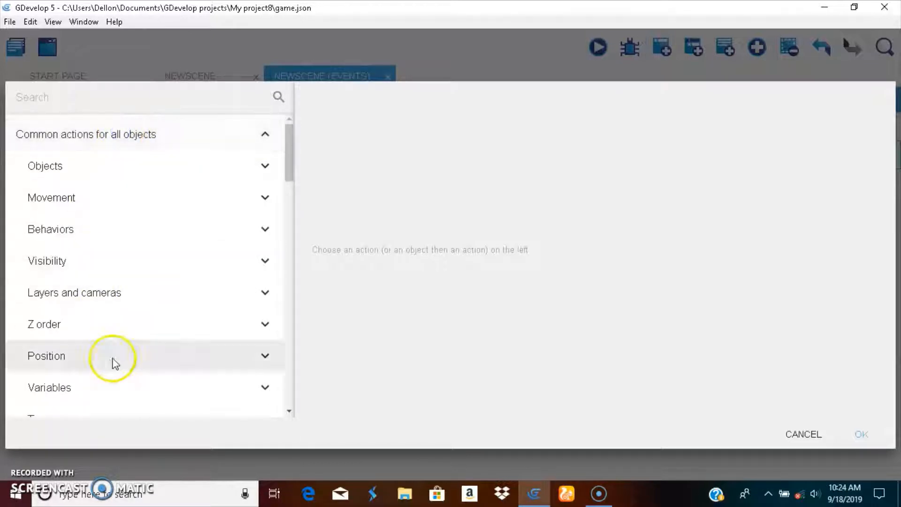
Add an action subtracting 0.1 from PLAYER's hungry variable, then preview the game.
click(142, 221)
text(hungry)
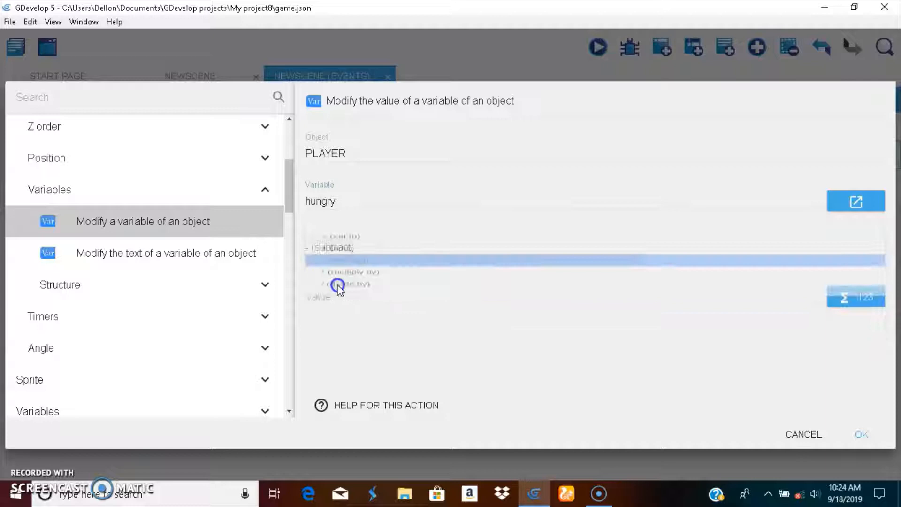
click(333, 247)
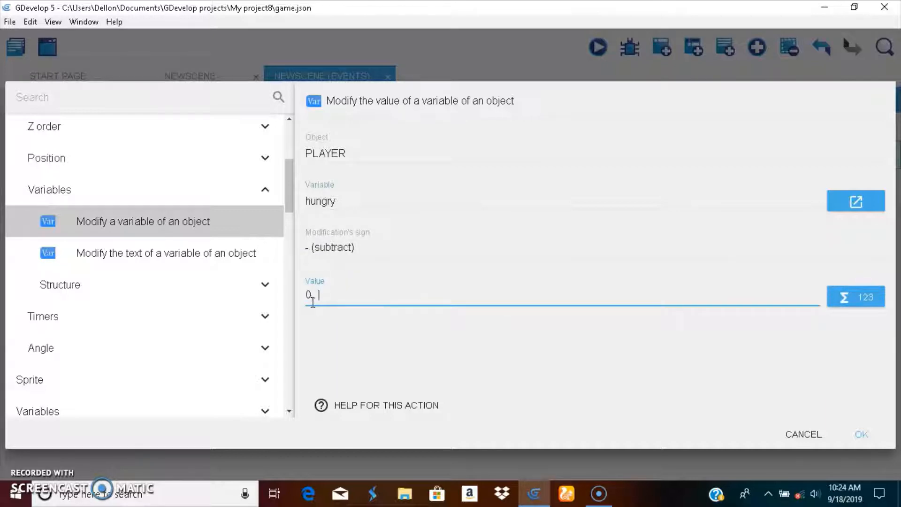
click(860, 433)
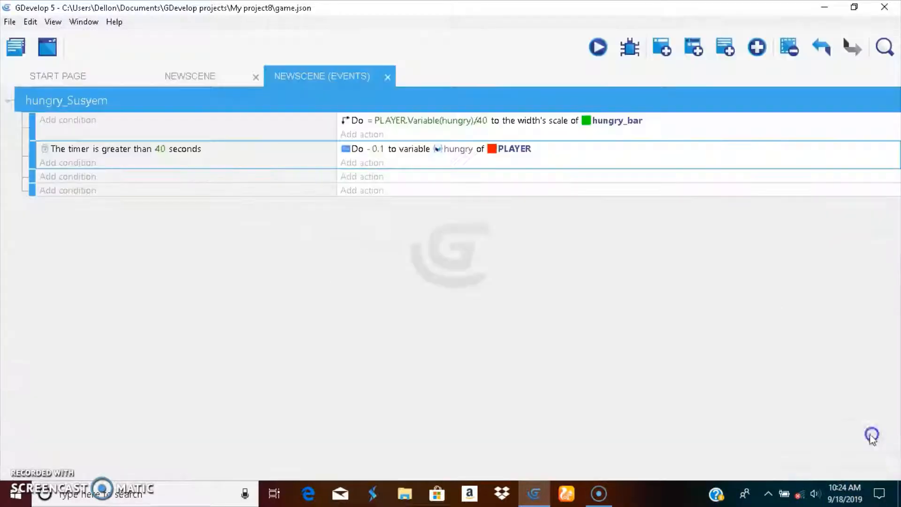
click(597, 47)
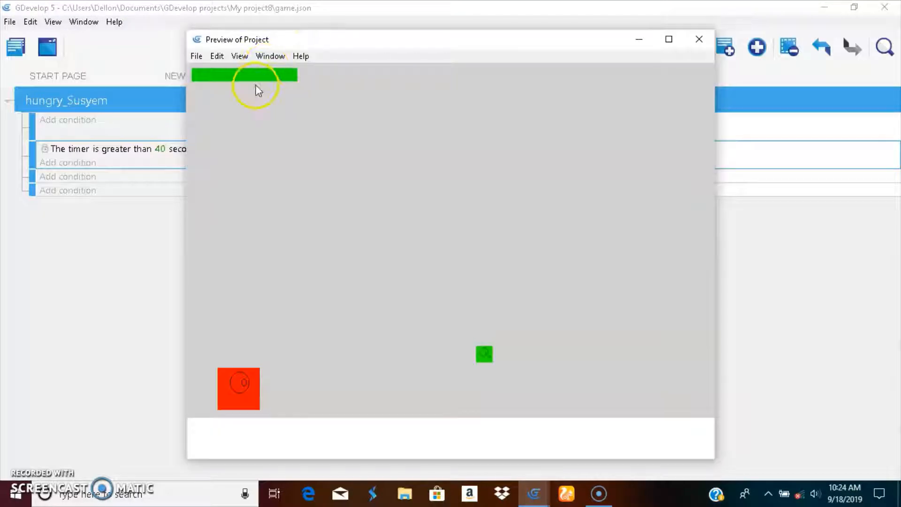
mouse_move(299, 81)
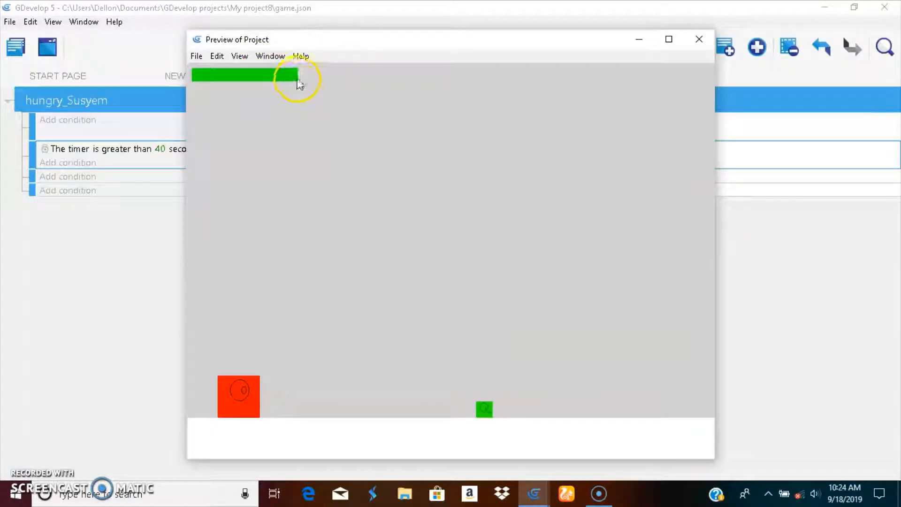
mouse_move(303, 82)
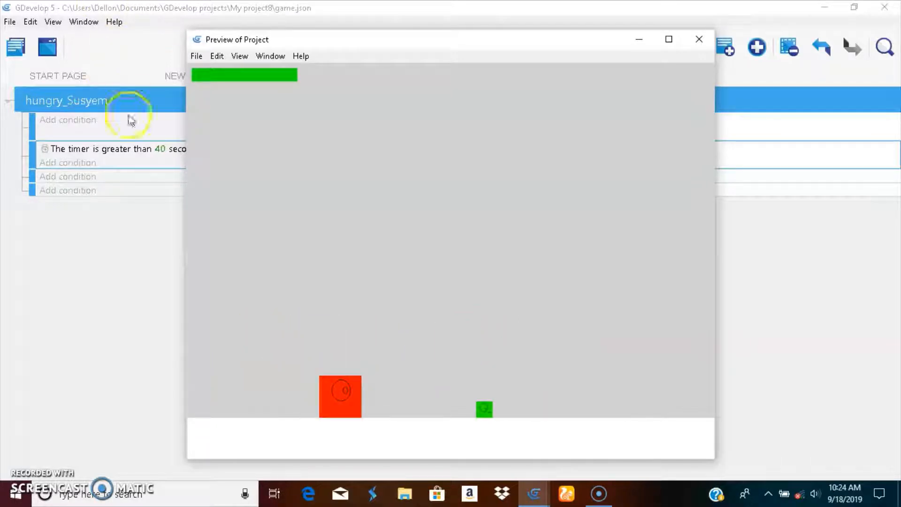
click(699, 39)
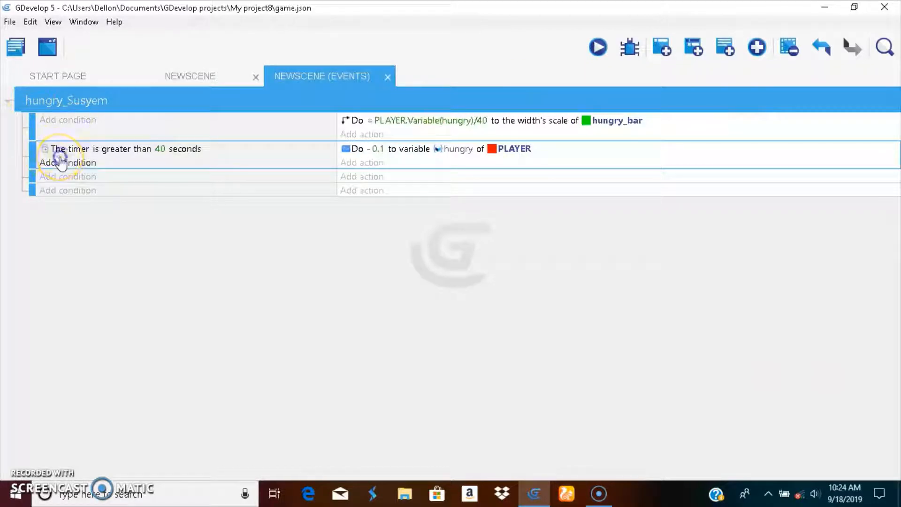
Lower the timer condition's Time in seconds from 40 to 1.
double_click(124, 148)
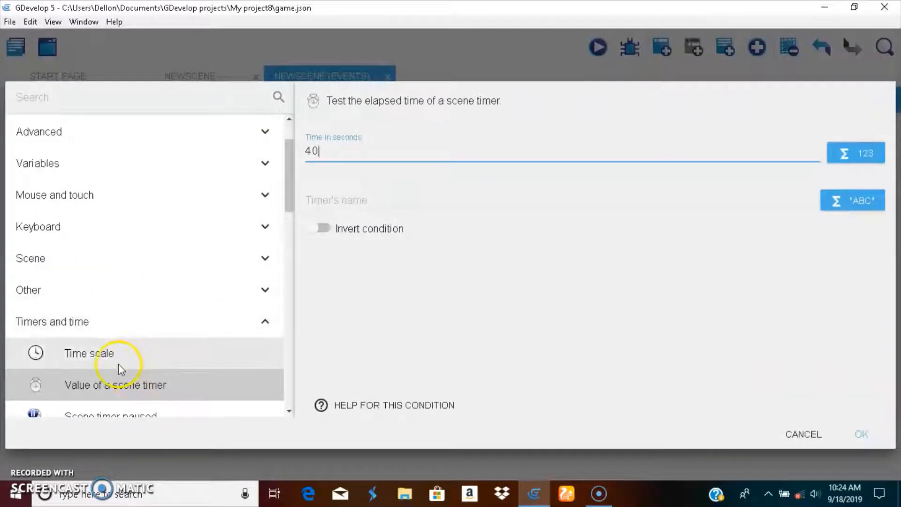
click(89, 353)
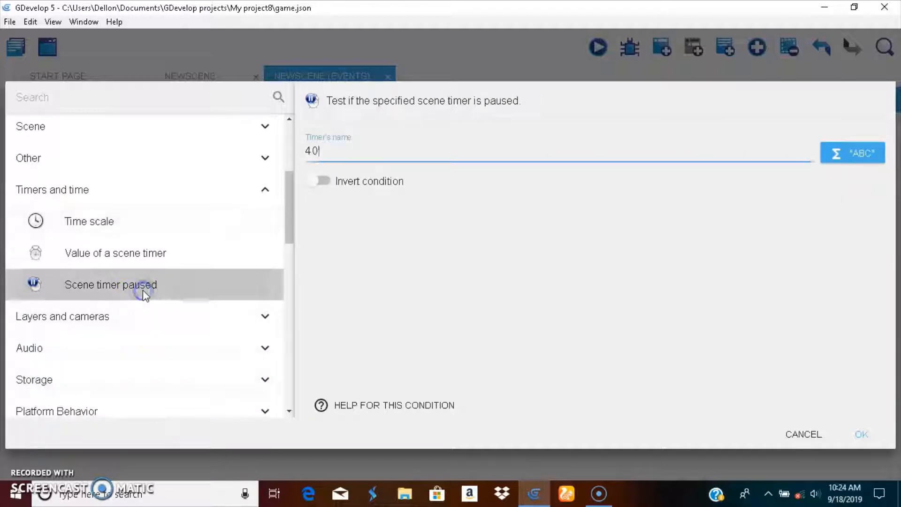
click(114, 253)
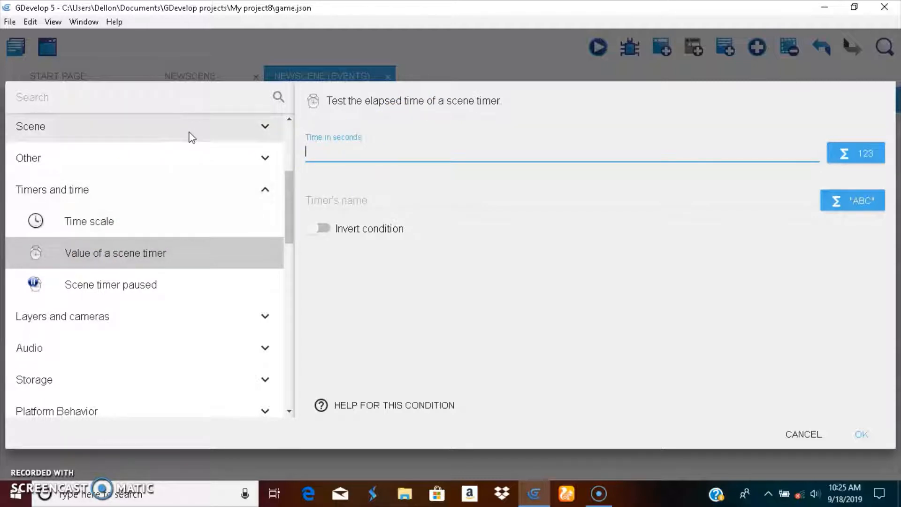
text(1)
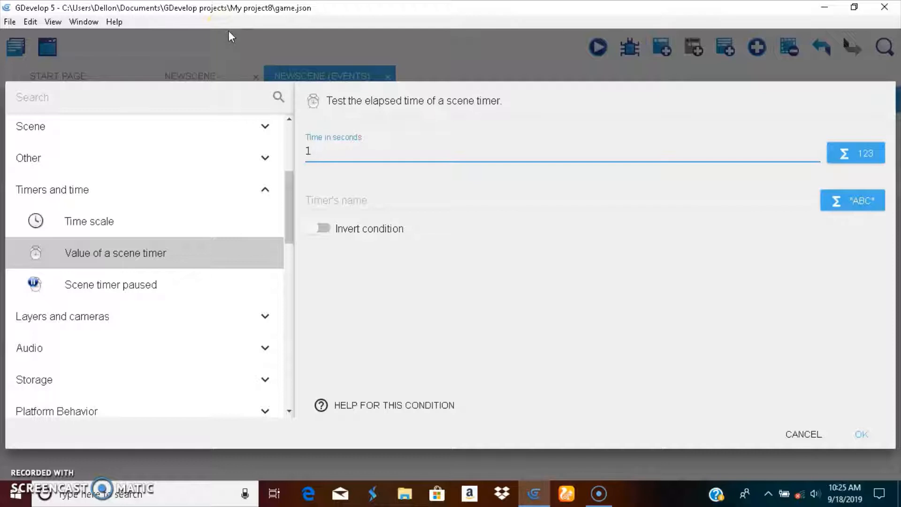
text(0)
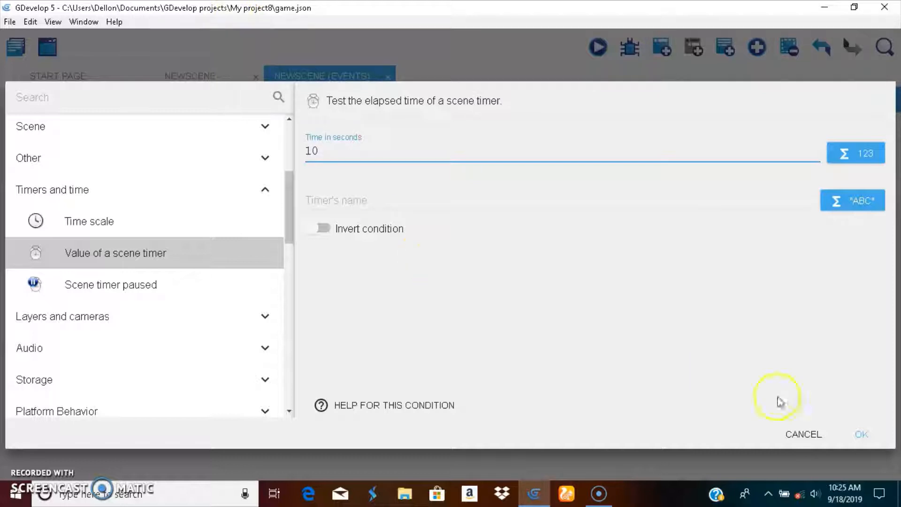
click(860, 434)
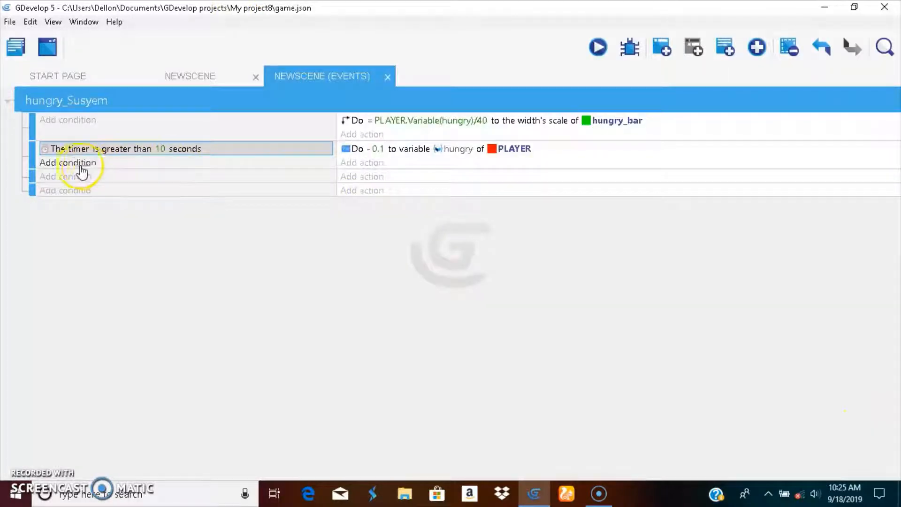
Browse timer-related conditions for a new condition without adding one.
click(67, 161)
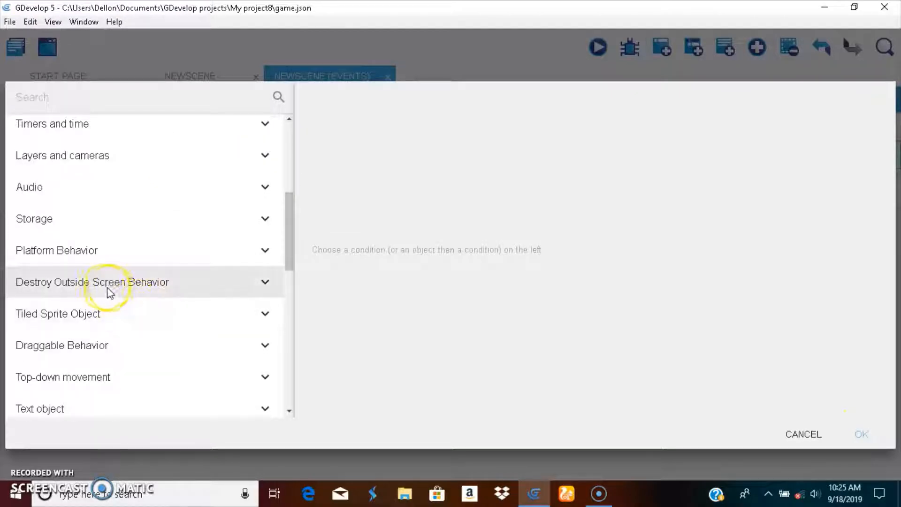
click(33, 218)
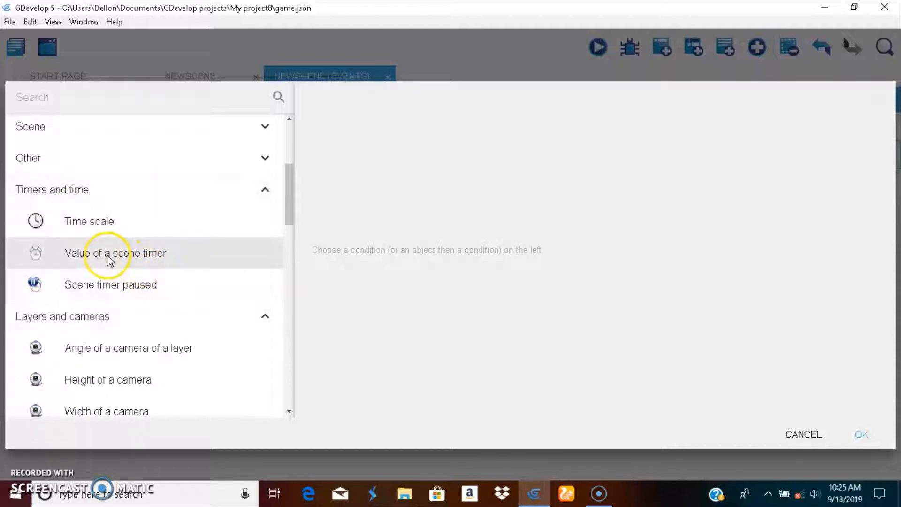
click(89, 221)
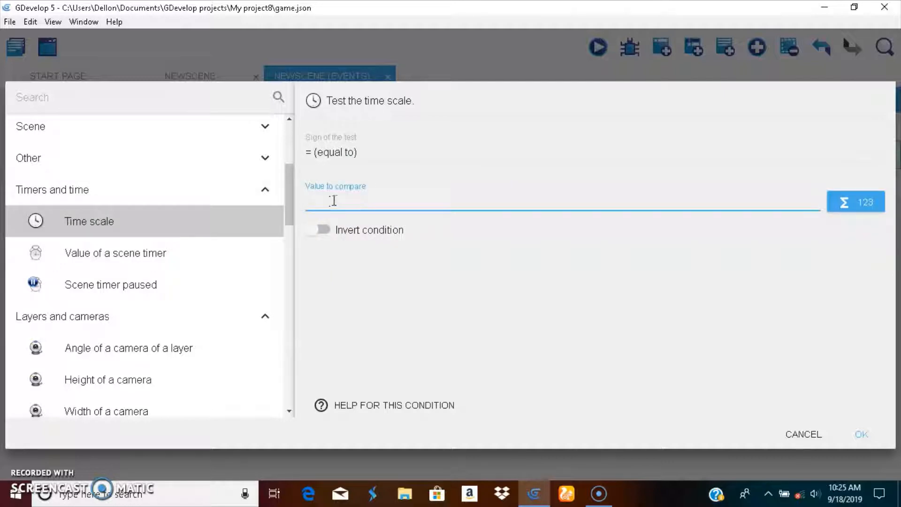
click(803, 434)
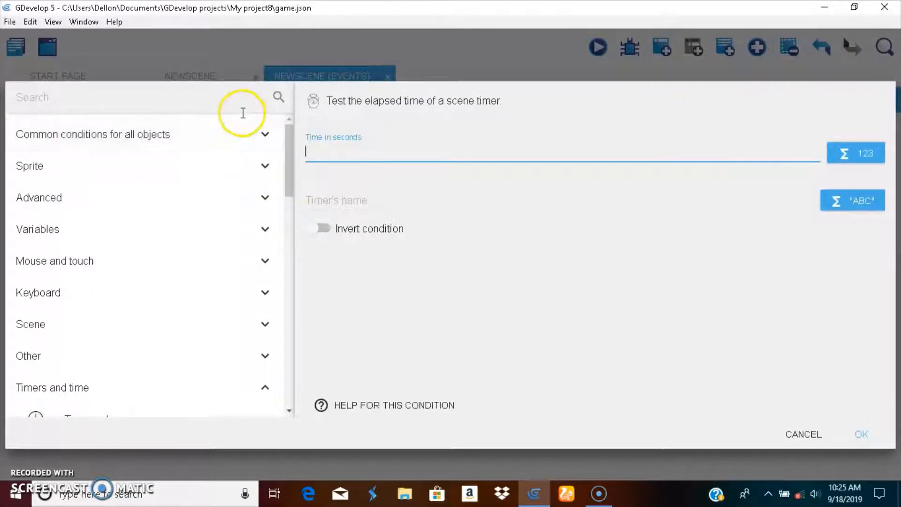
click(860, 434)
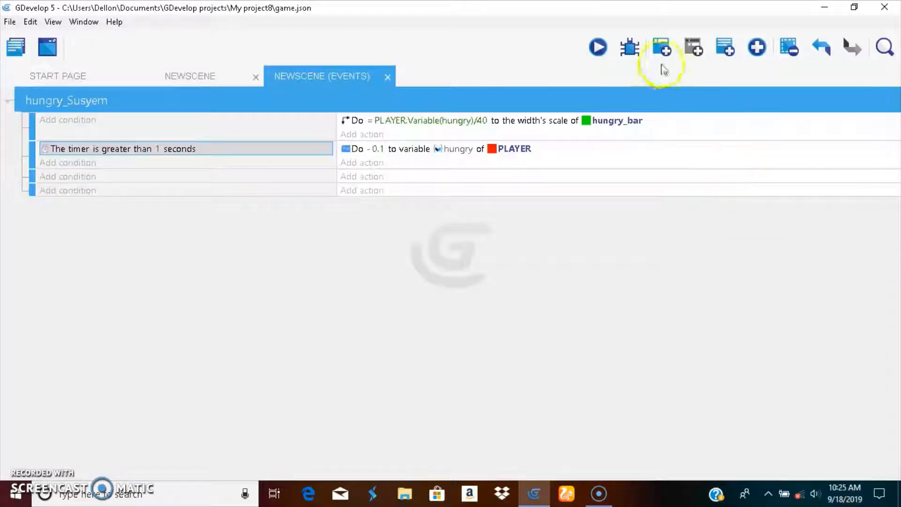
Run a quick preview, then set the timer condition to 15 seconds.
click(597, 47)
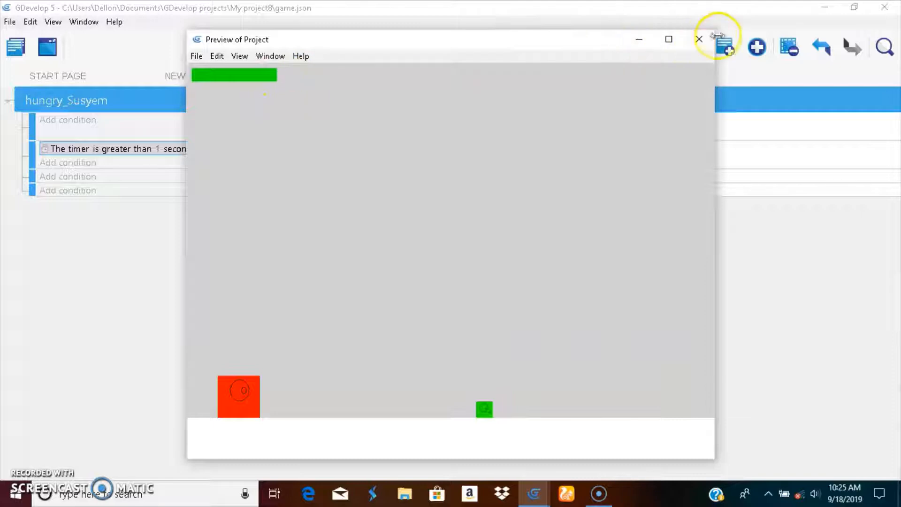
click(699, 39)
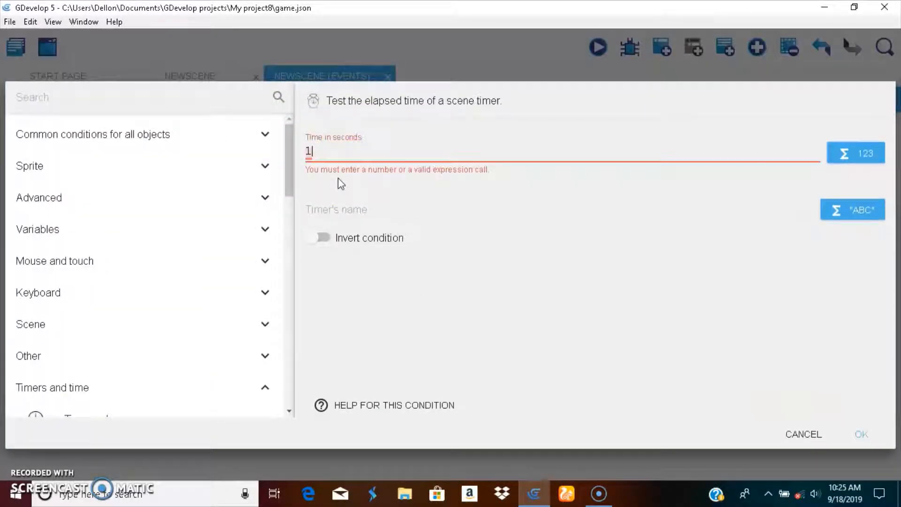
text(5)
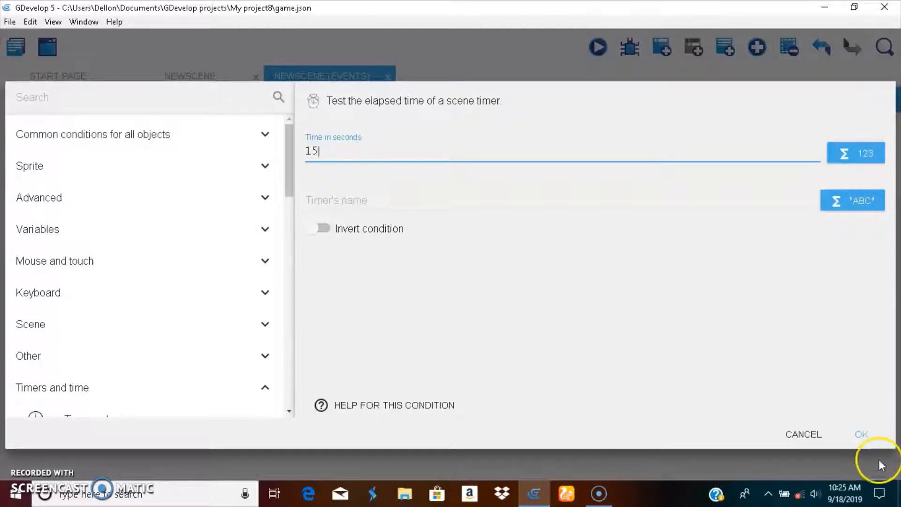
click(860, 433)
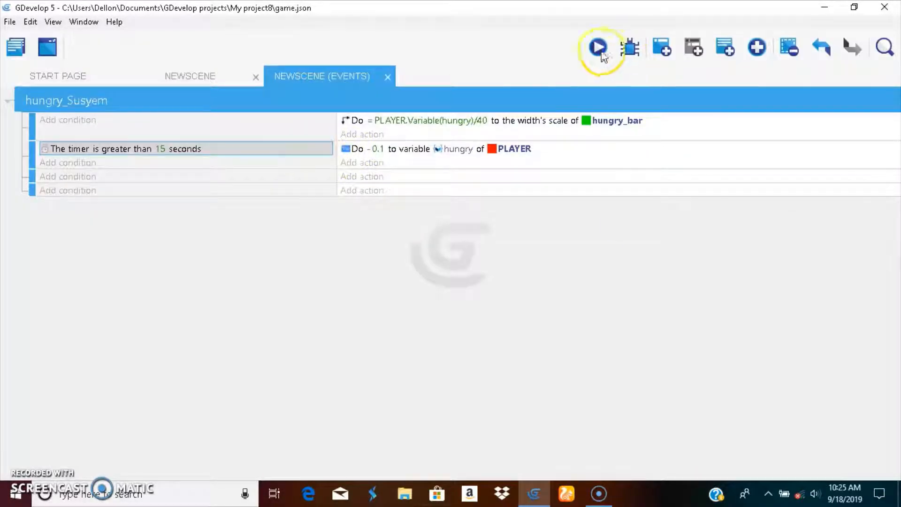
Preview the game with the 15-second timer and close the preview window.
click(597, 46)
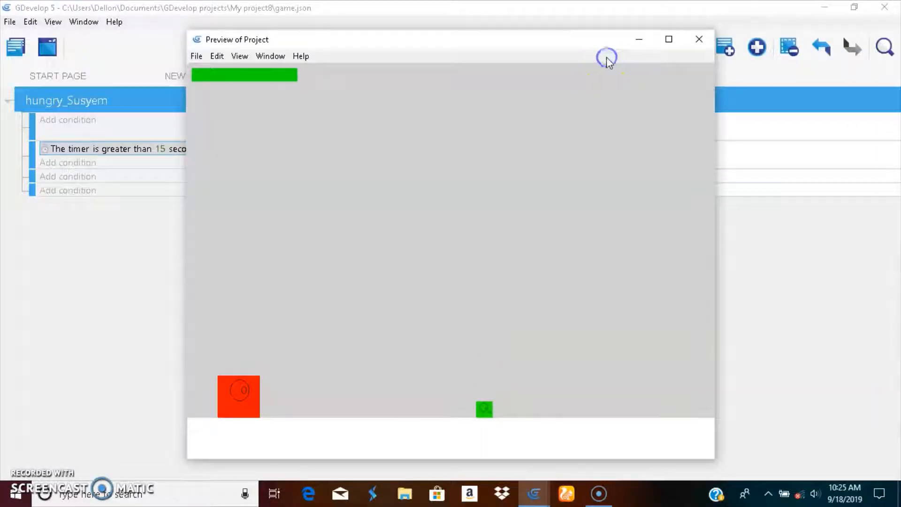
mouse_move(611, 54)
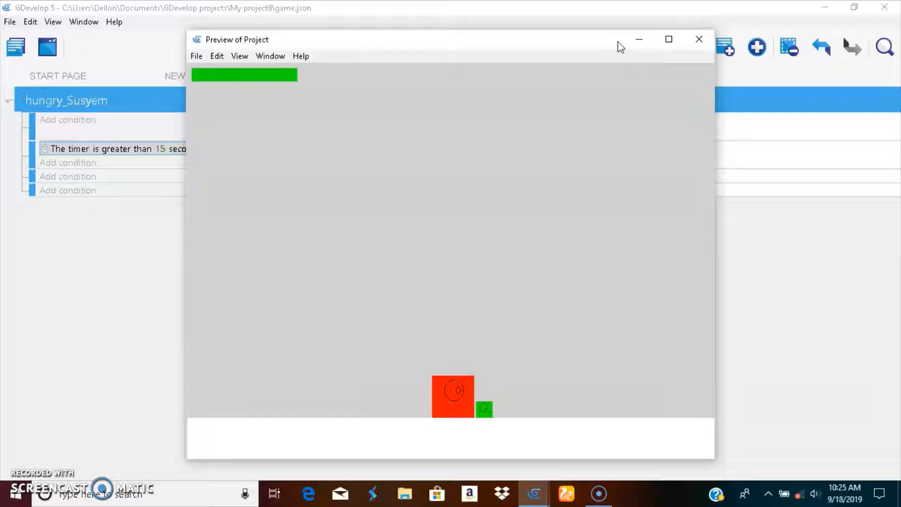
click(698, 39)
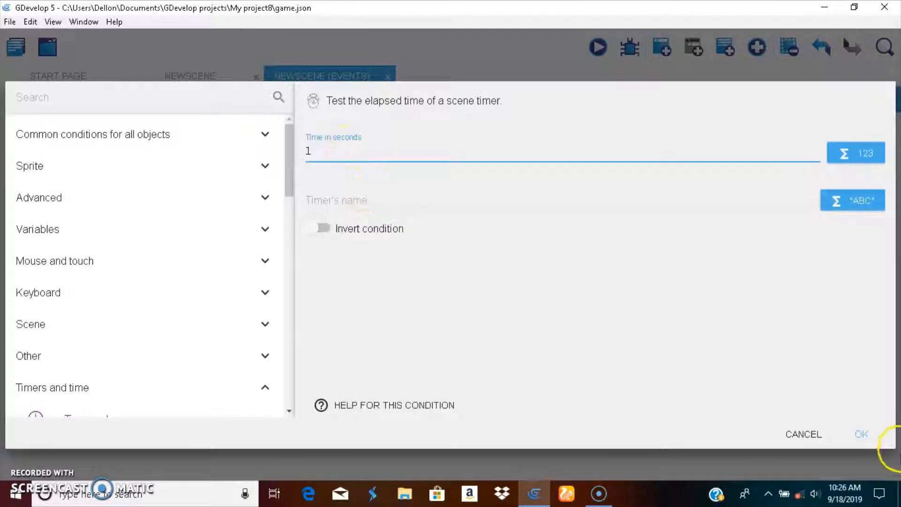
Set the timer condition's Time in seconds back to 1.
click(860, 434)
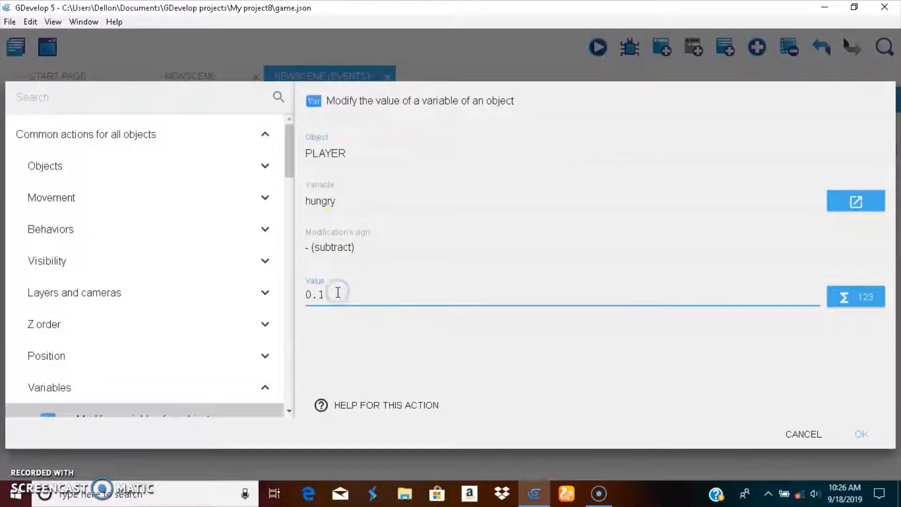
text(0)
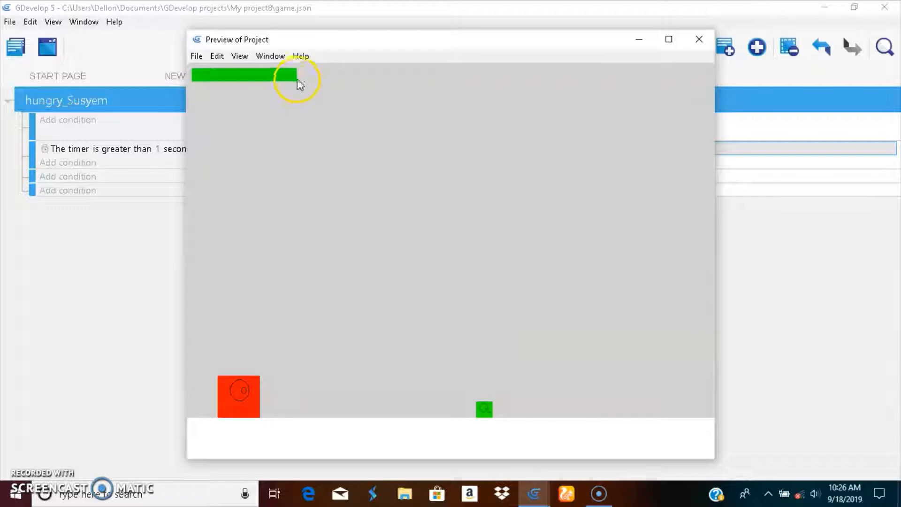
mouse_move(430, 46)
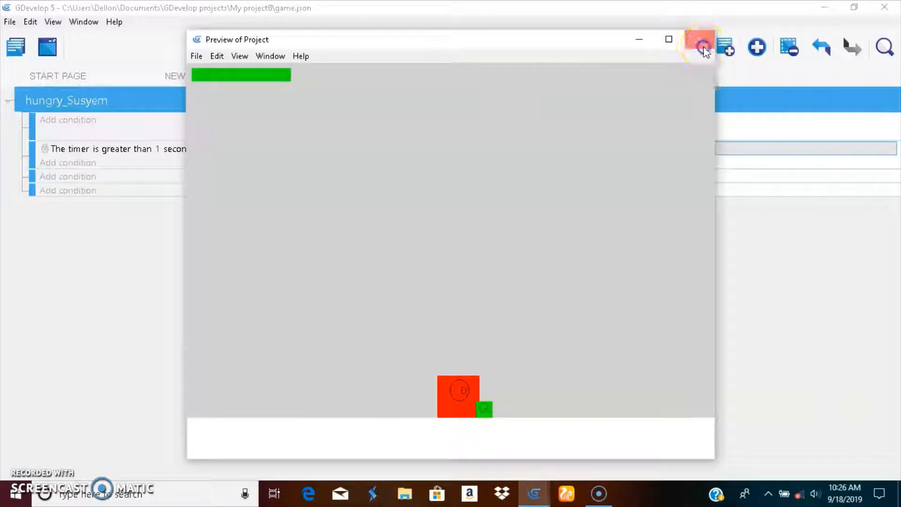
Close the hunger-bar preview and trim the hungry subtraction value back to 0.1.
click(700, 39)
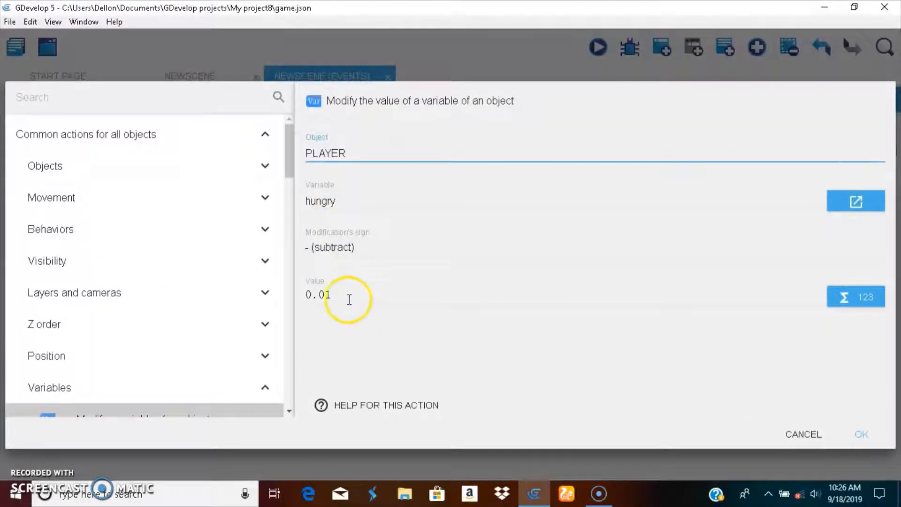
key(Backspace)
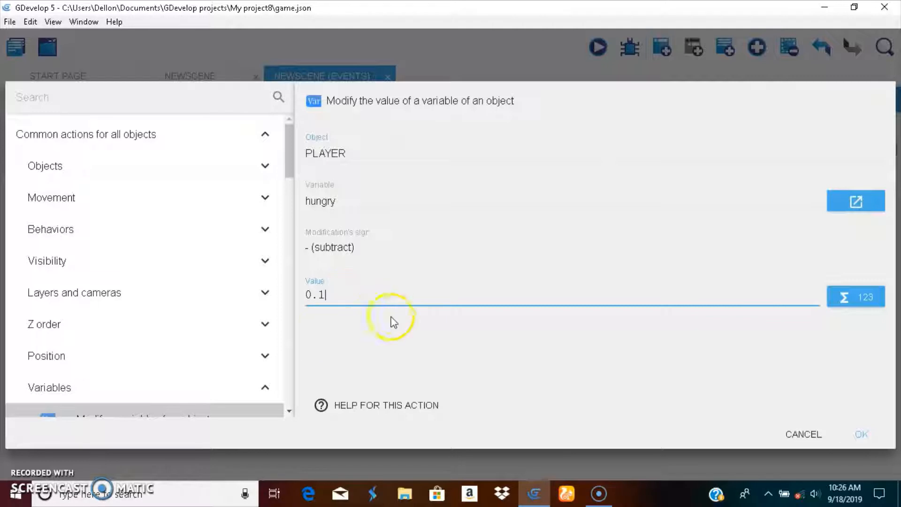
Confirm the 0.1 hungry subtraction, then run and close another game preview.
click(860, 434)
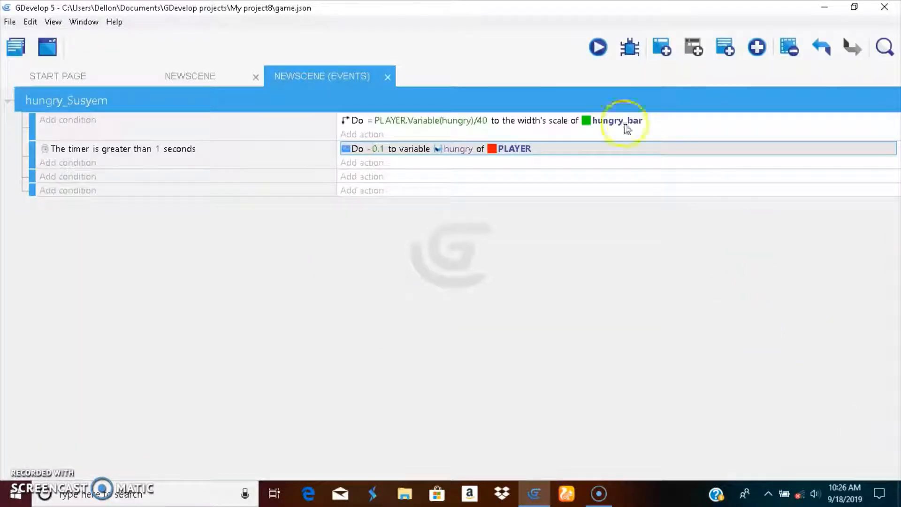
click(597, 47)
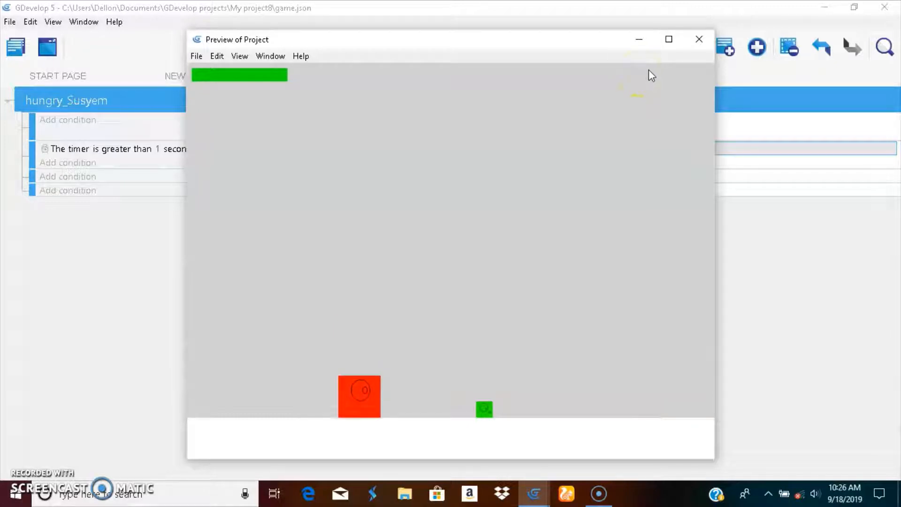
mouse_move(675, 87)
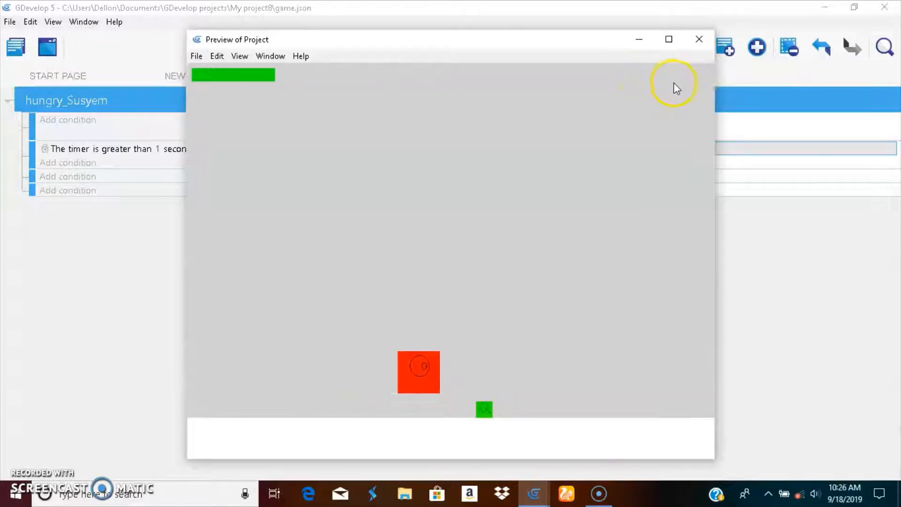
click(699, 39)
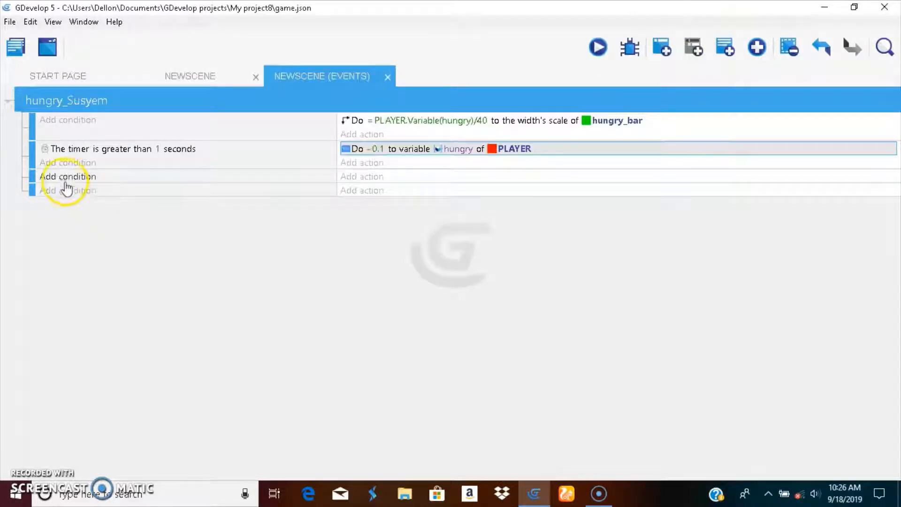
Add a distance condition: PLAYER within 12 pixels of FOOD.
click(68, 177)
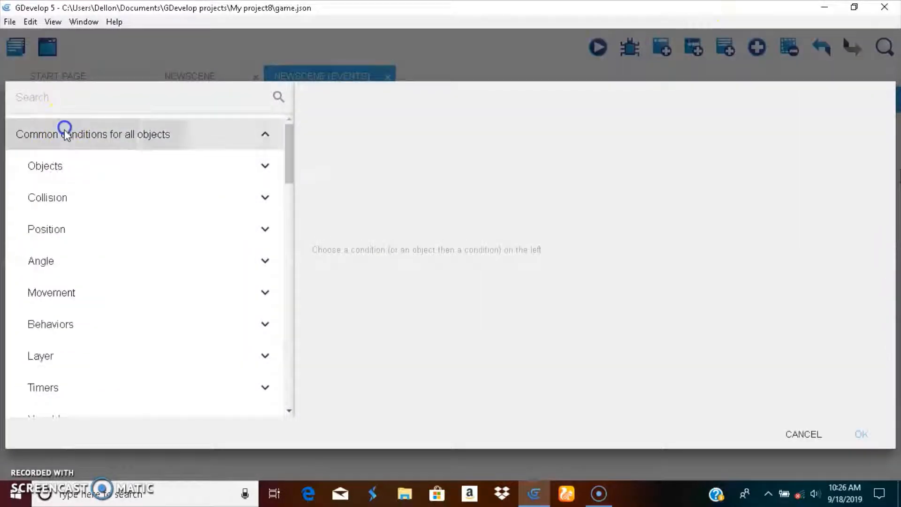
text(dis)
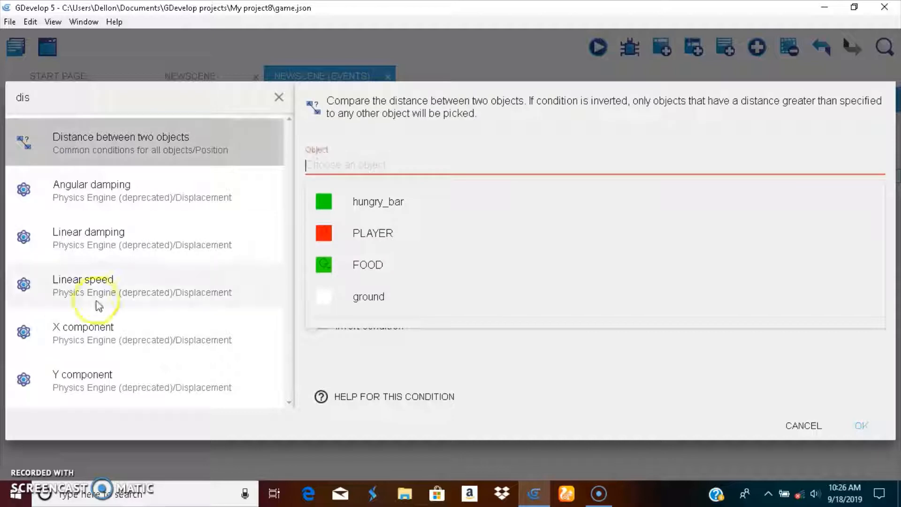
click(372, 232)
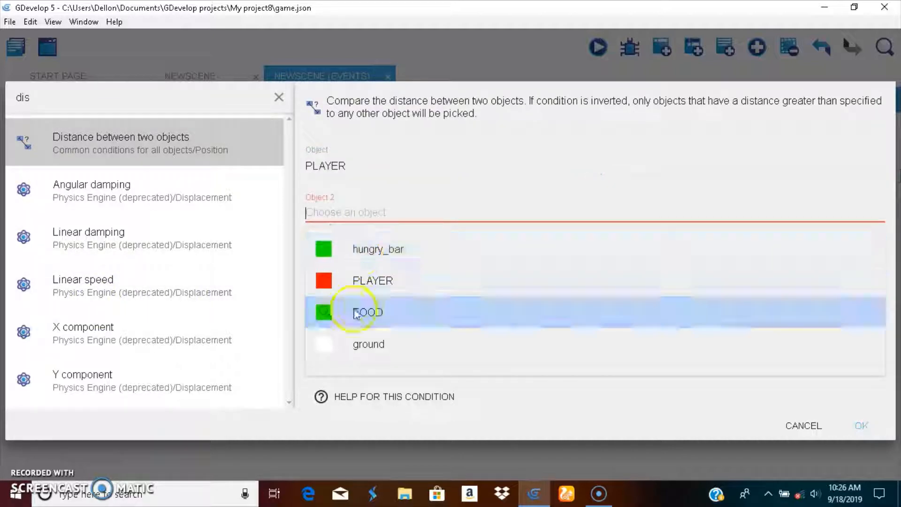
click(368, 312)
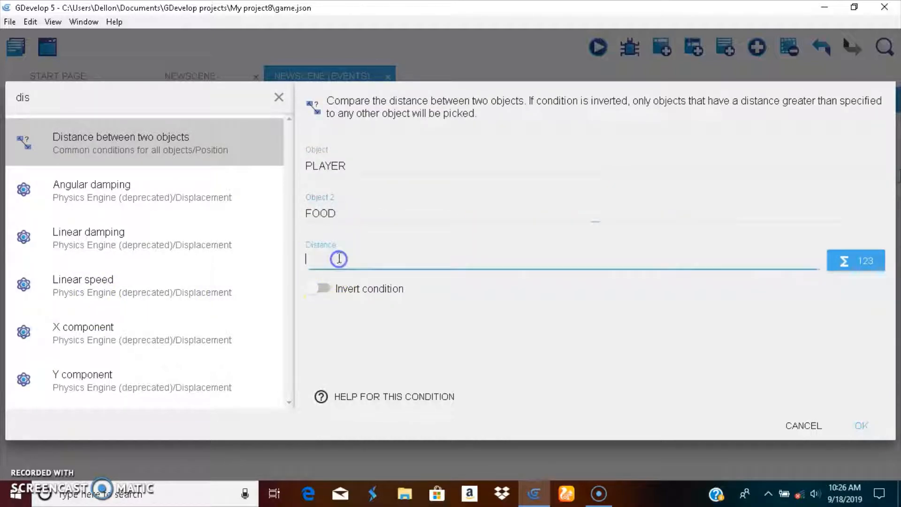
text(12)
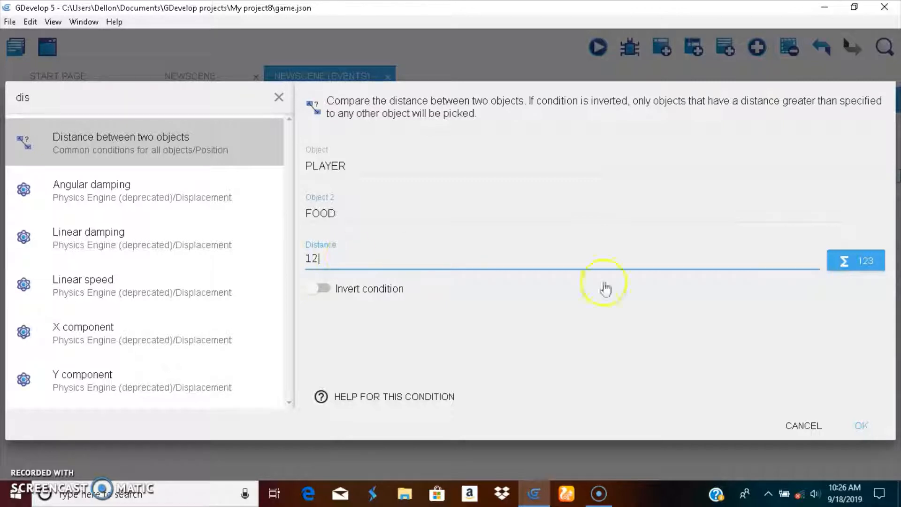
click(860, 425)
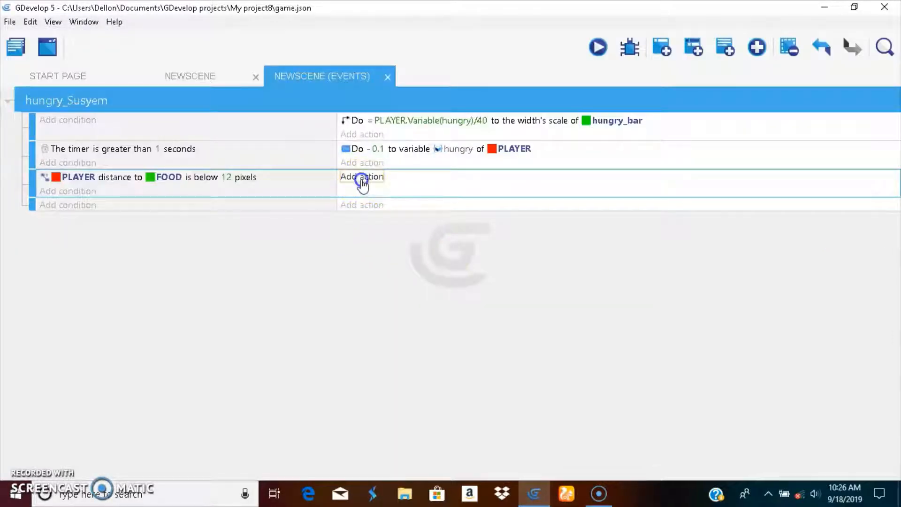
Add an action changing PLAYER's animation by name to "mouth_1".
click(361, 176)
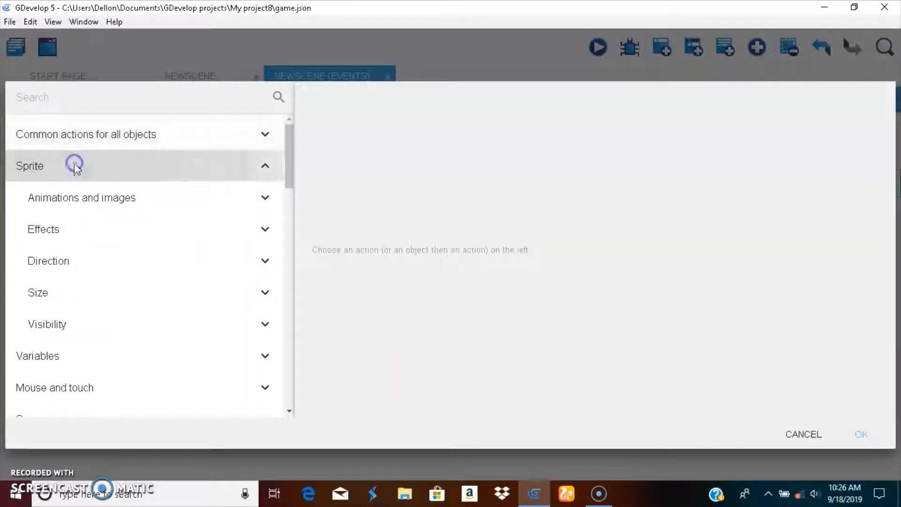
mouse_move(78, 204)
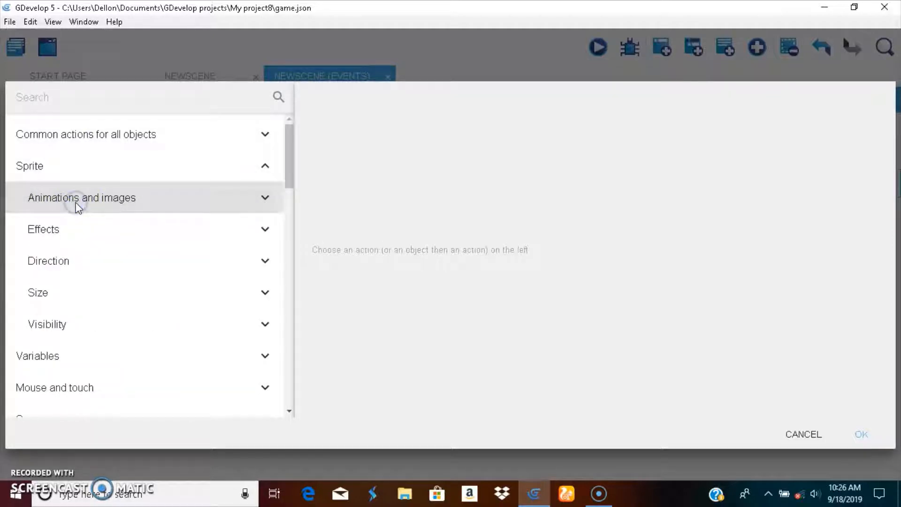
click(82, 197)
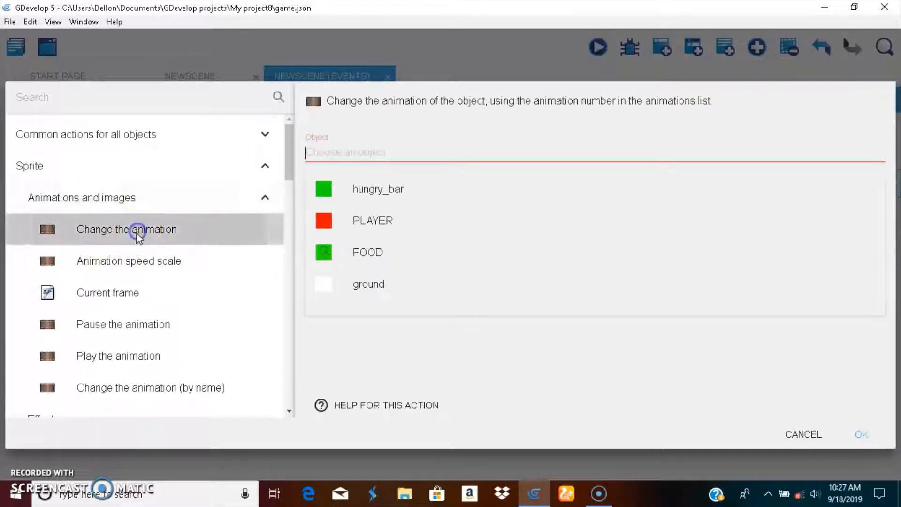
click(372, 220)
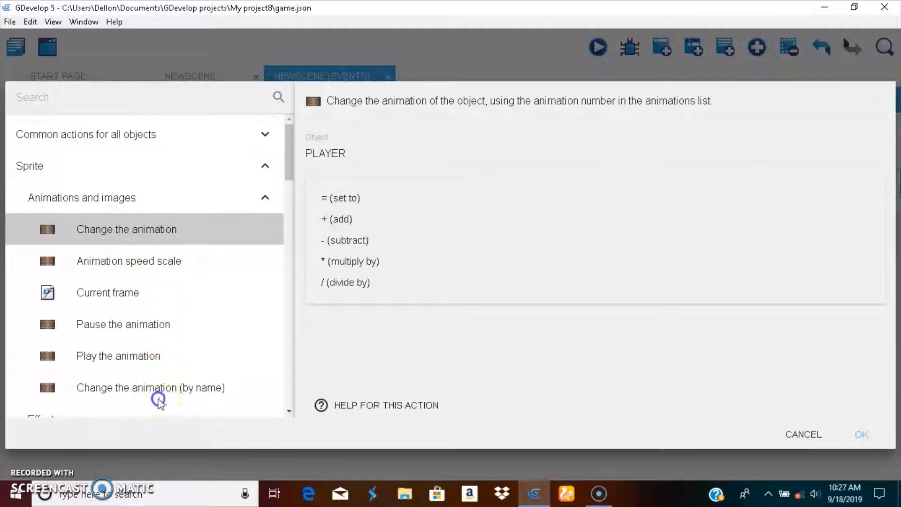
click(150, 387)
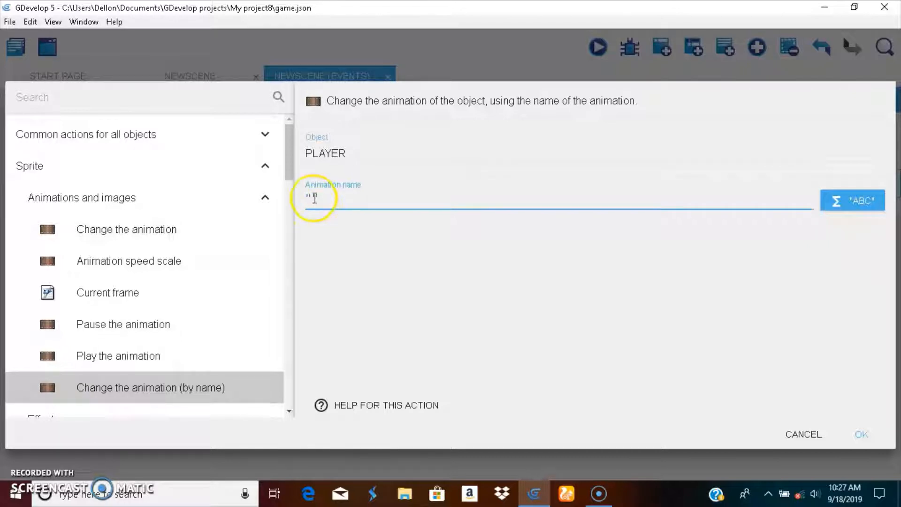
text(m)
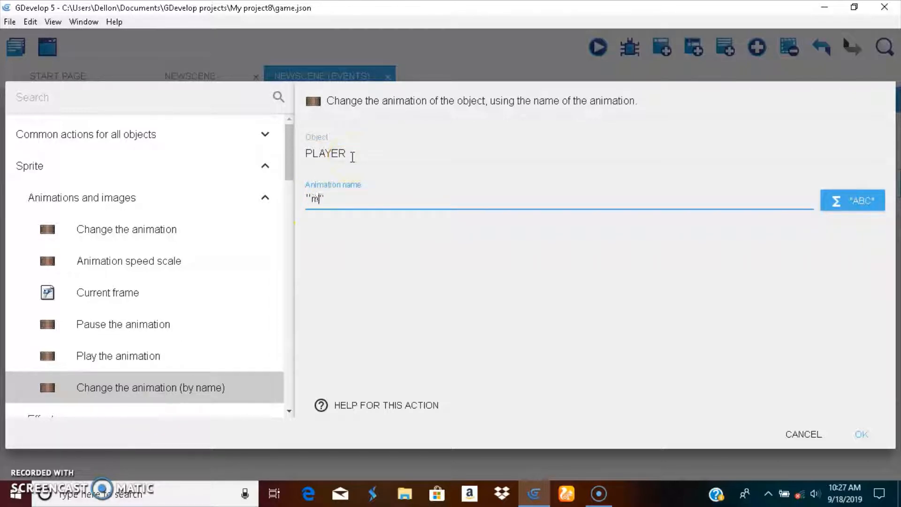
text(outh_l)
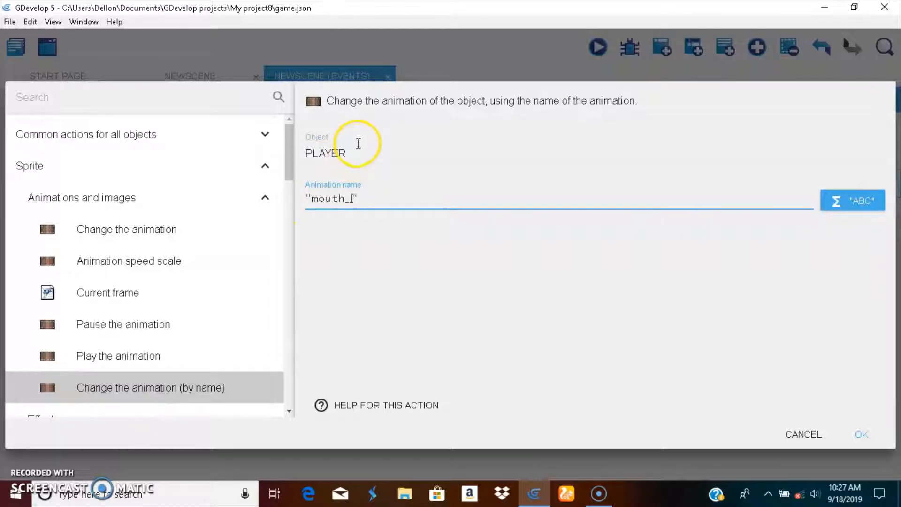
click(860, 434)
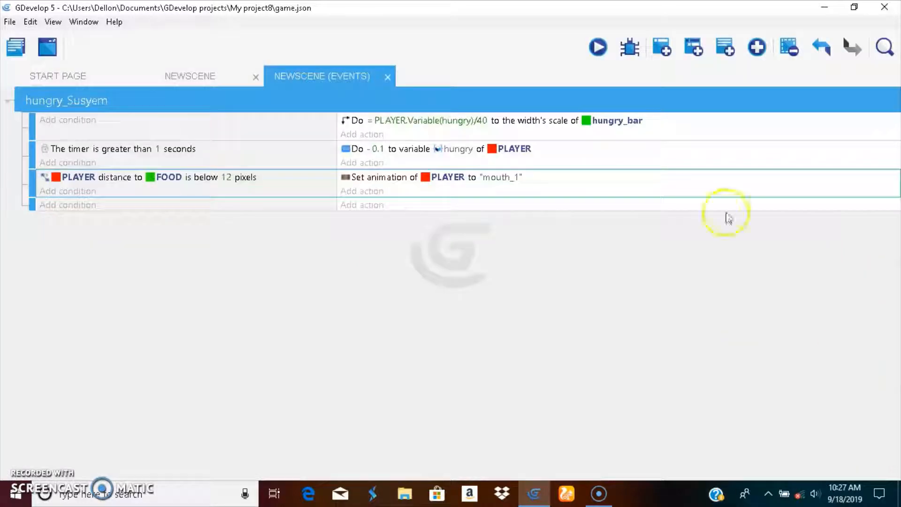
click(597, 47)
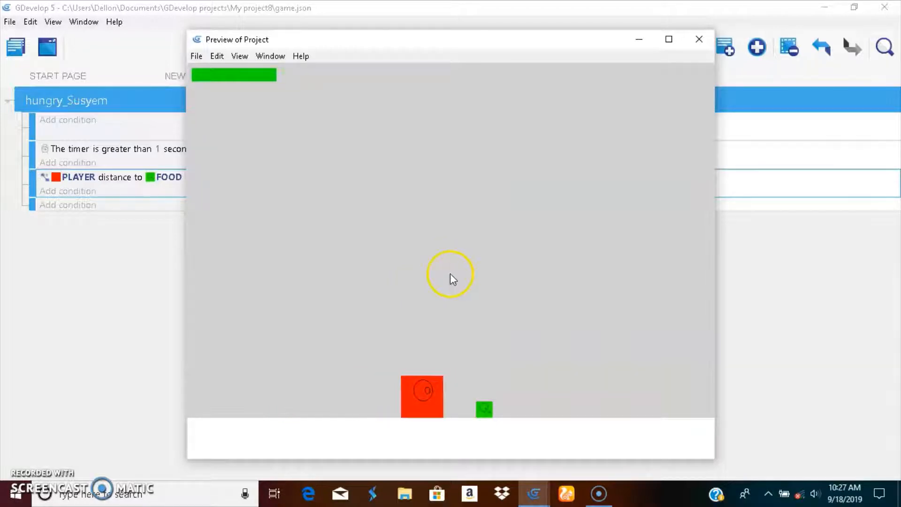
mouse_move(433, 238)
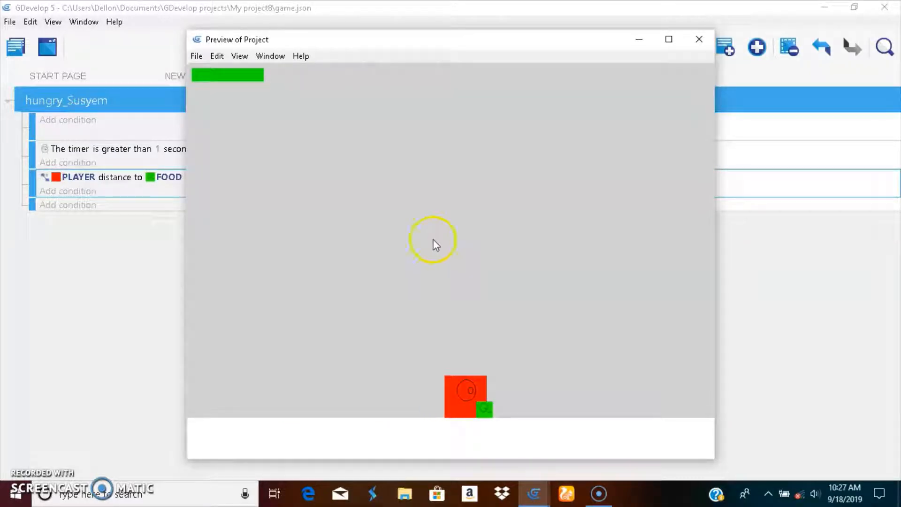
click(698, 39)
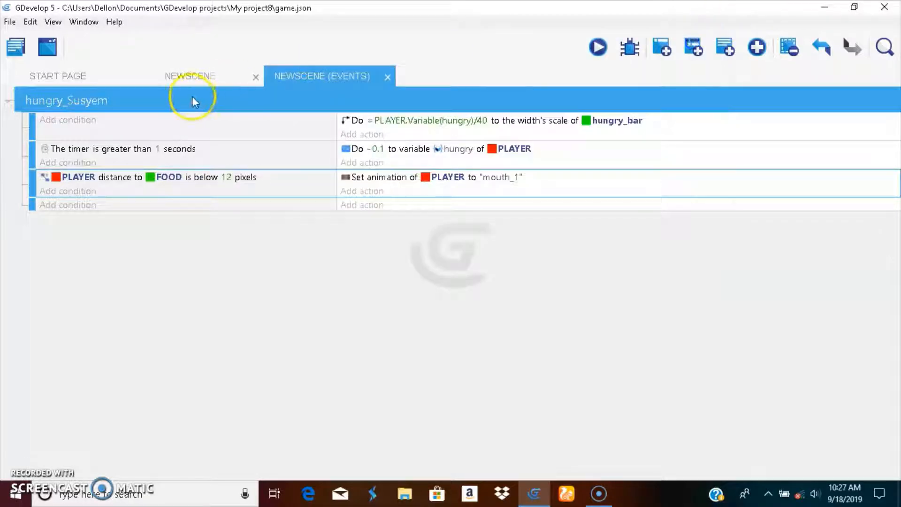
click(189, 76)
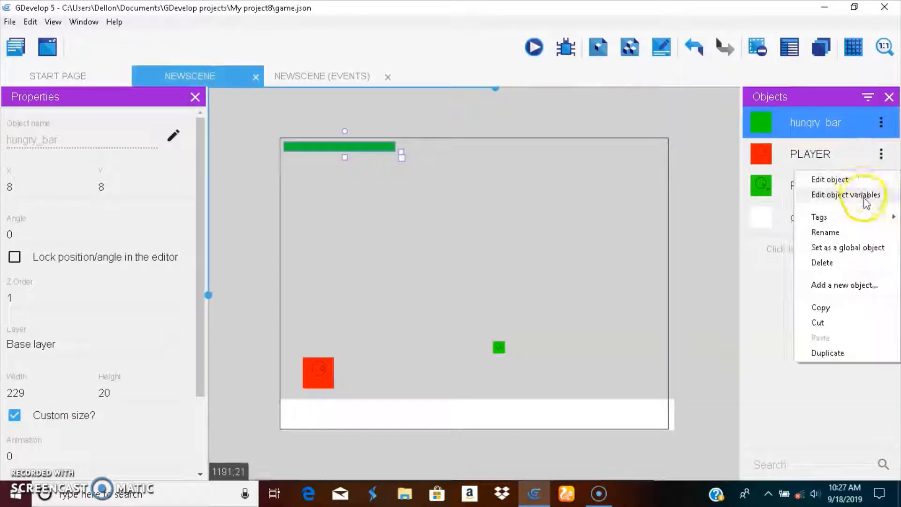
click(829, 179)
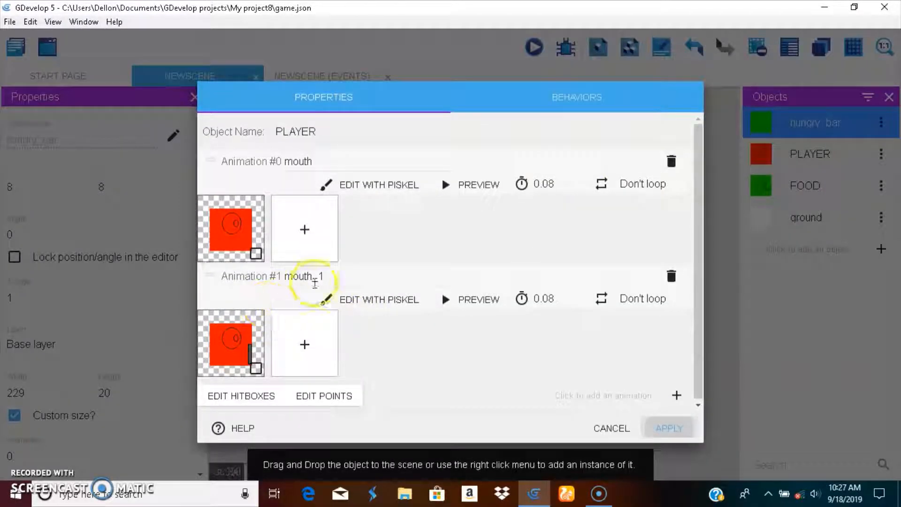
click(301, 276)
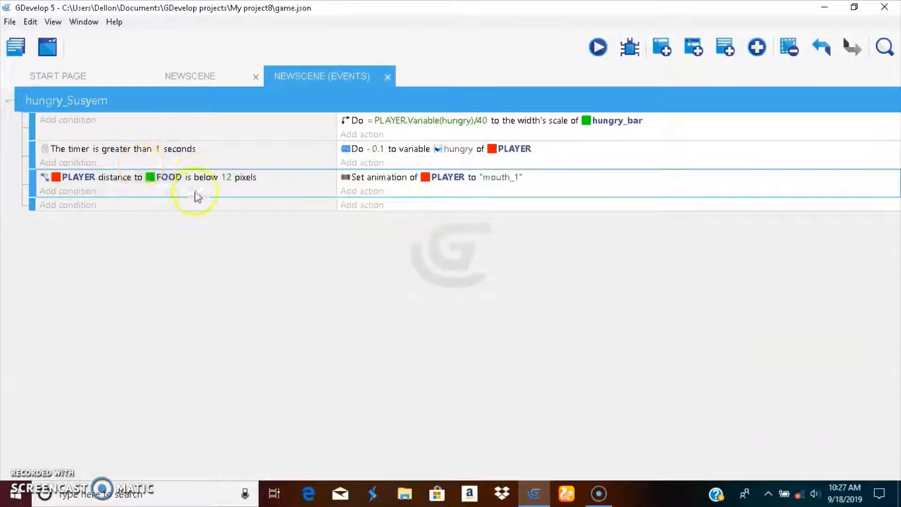
Change the PLAYER-to-FOOD distance condition from 12 to 20 pixels and preview the game.
double_click(149, 177)
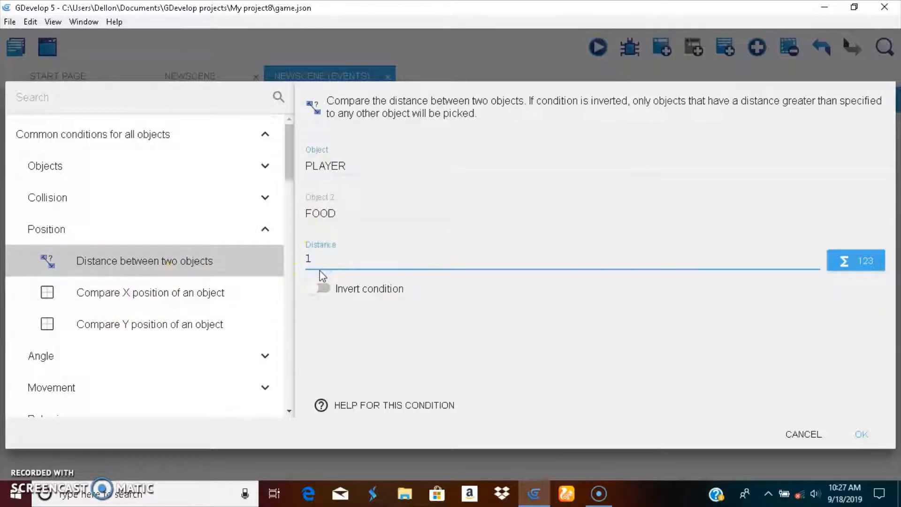
text(20)
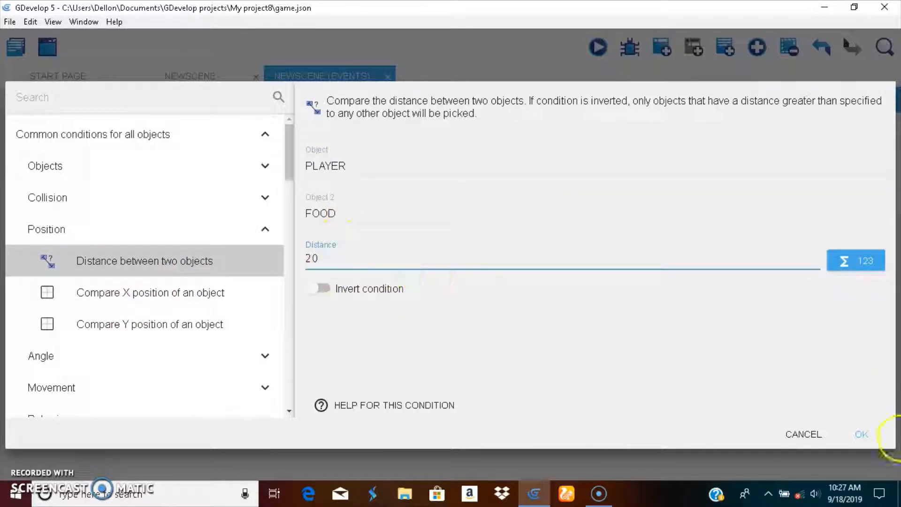
click(860, 434)
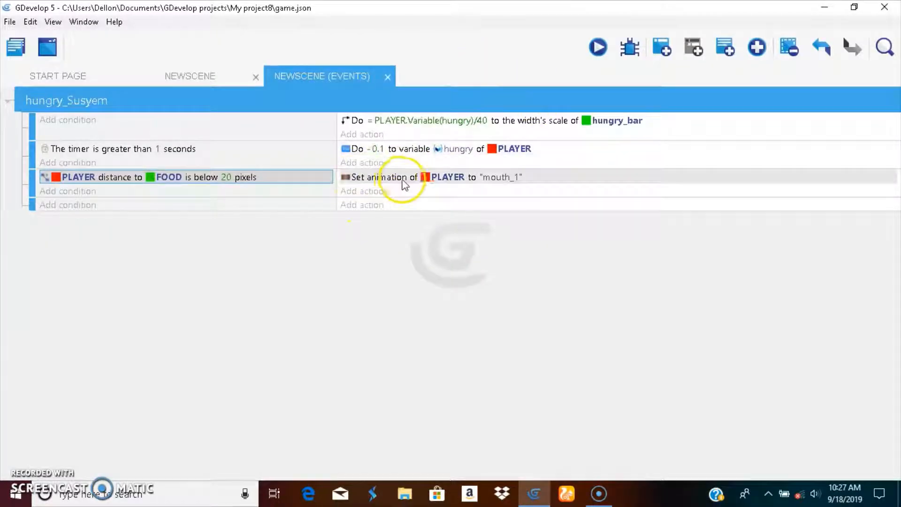
mouse_move(100, 205)
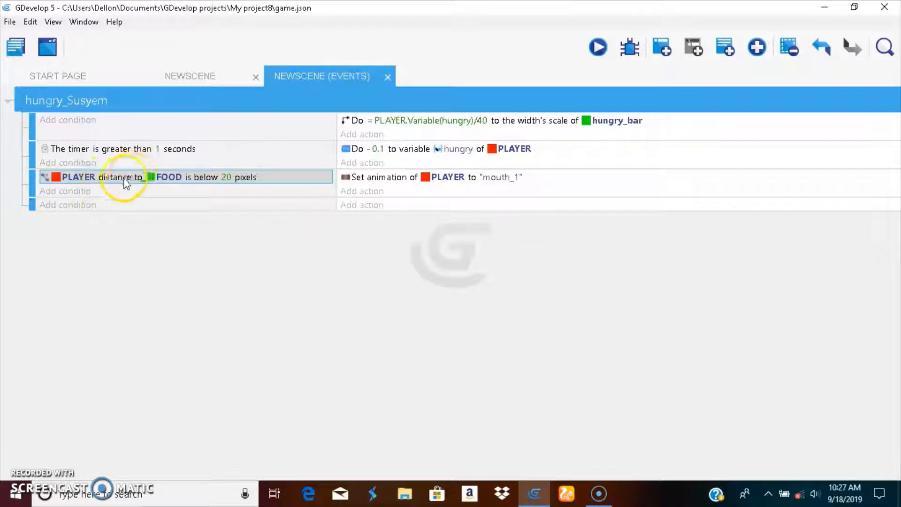
click(597, 47)
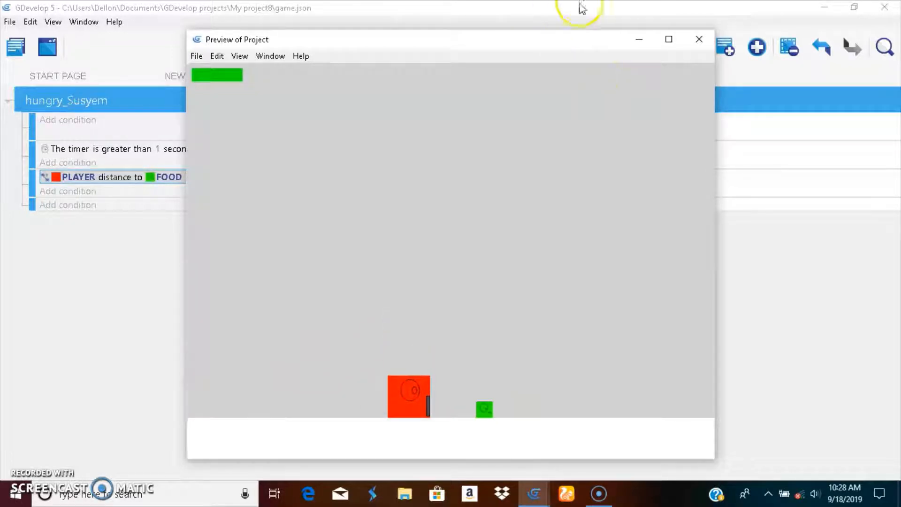
Set the distance condition to 30 pixels and add an inverted copy of it.
click(699, 39)
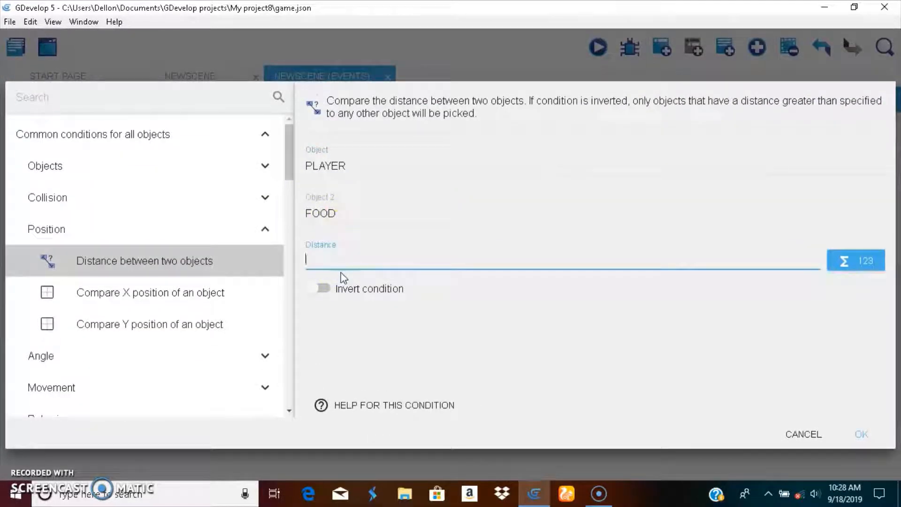
text(30)
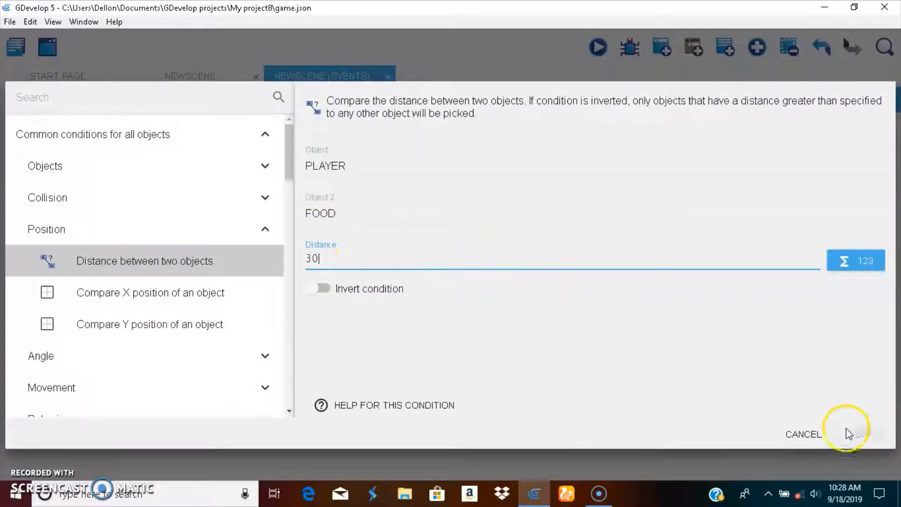
click(857, 434)
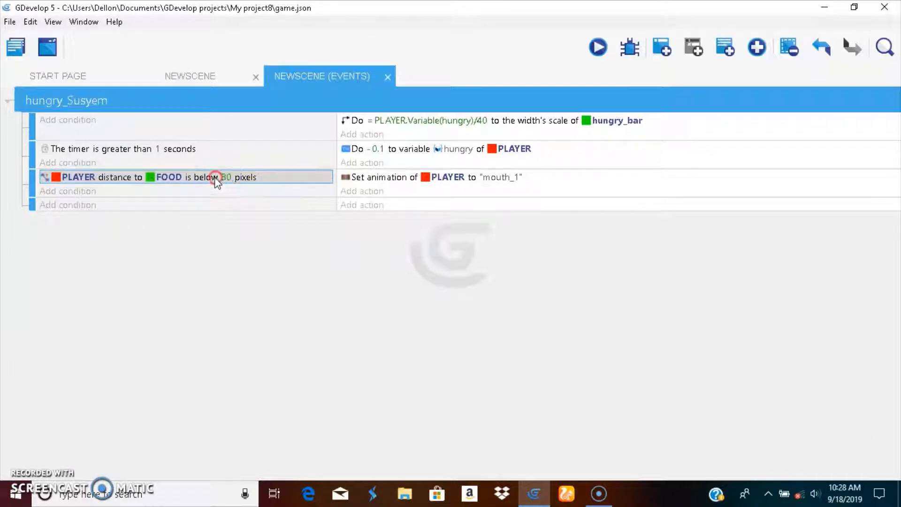
right_click(67, 204)
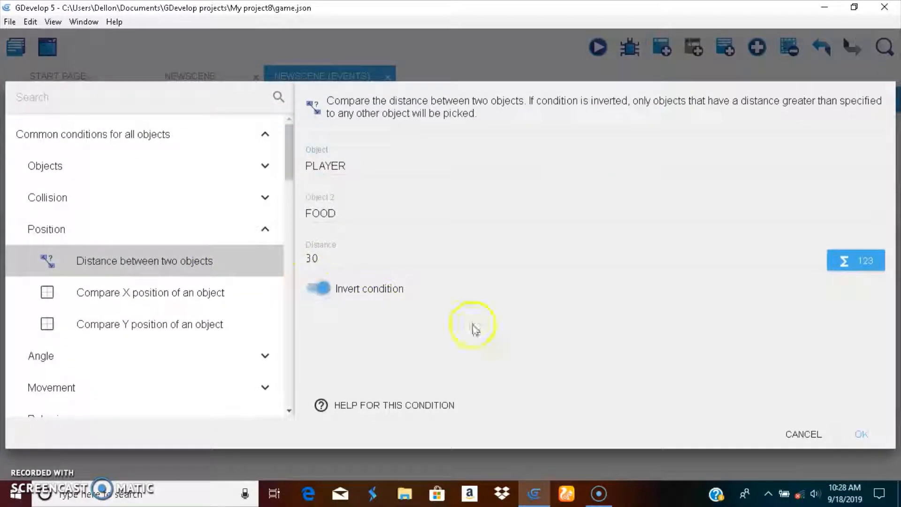
click(859, 434)
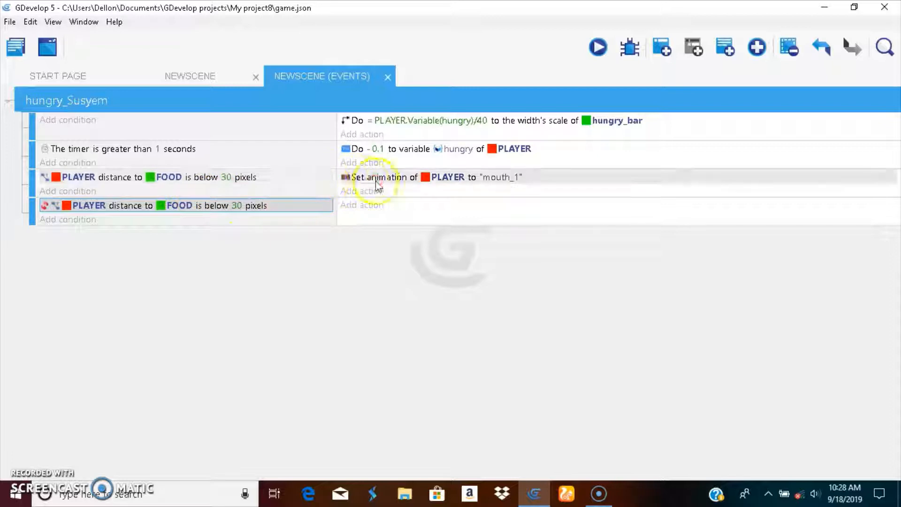
In the inverted event, change PLAYER's animation back to "mouth".
click(361, 205)
text("mou)
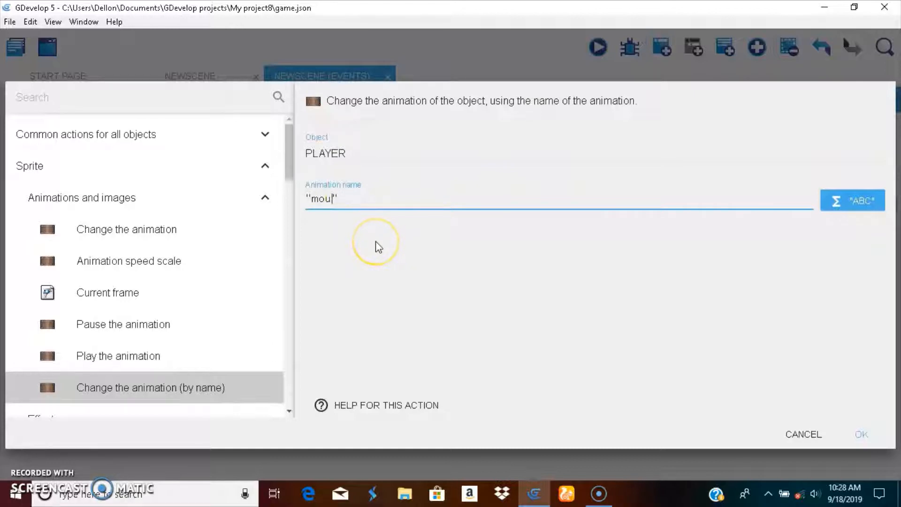
text(t)
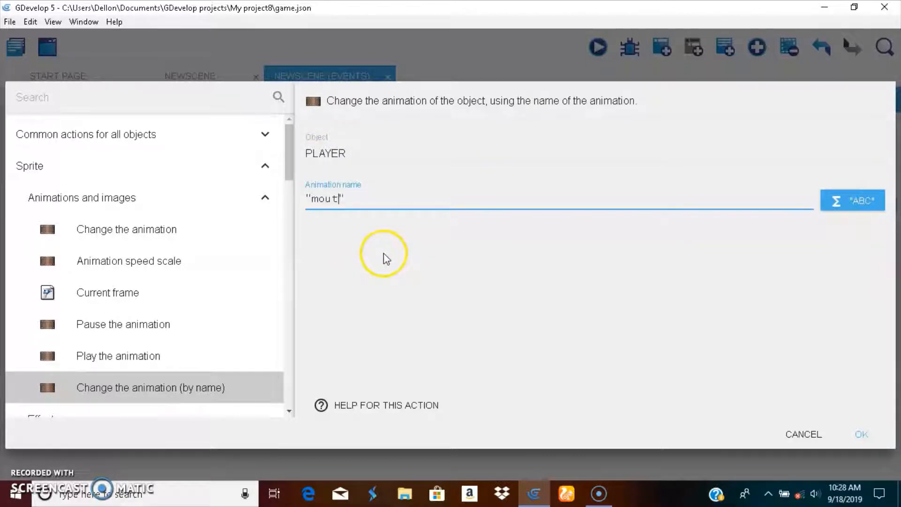
text(h)
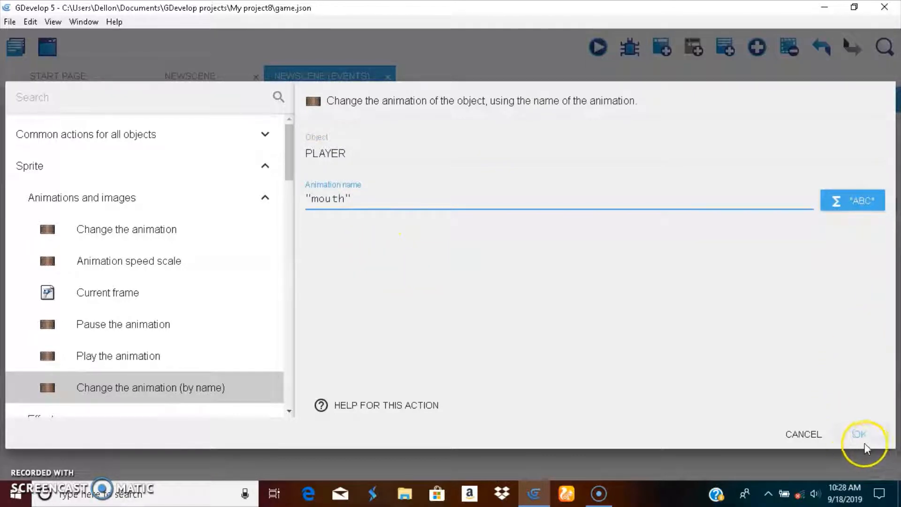
click(858, 433)
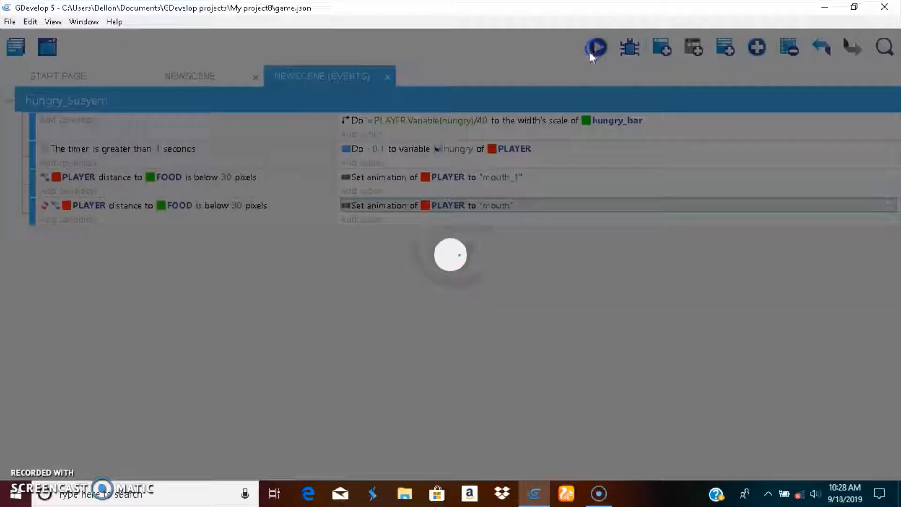
Test the game, then set the inverted distance condition to 60 pixels.
click(596, 46)
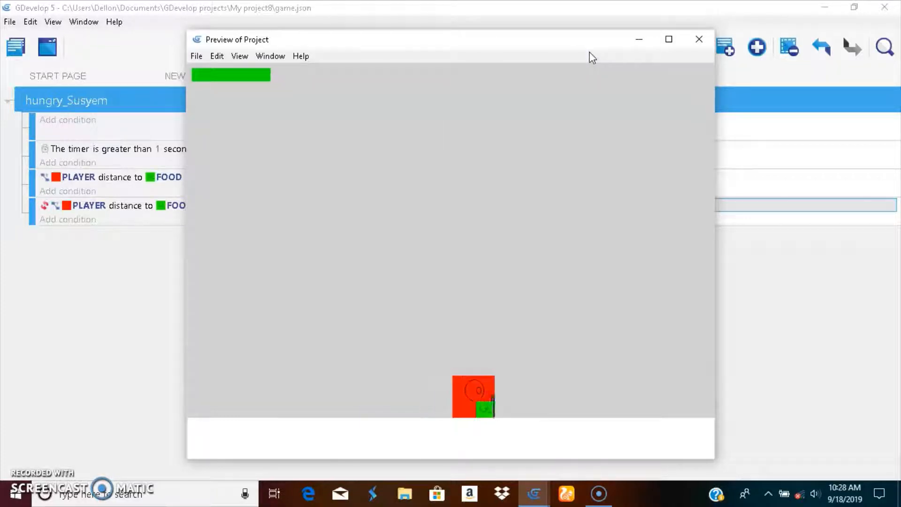
click(699, 39)
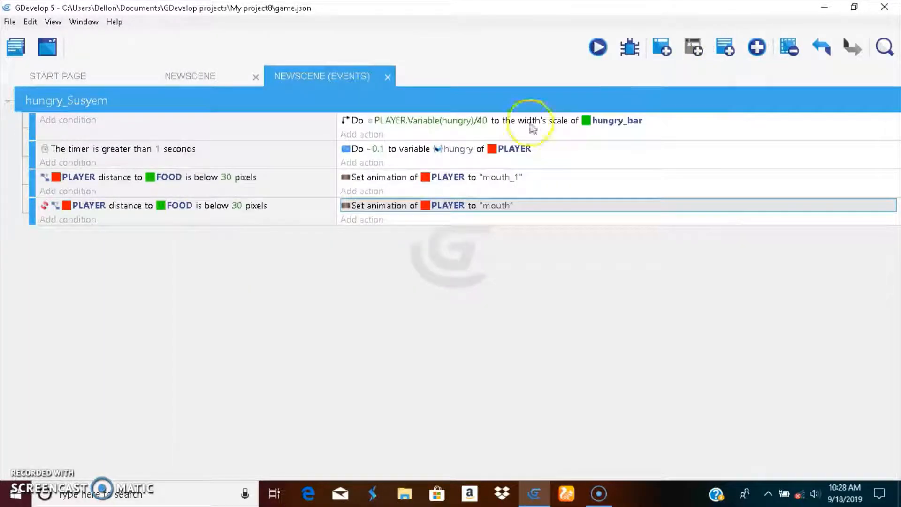
double_click(143, 205)
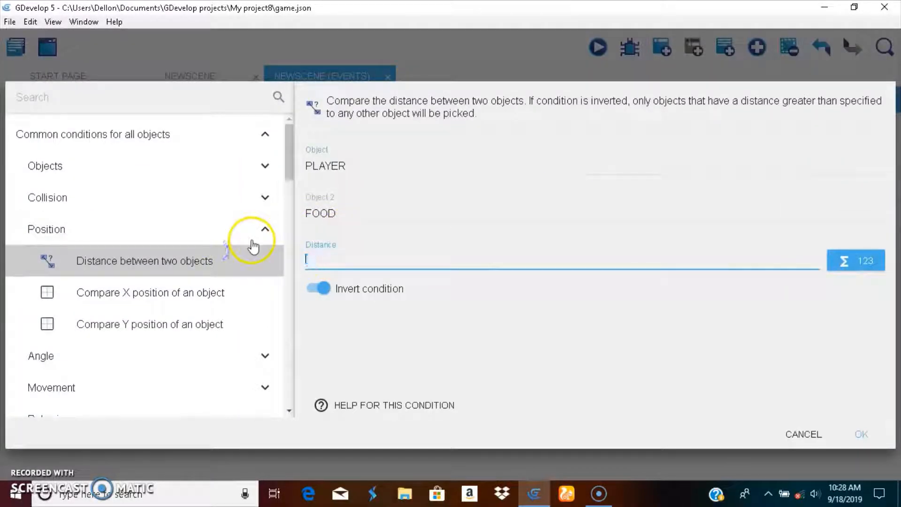
text(6)
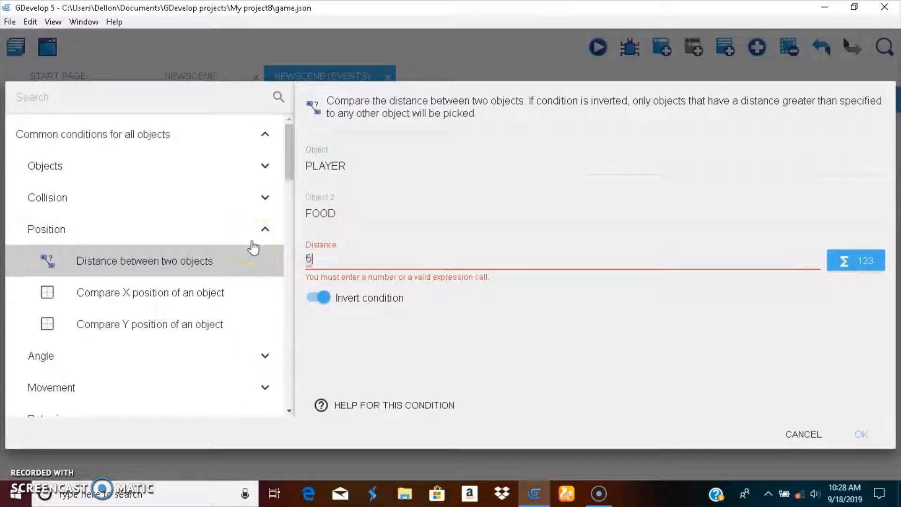
click(860, 434)
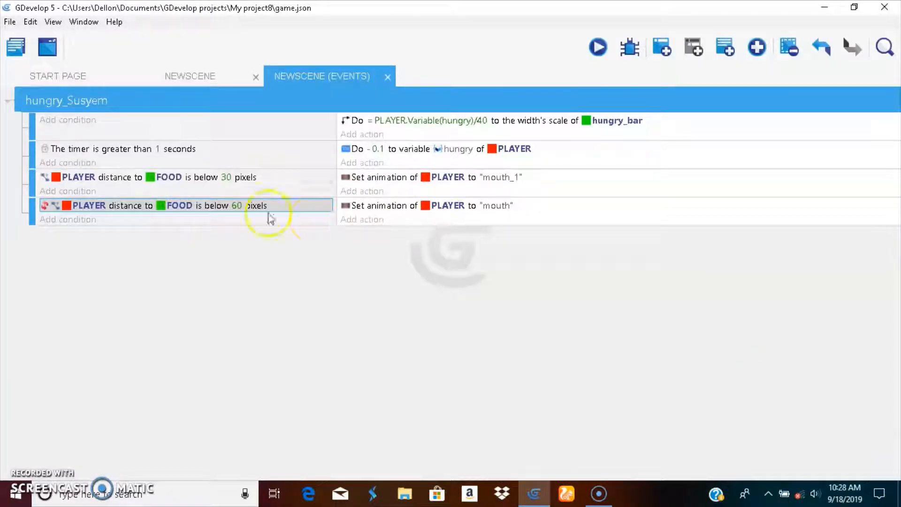
Set the other distance condition to 60 pixels and test the game again.
double_click(167, 205)
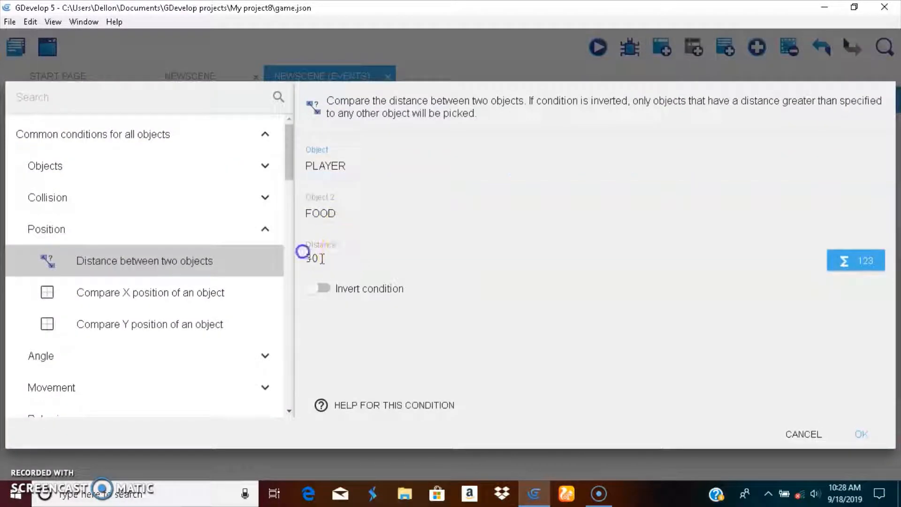
text(60)
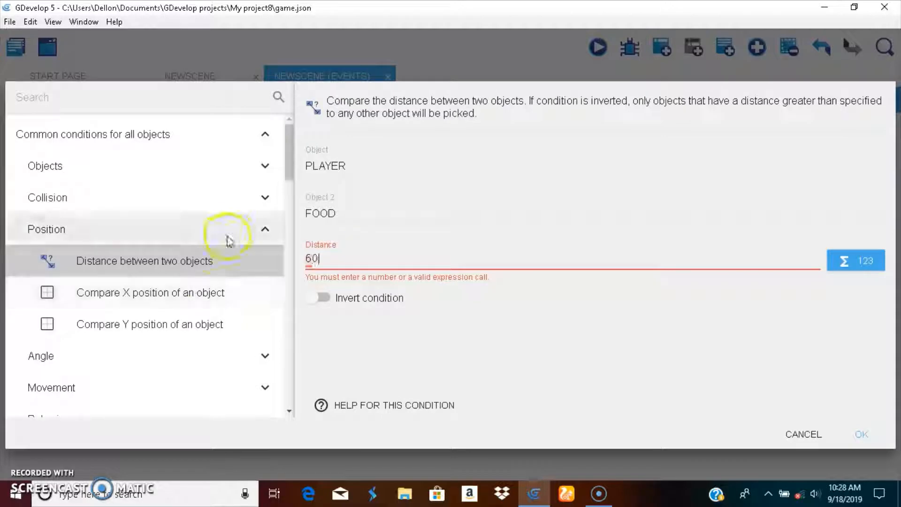
click(860, 434)
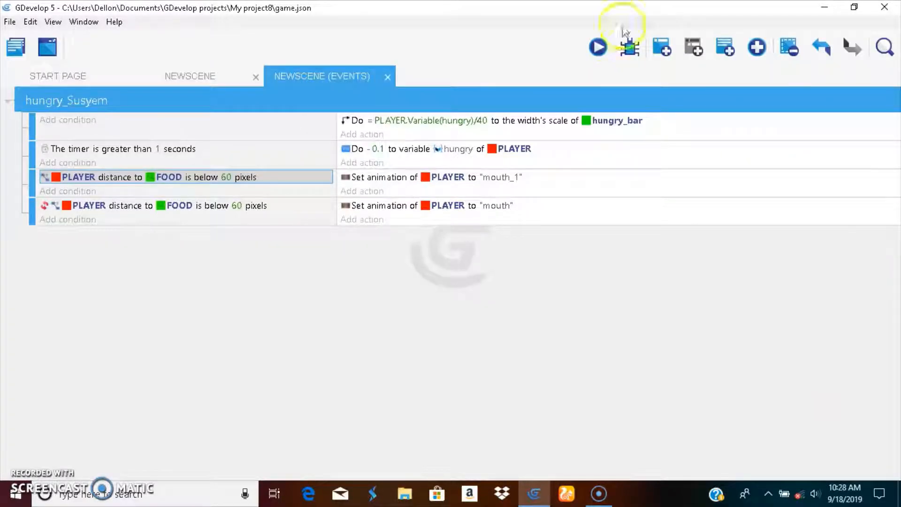
click(597, 47)
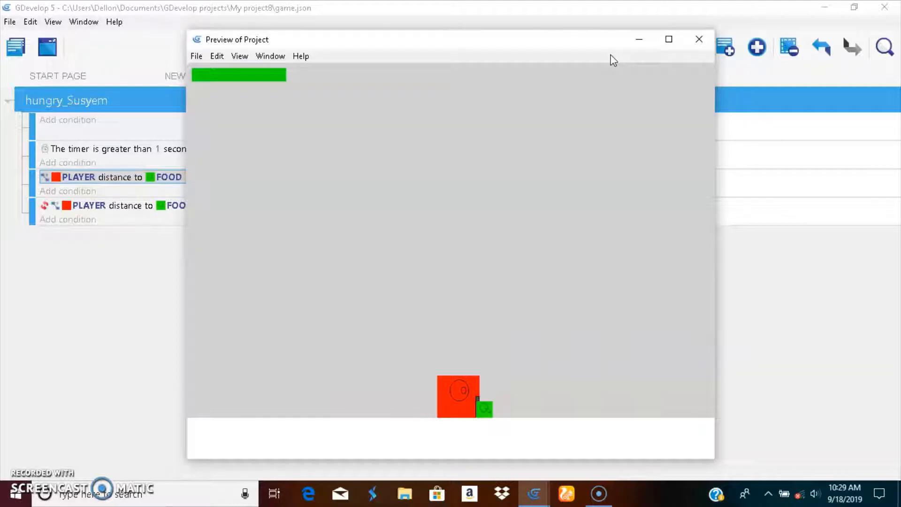
mouse_move(622, 62)
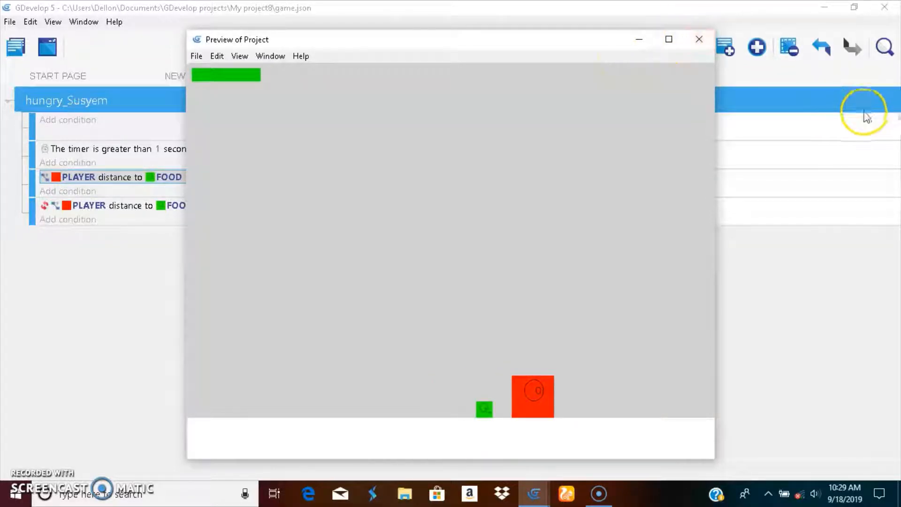
click(699, 39)
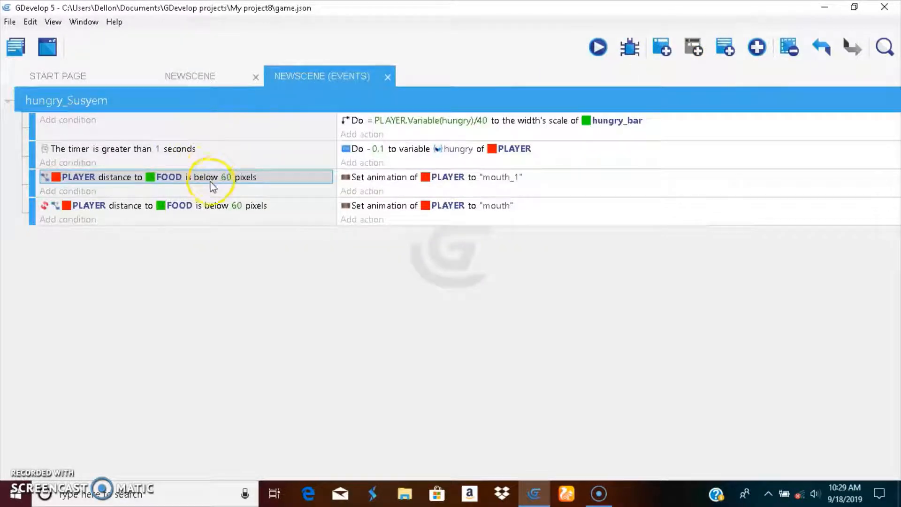
Set the distance condition to 80 pixels, then run and close a game preview.
double_click(144, 176)
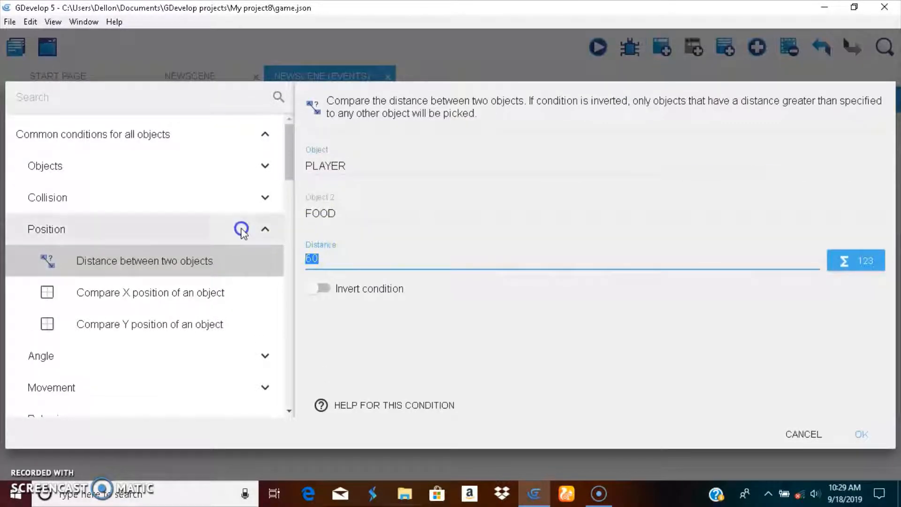
text(80)
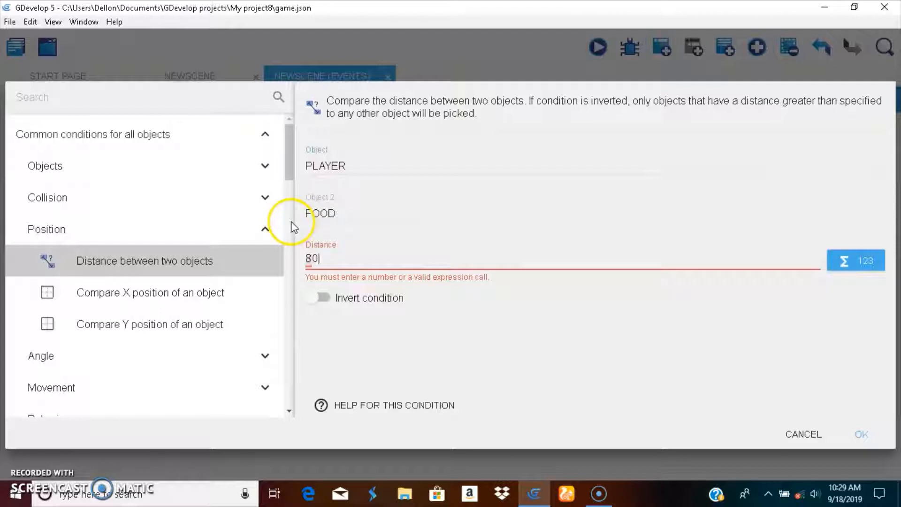
click(860, 433)
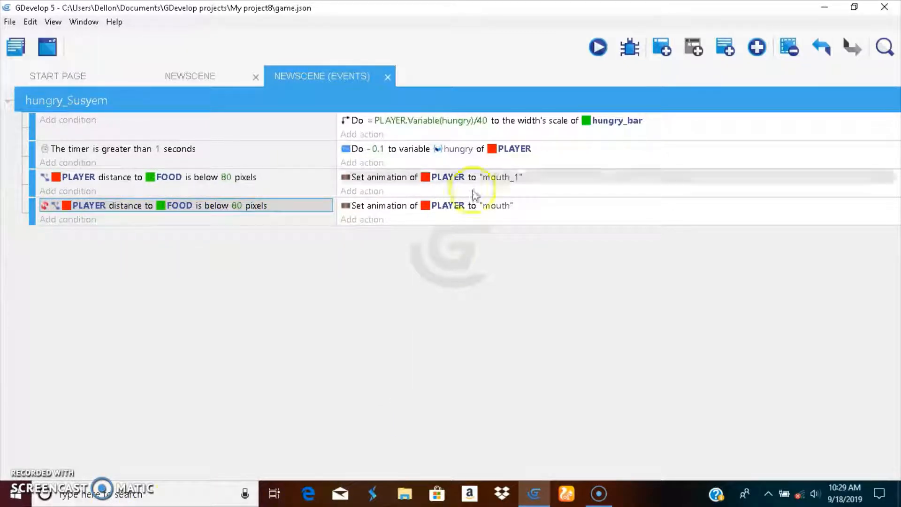
click(596, 46)
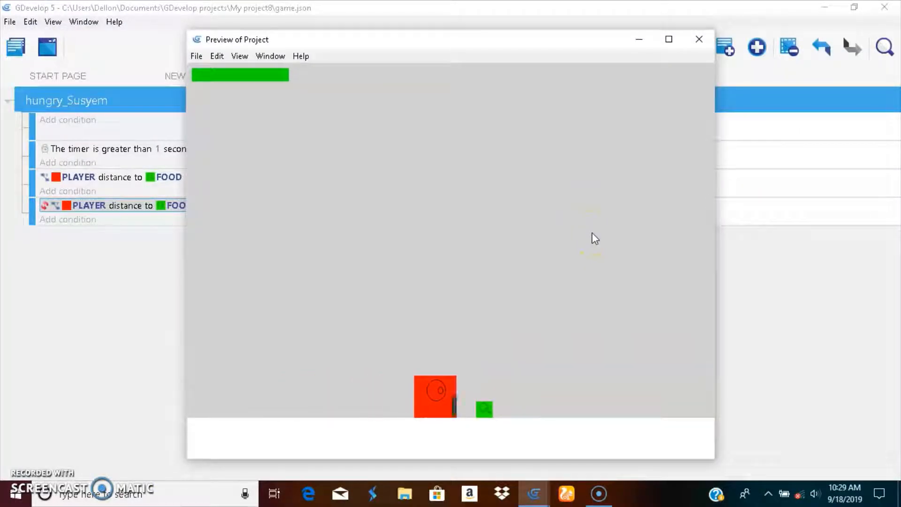
mouse_move(638, 264)
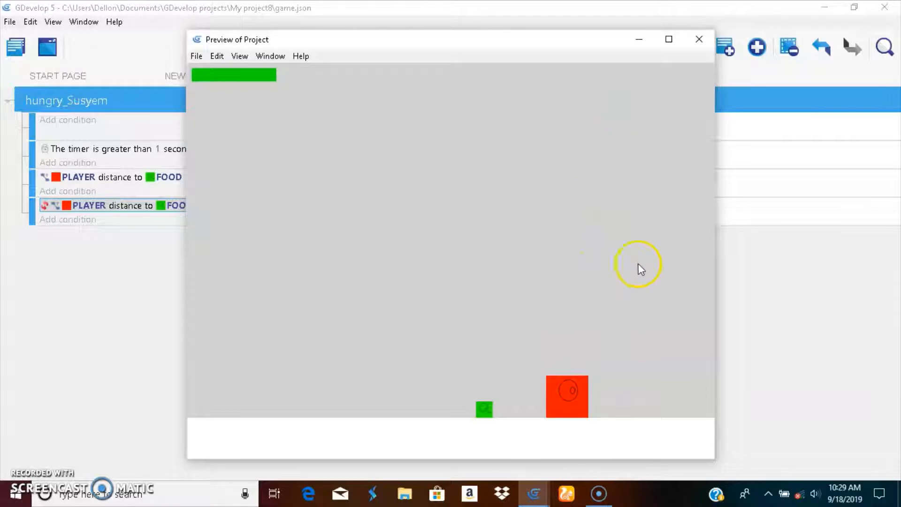
click(698, 39)
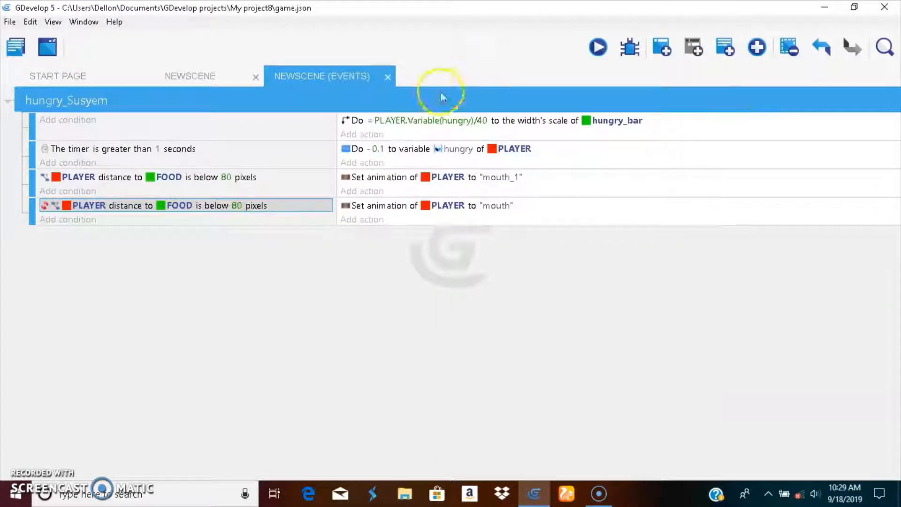
Add a new event with a collision condition between PLAYER and FOOD.
click(693, 47)
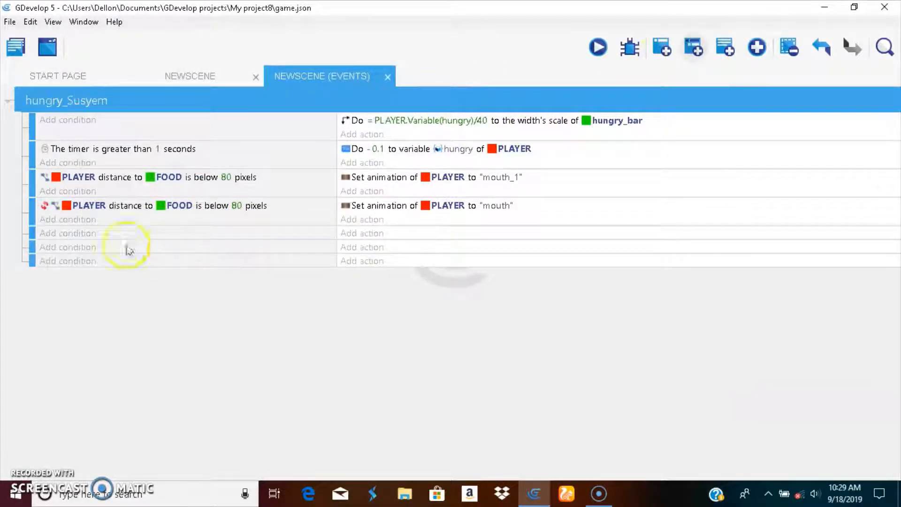
click(67, 247)
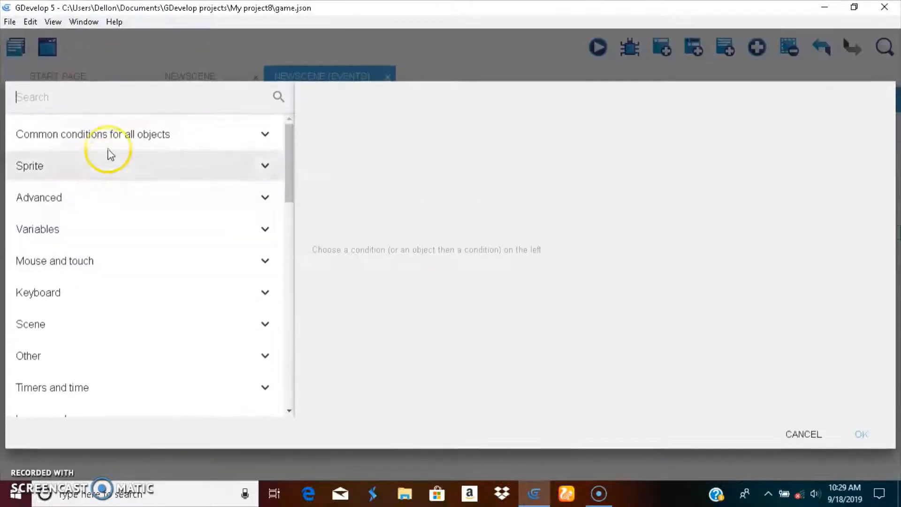
click(92, 133)
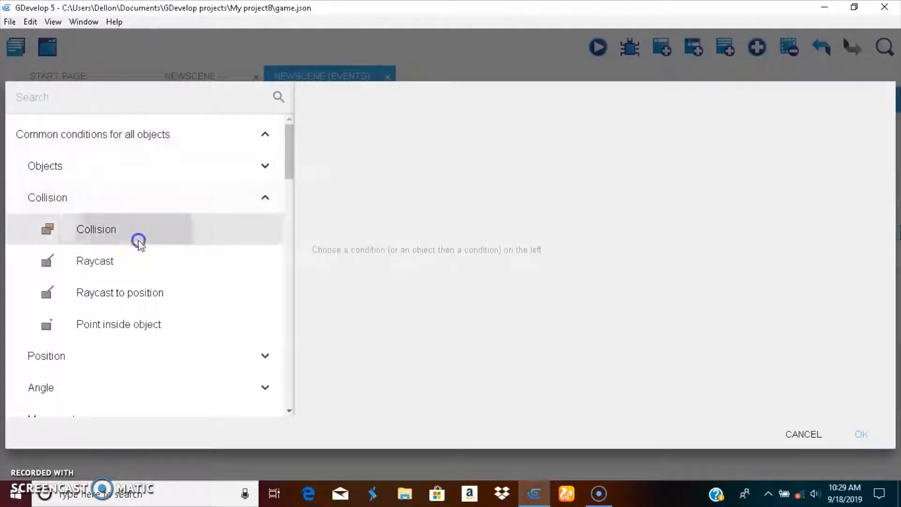
click(96, 228)
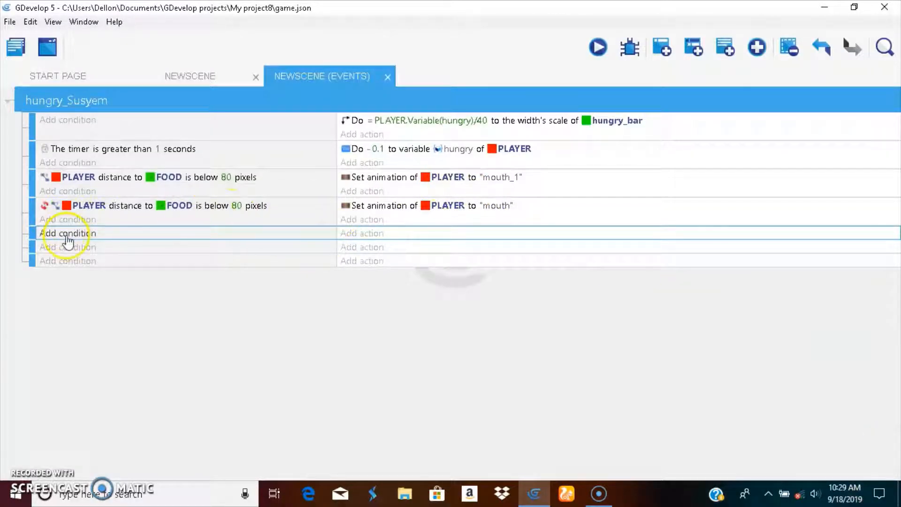
click(67, 232)
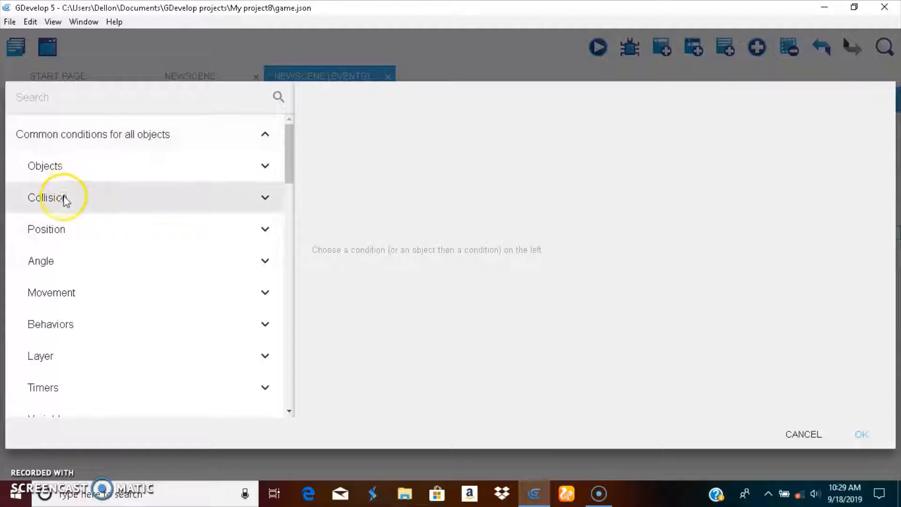
click(46, 197)
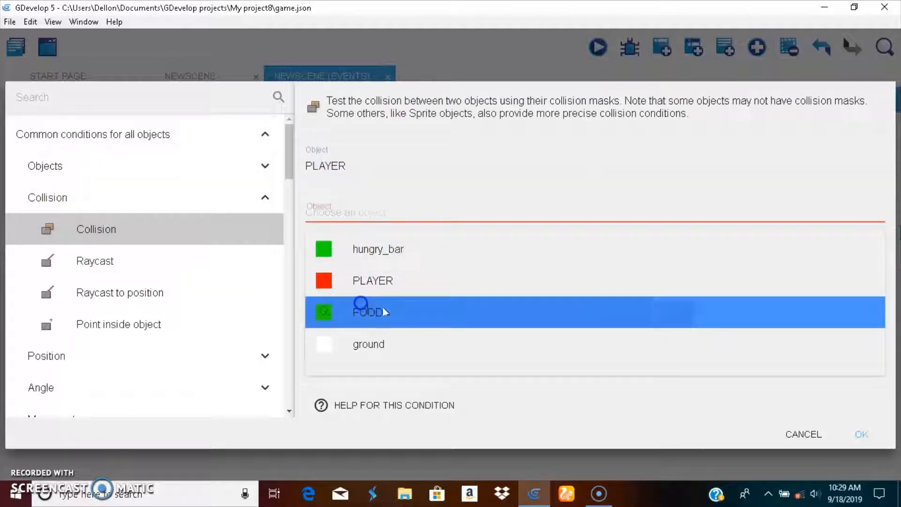
click(860, 433)
text(dle)
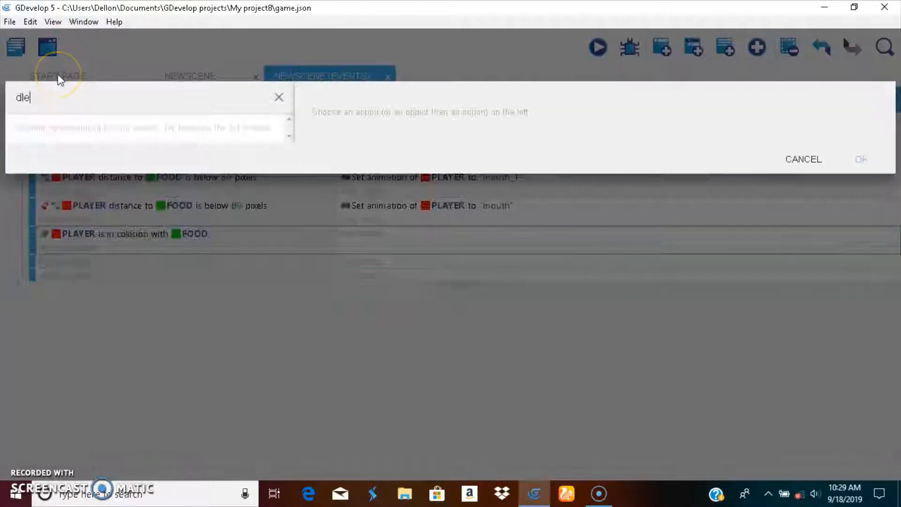
Add a Delete an object action for FOOD to the collision event.
key(BackSpace)
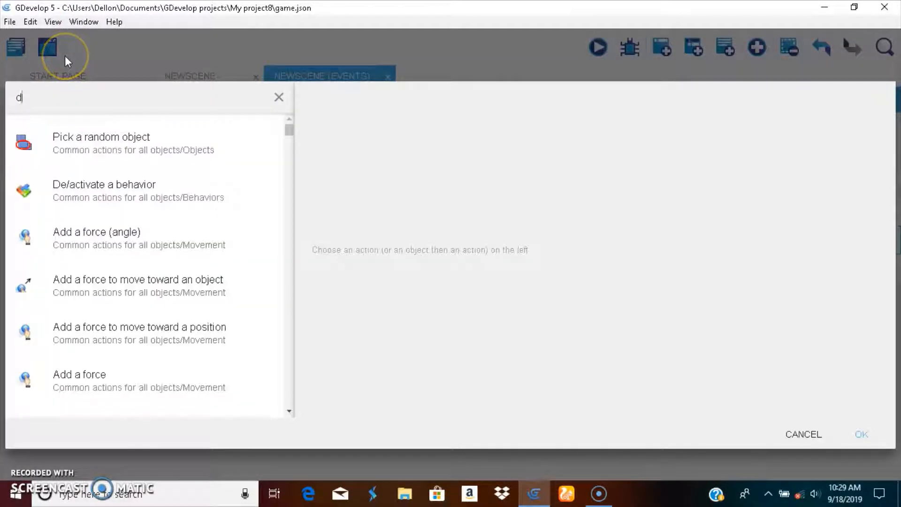
click(100, 137)
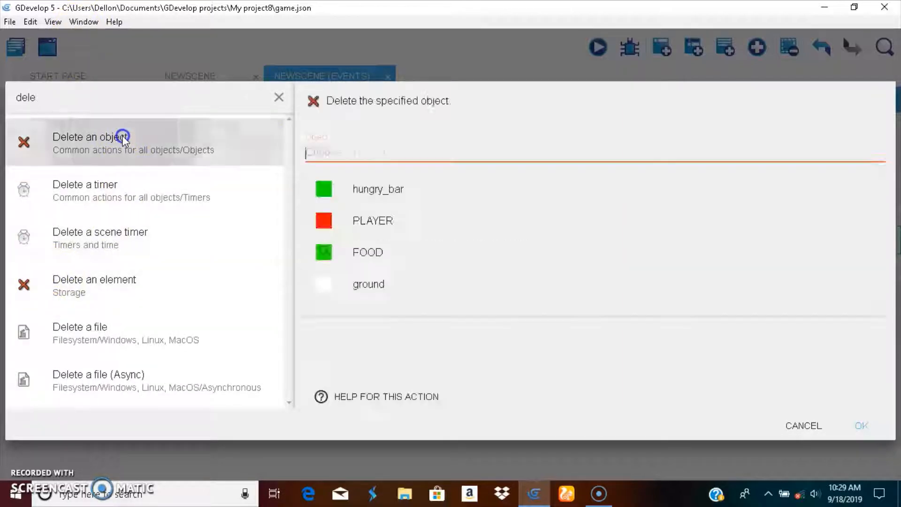
click(367, 251)
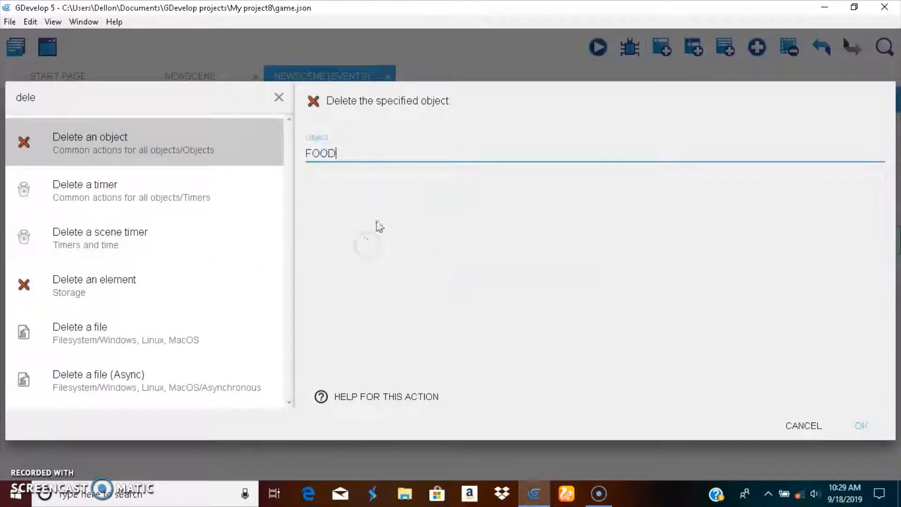
click(860, 425)
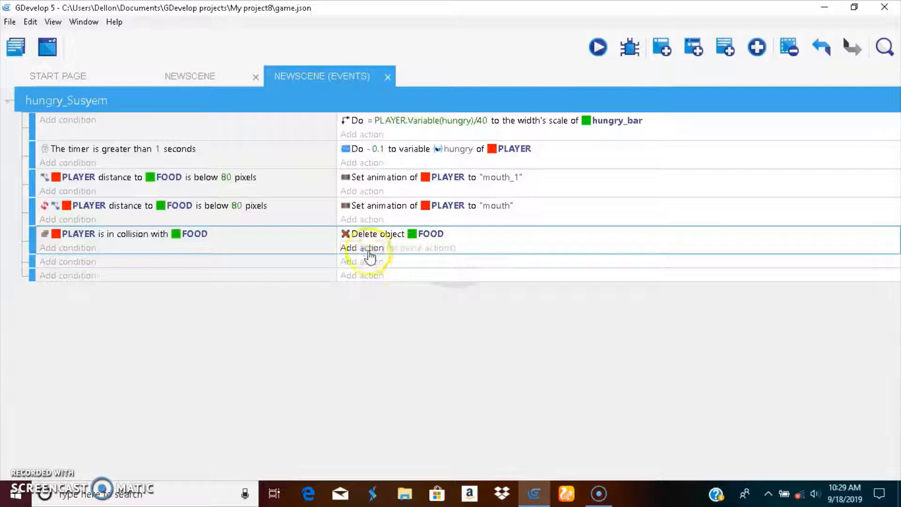
Add 20 to PLAYER's hungry variable in the collision event and launch a preview.
click(362, 248)
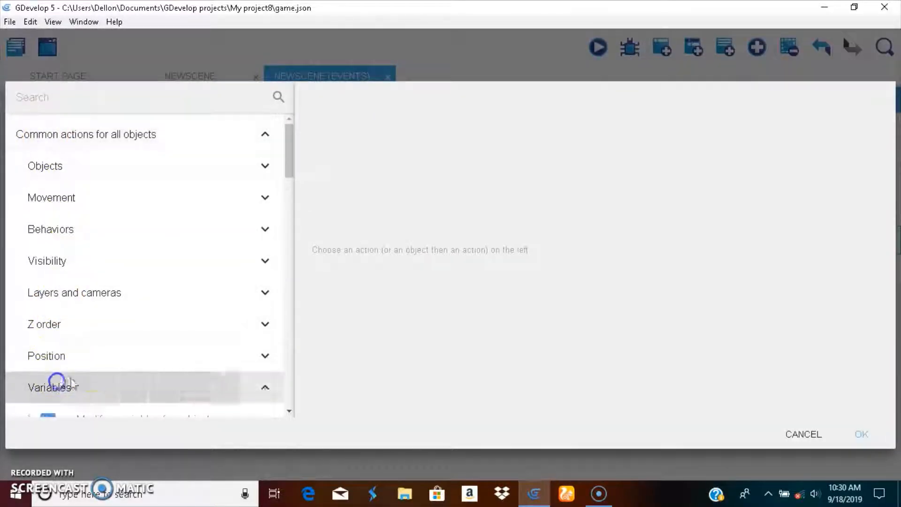
click(143, 221)
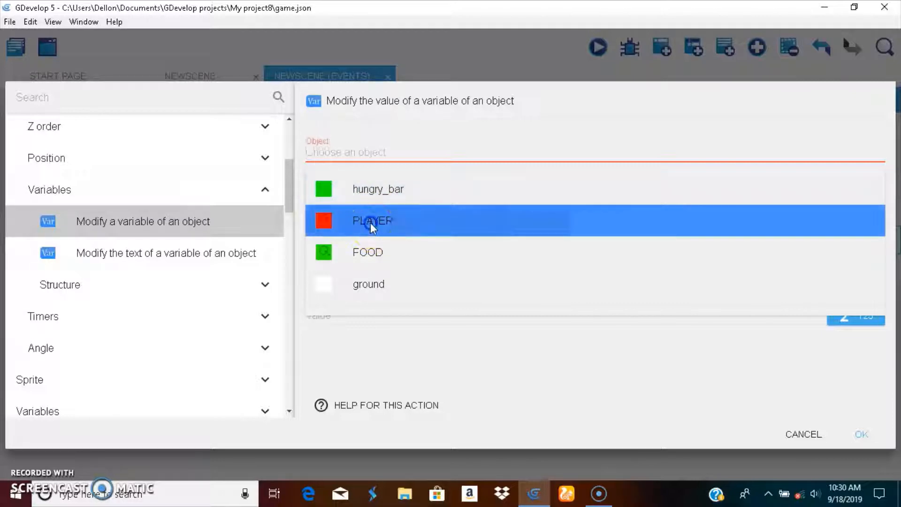
click(372, 220)
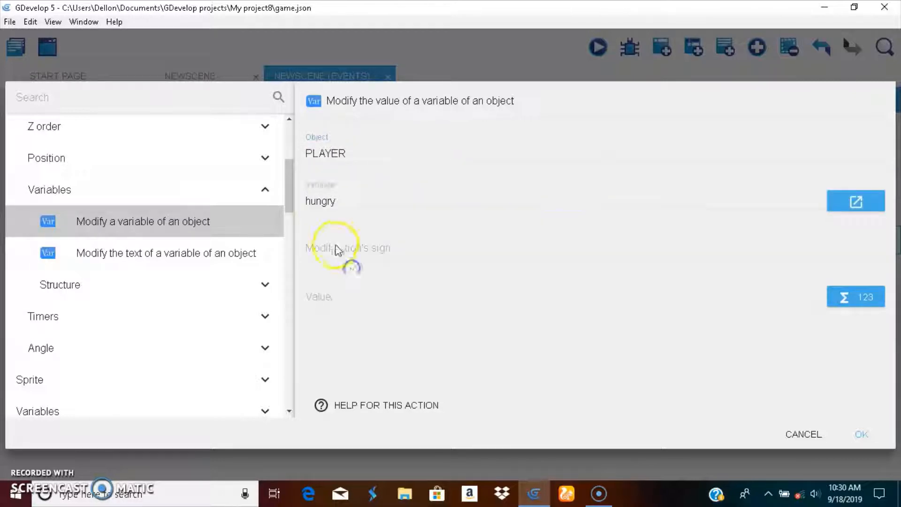
click(337, 247)
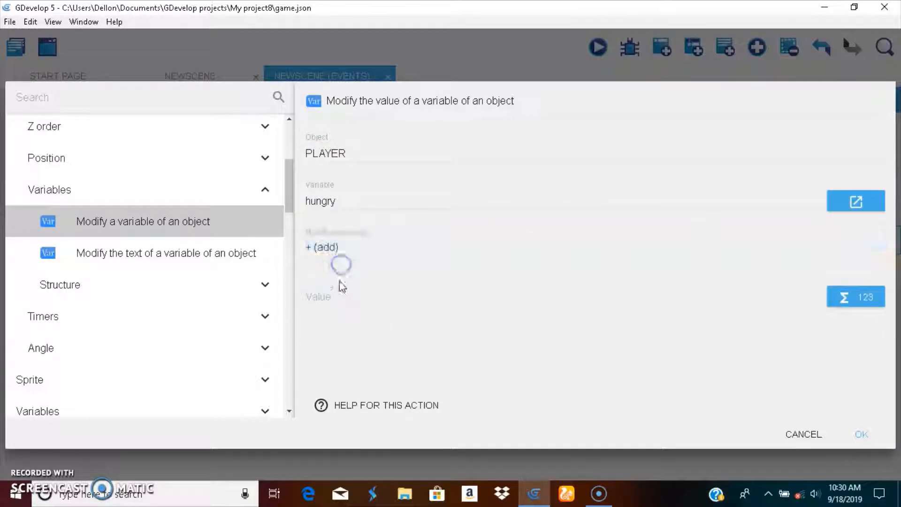
click(337, 294)
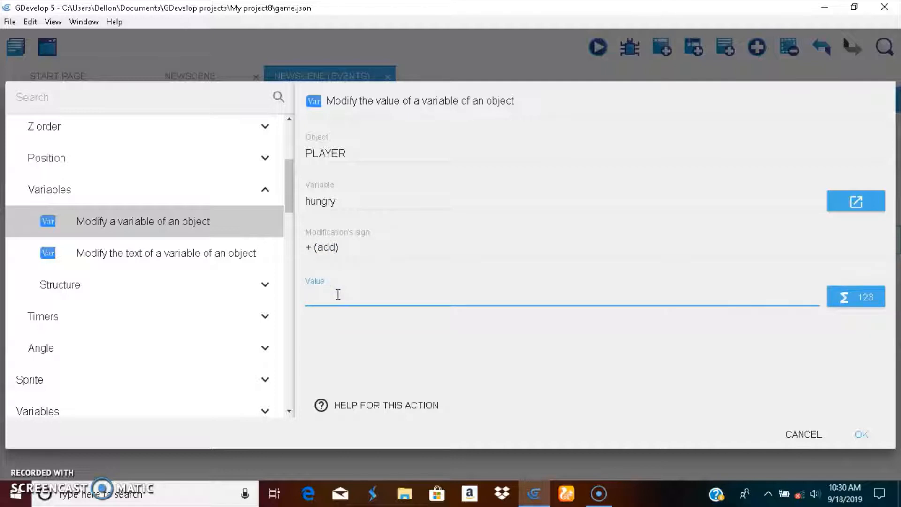
text(20)
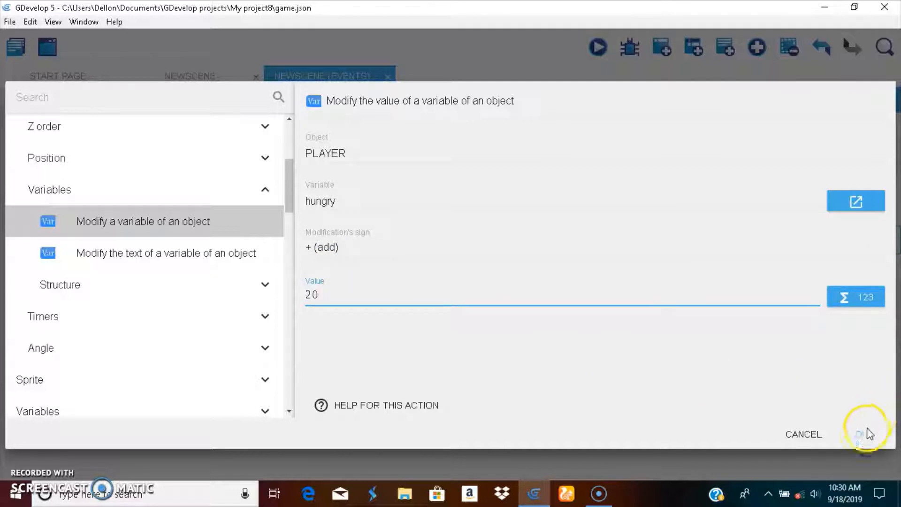
click(857, 434)
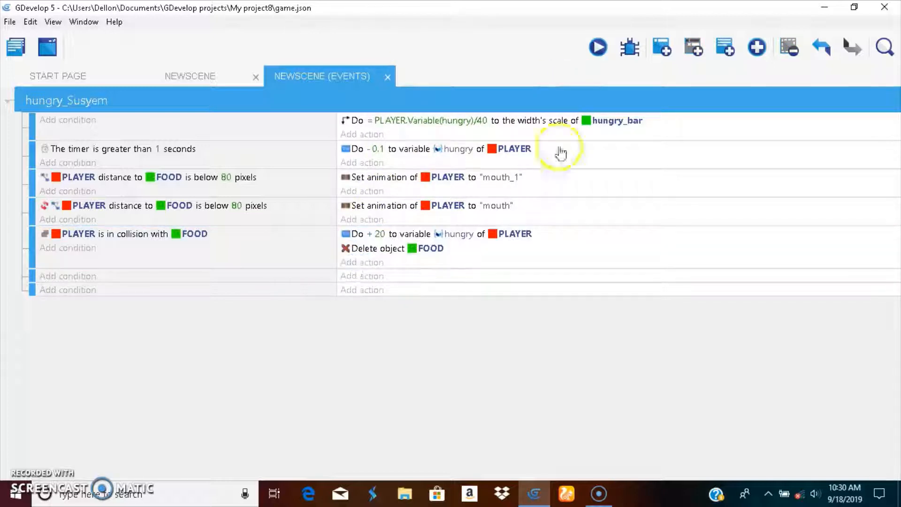
click(598, 46)
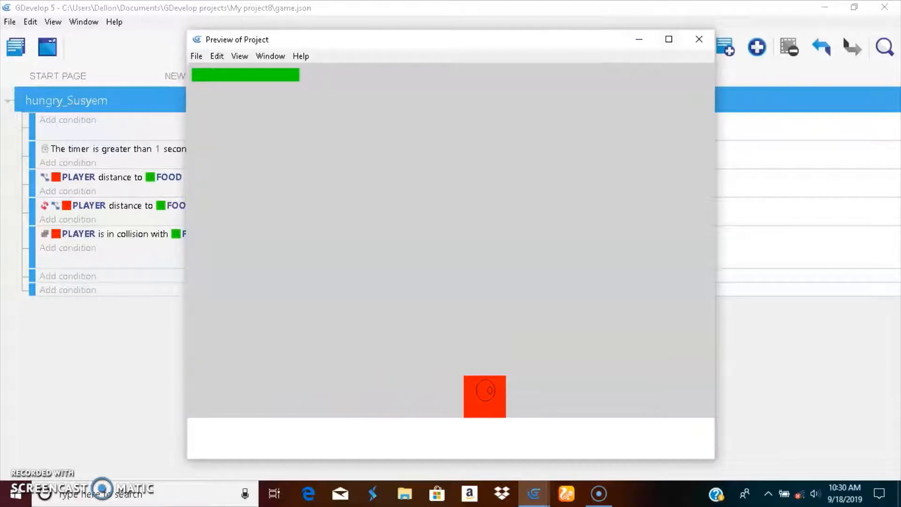
Close the game preview and return to the NEWSCENE layout.
click(699, 39)
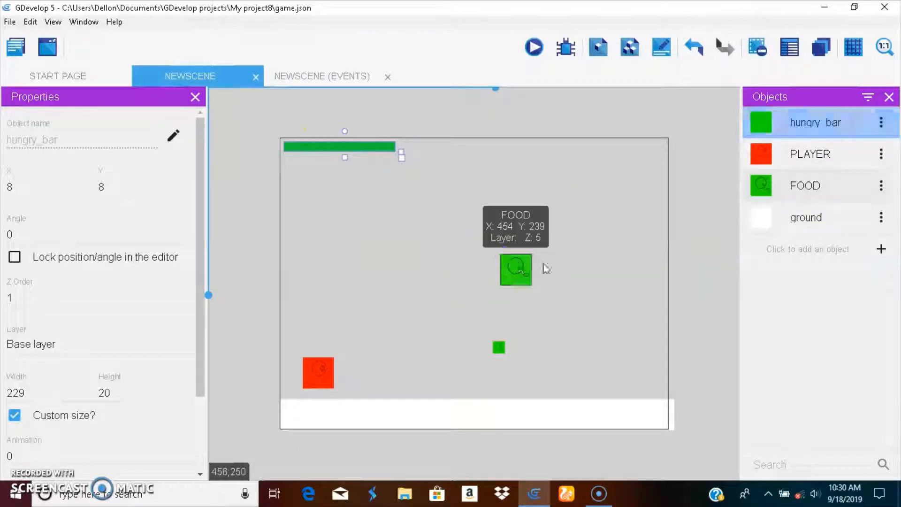
Give the FOOD instance a custom 25×25 size, then preview PLAYER eating it.
click(516, 270)
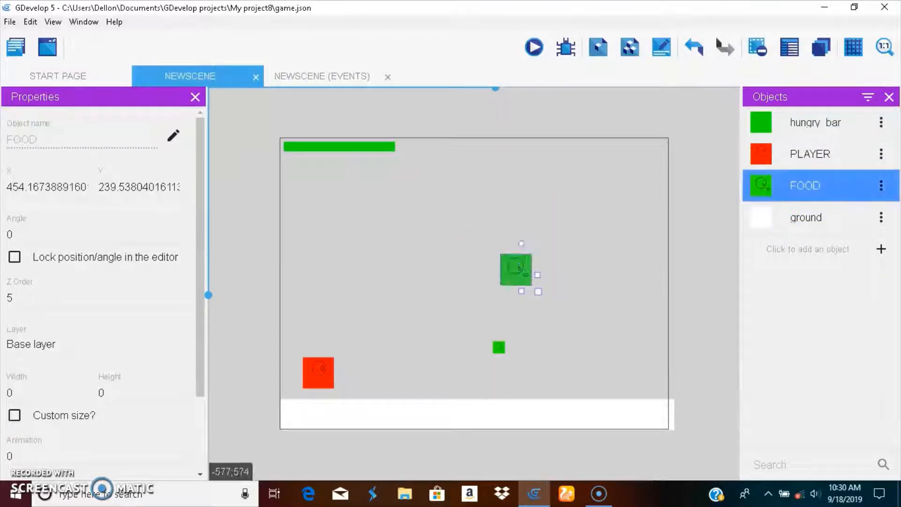
click(14, 415)
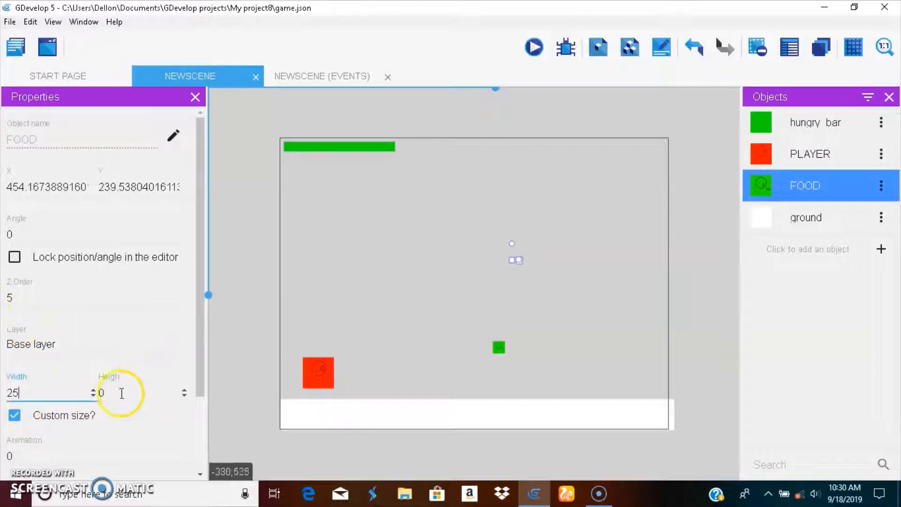
text(25)
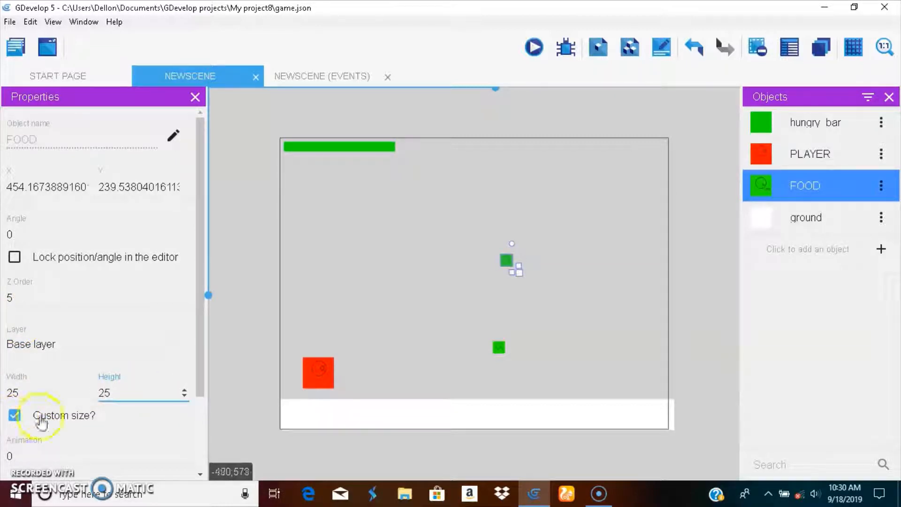
click(532, 47)
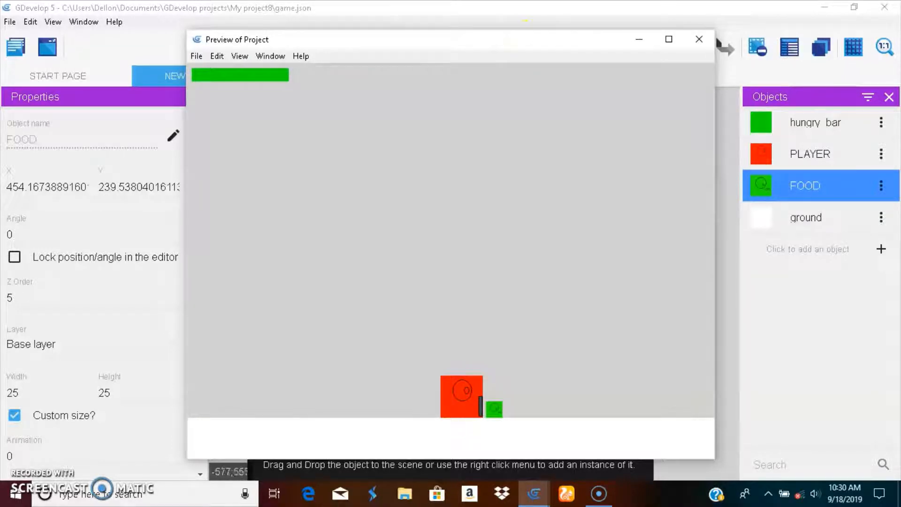
mouse_move(294, 132)
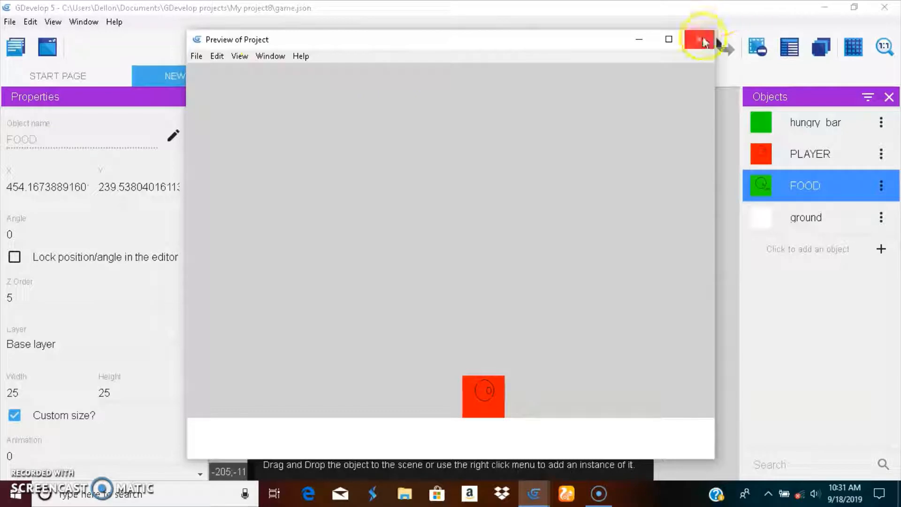
mouse_move(699, 39)
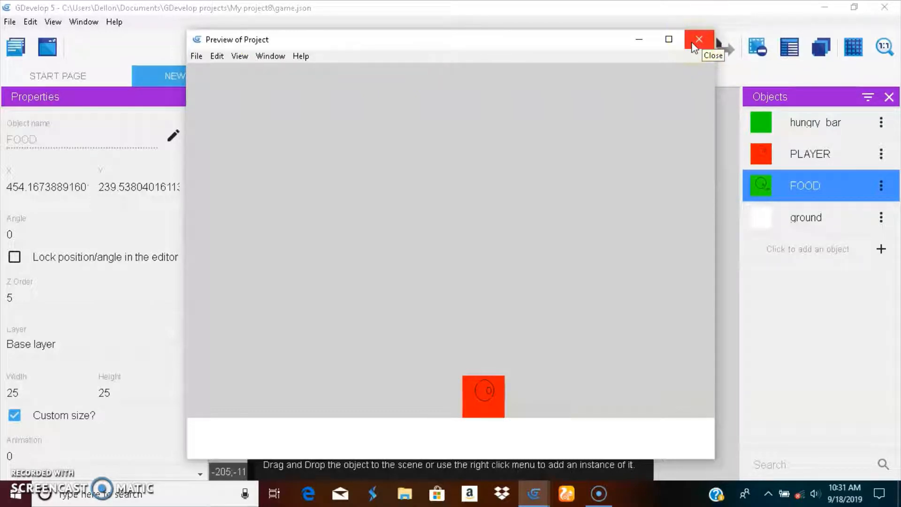
mouse_move(681, 43)
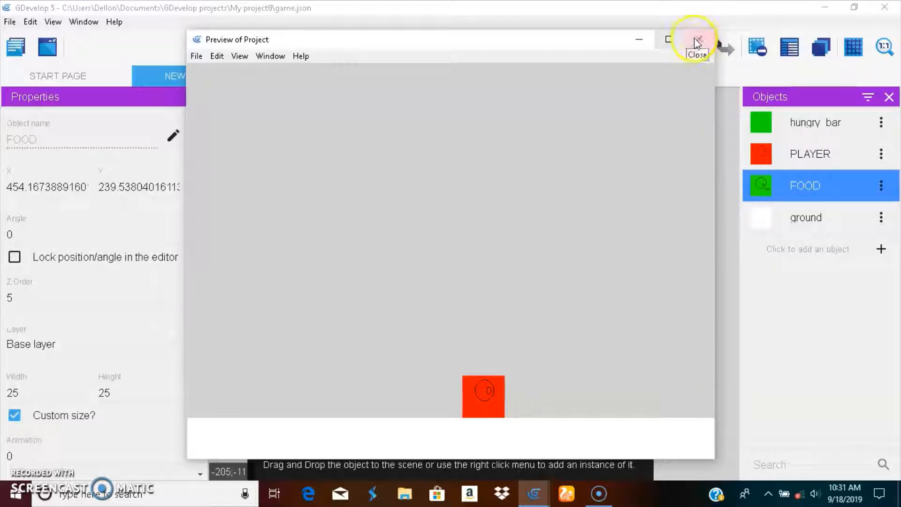
click(697, 39)
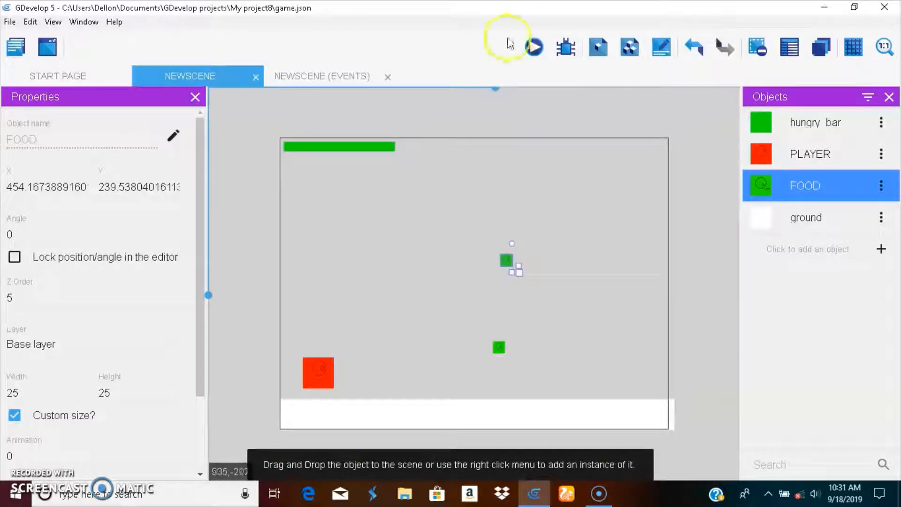
Add a condition checking that PLAYER's hungry variable is less than or equal to 0.
click(321, 76)
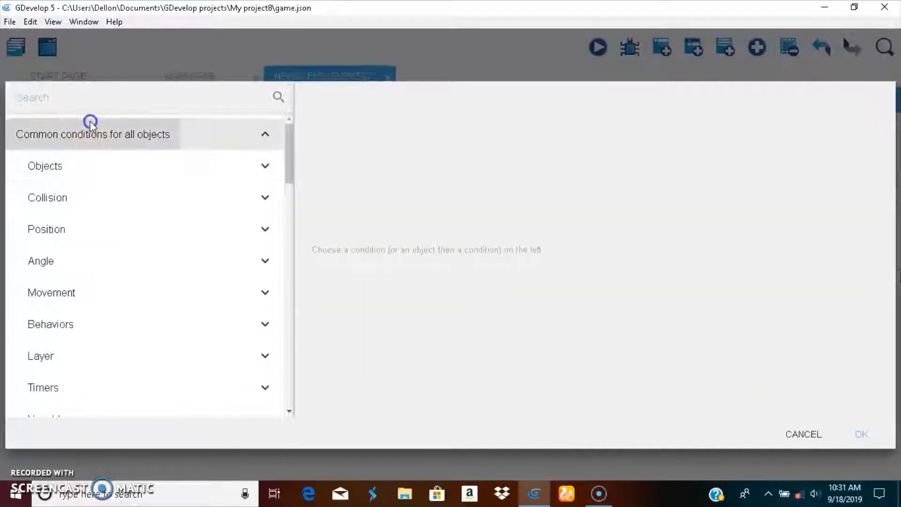
scroll(down, 3)
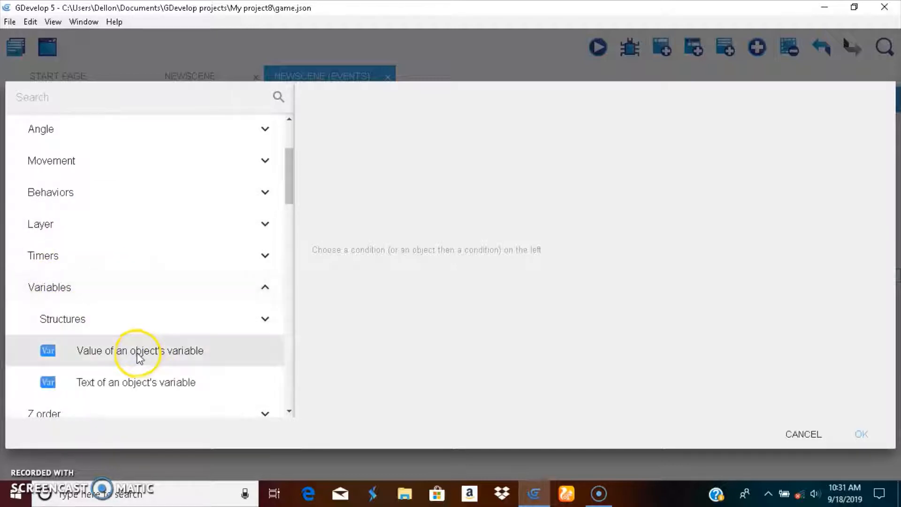
click(140, 351)
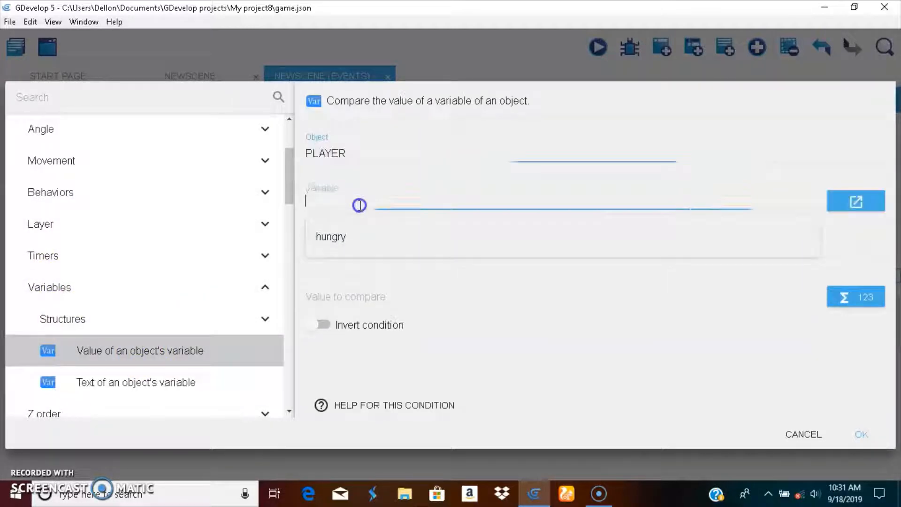
click(331, 236)
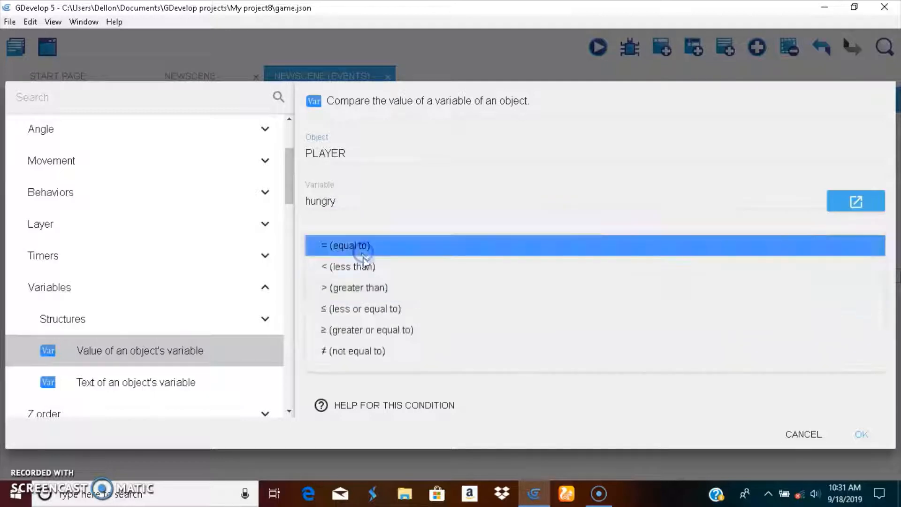
click(360, 309)
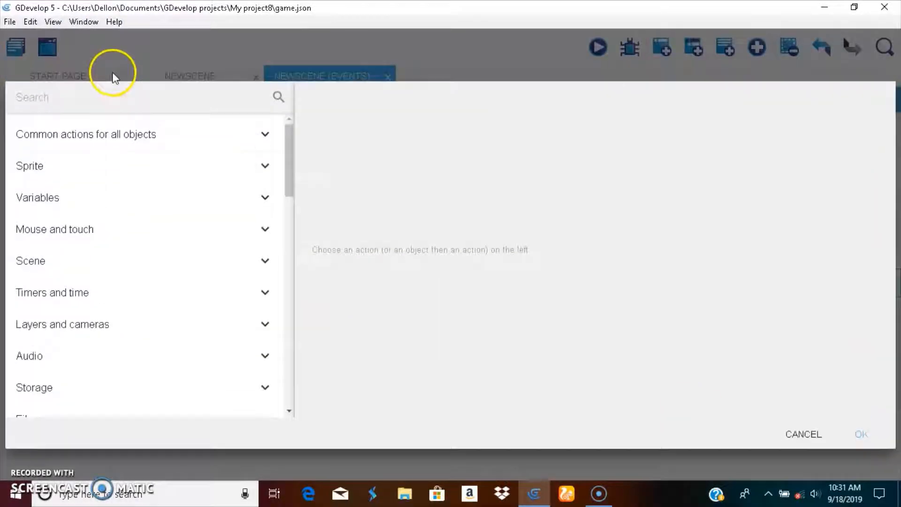
Add a Delete an object action targeting PLAYER and preview the game.
text(de)
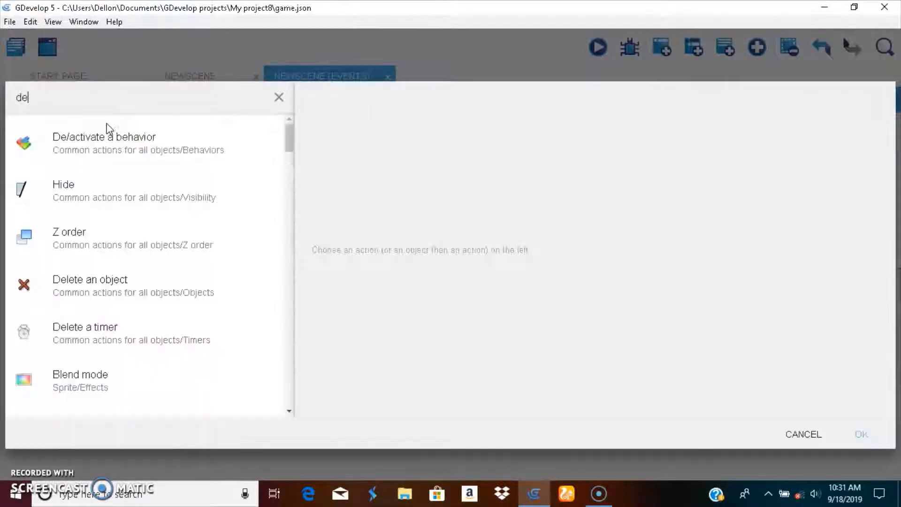
click(90, 280)
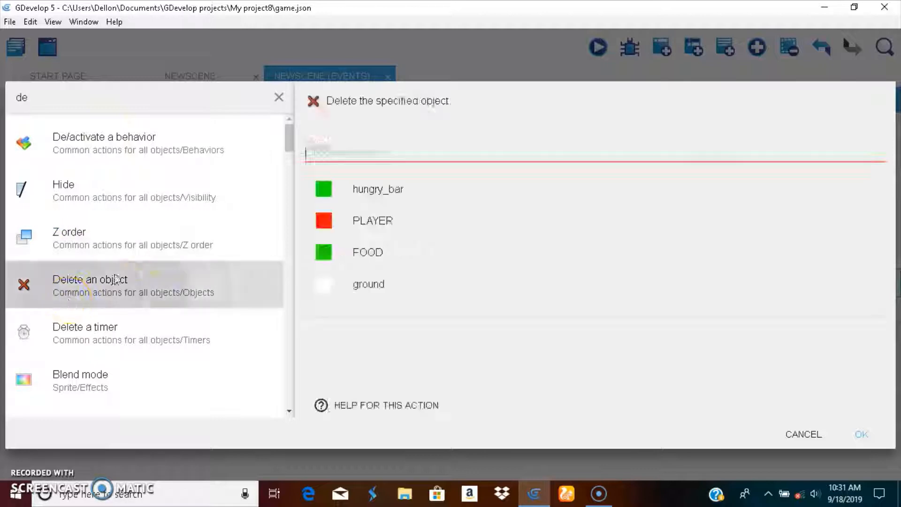
click(860, 433)
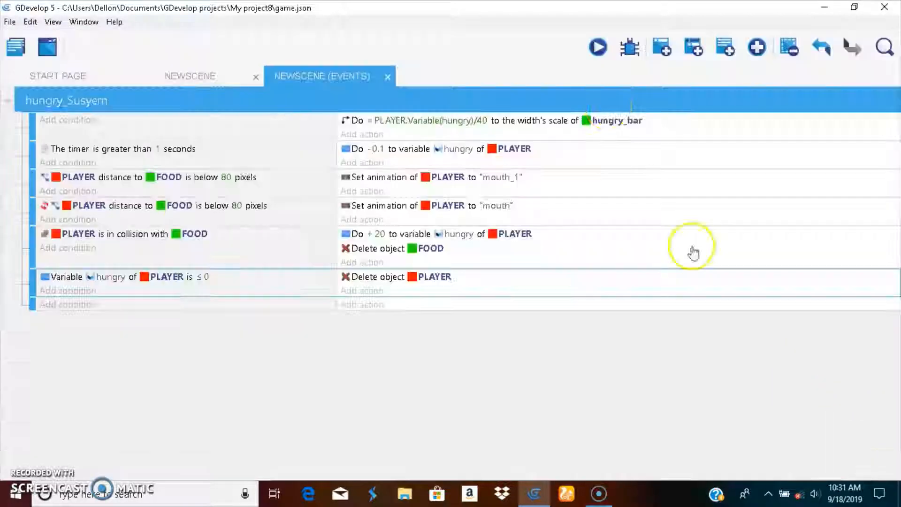
click(597, 47)
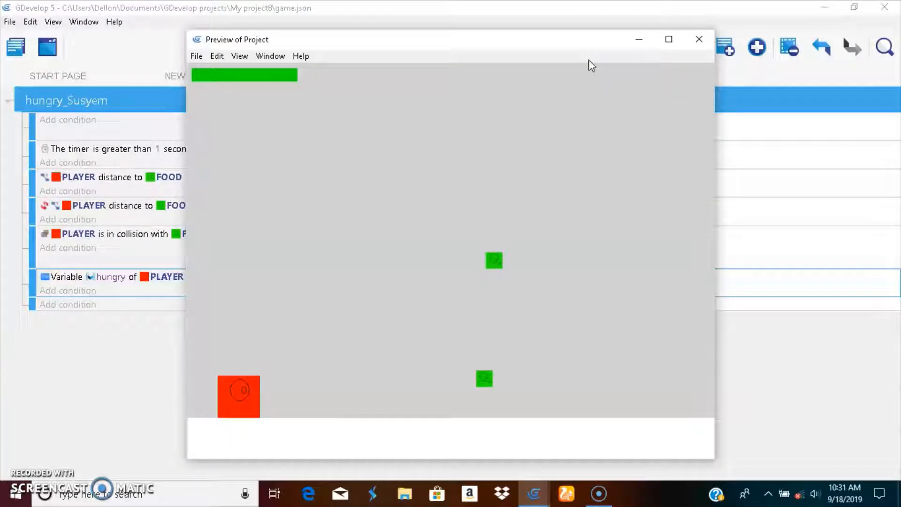